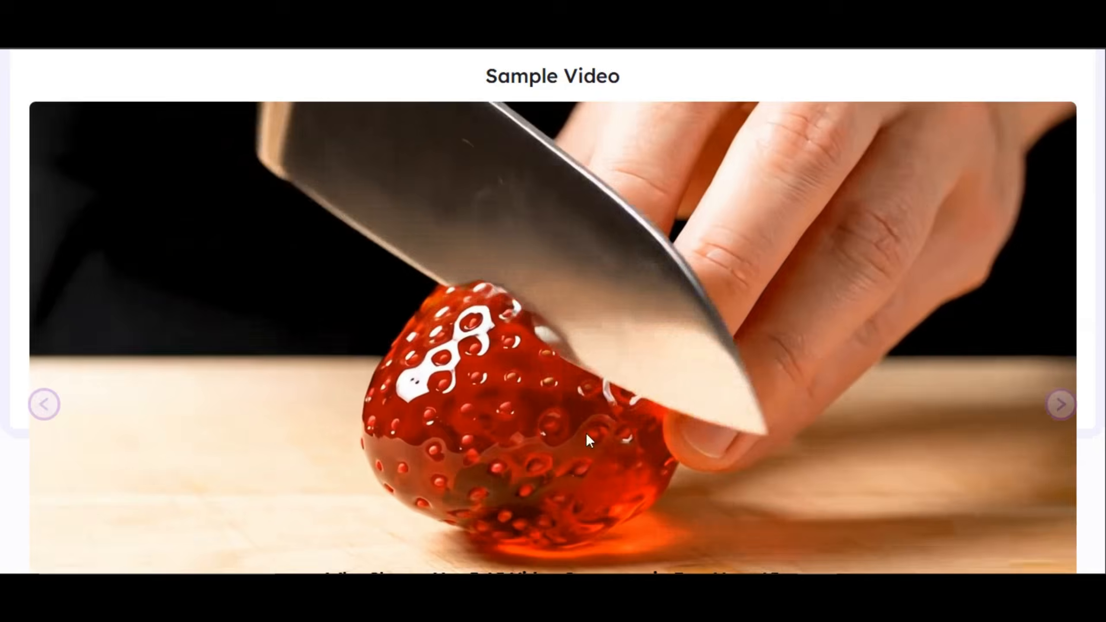
Step: Scroll down and generate the Cyberpunk-style version of the photo
{"action": "scroll", "scroll_direction": "down", "scroll_amount": 3}
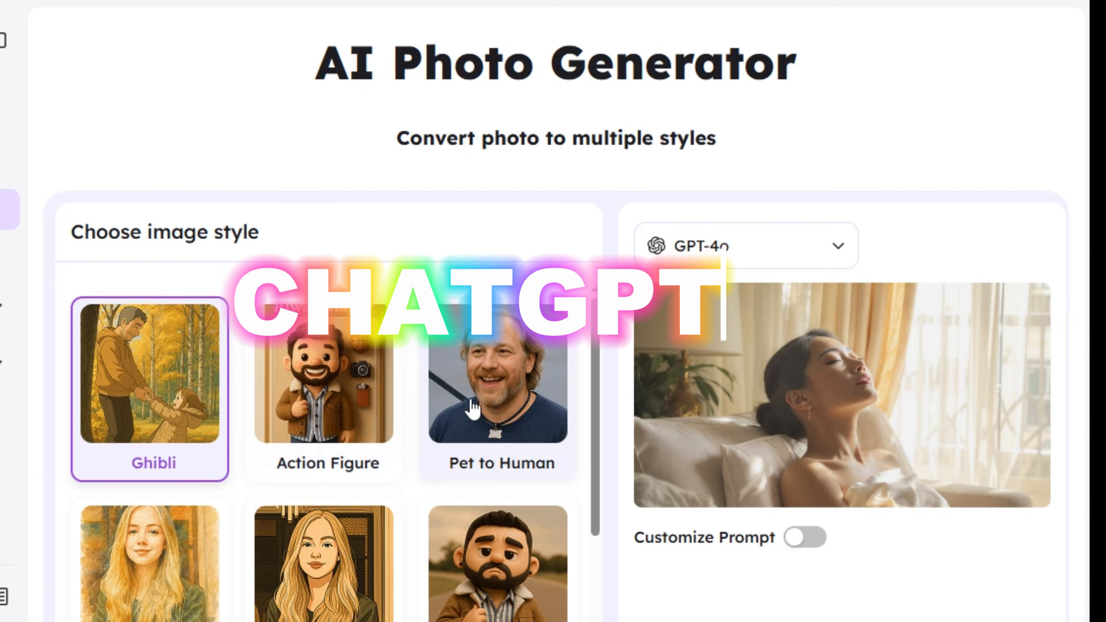
{"action": "scroll", "scroll_direction": "down", "scroll_amount": 3}
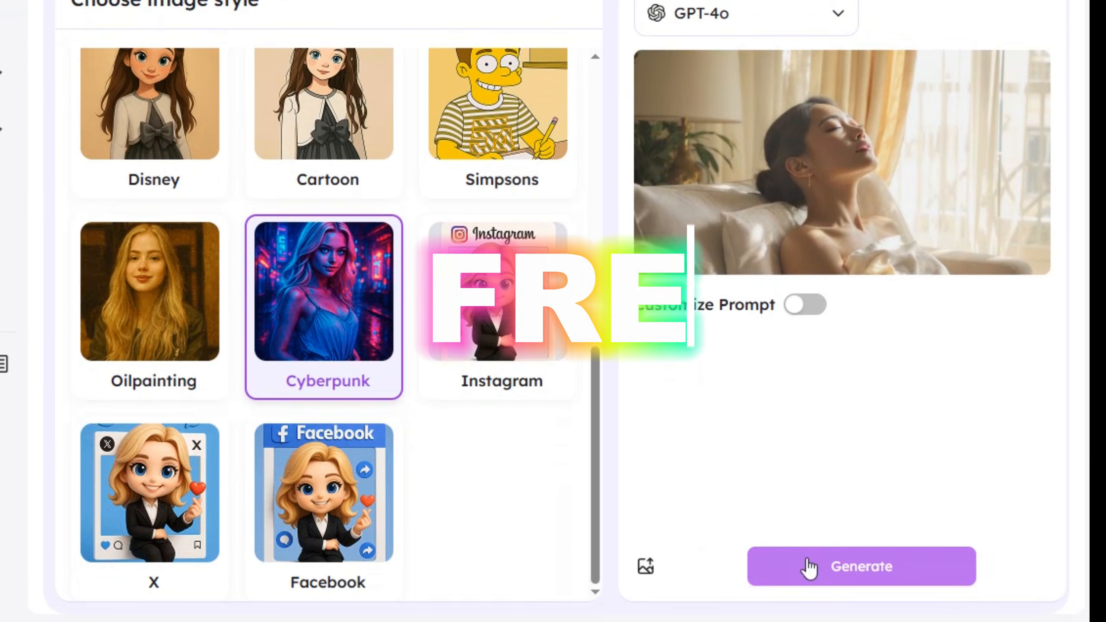
{"action": "left_click", "coordinate": [860, 565]}
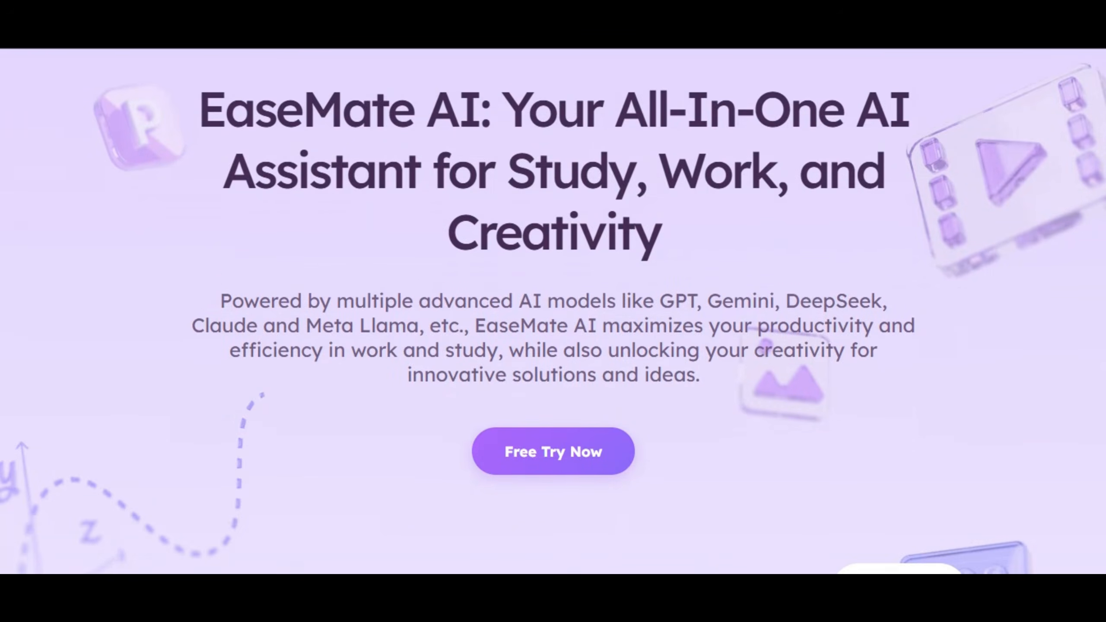
Step: Browse the home page and preview the AI Chat and ChatPDF features
{"action": "scroll", "scroll_direction": "down", "scroll_amount": 3}
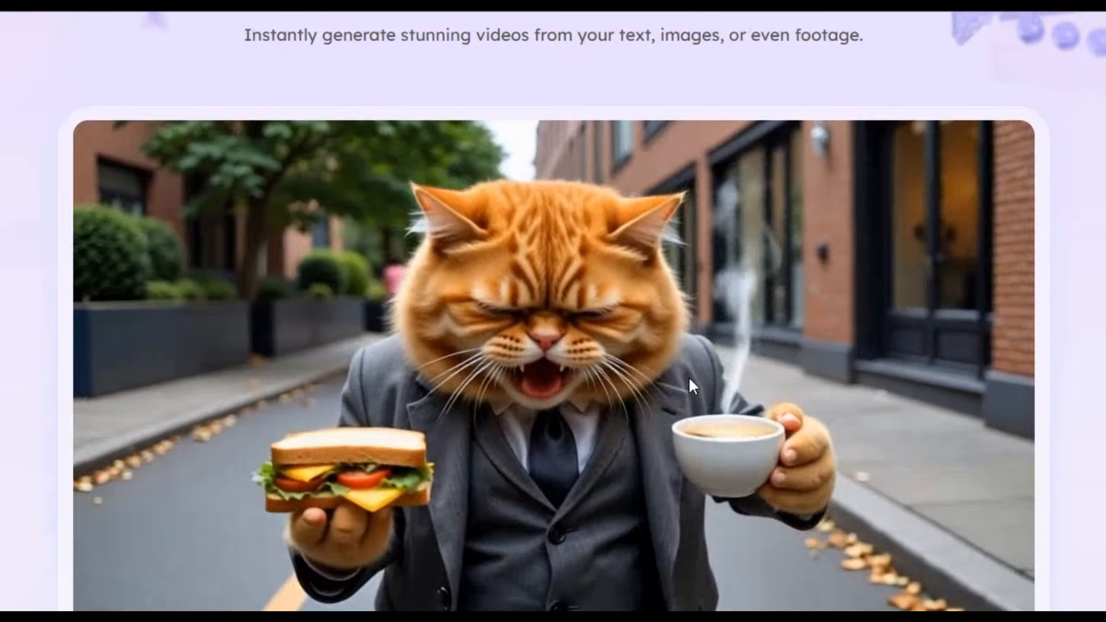
{"action": "scroll", "scroll_direction": "up", "scroll_amount": 3}
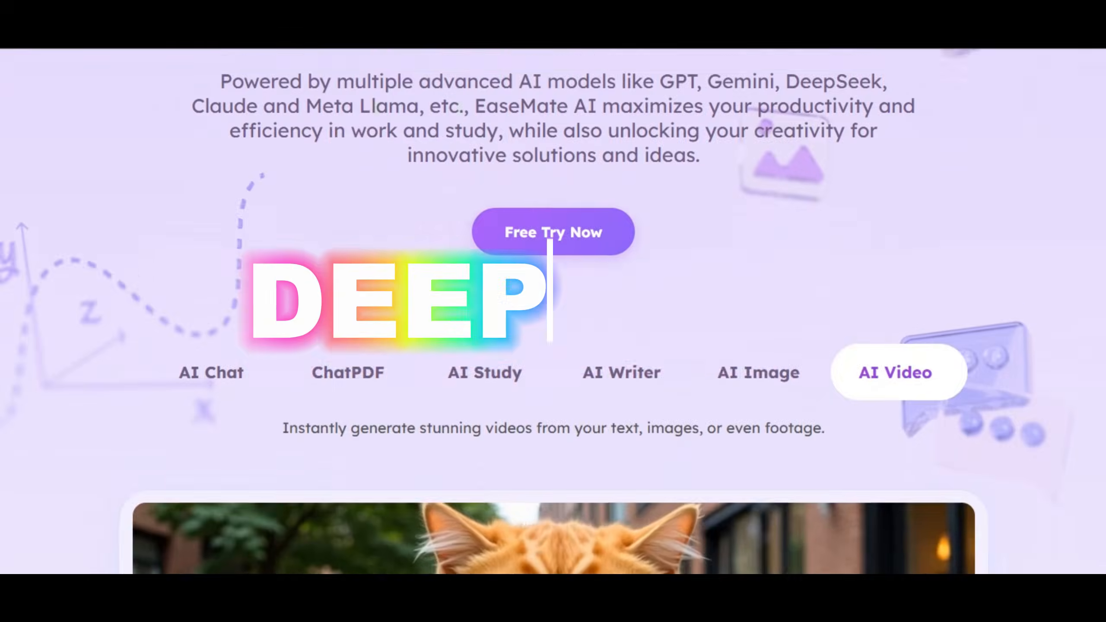
{"action": "scroll", "scroll_direction": "down", "scroll_amount": 3}
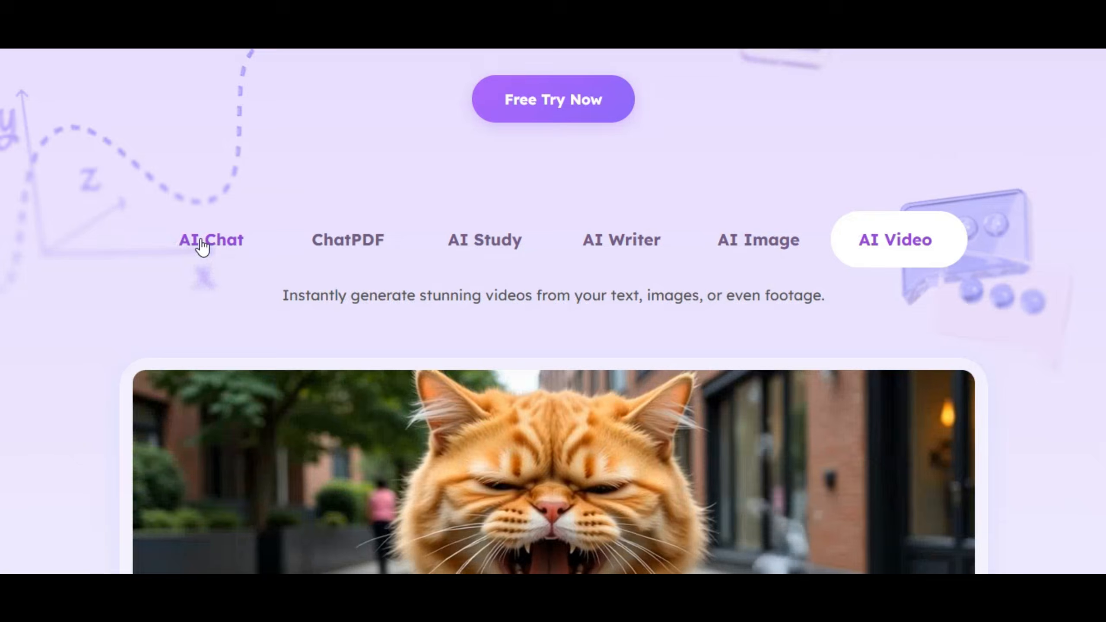
{"action": "left_click", "coordinate": [210, 239]}
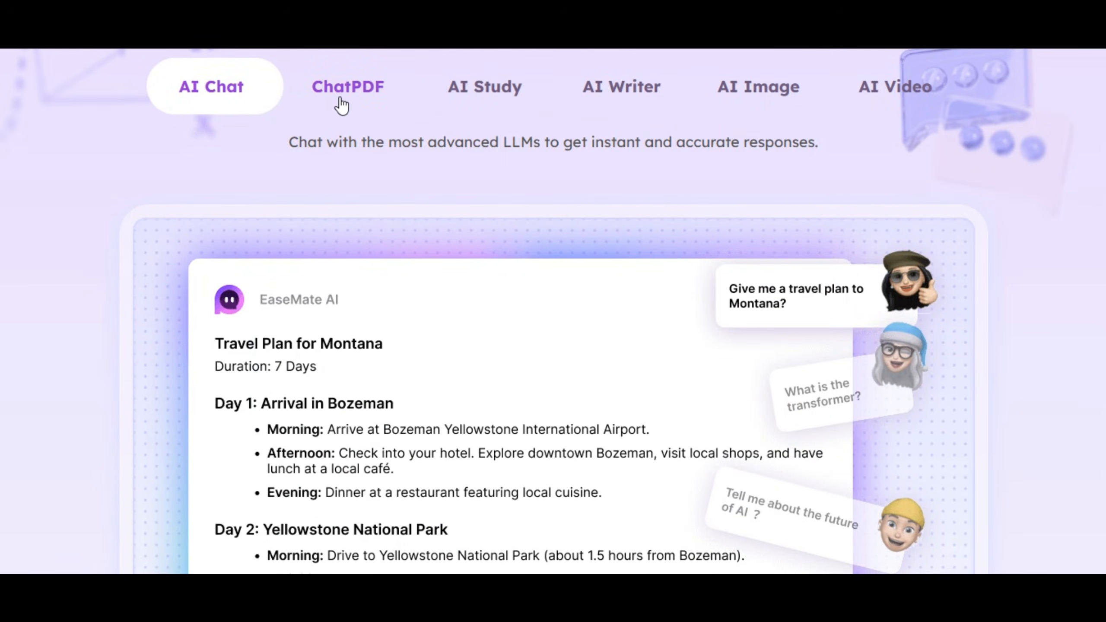
{"action": "left_click", "coordinate": [346, 86]}
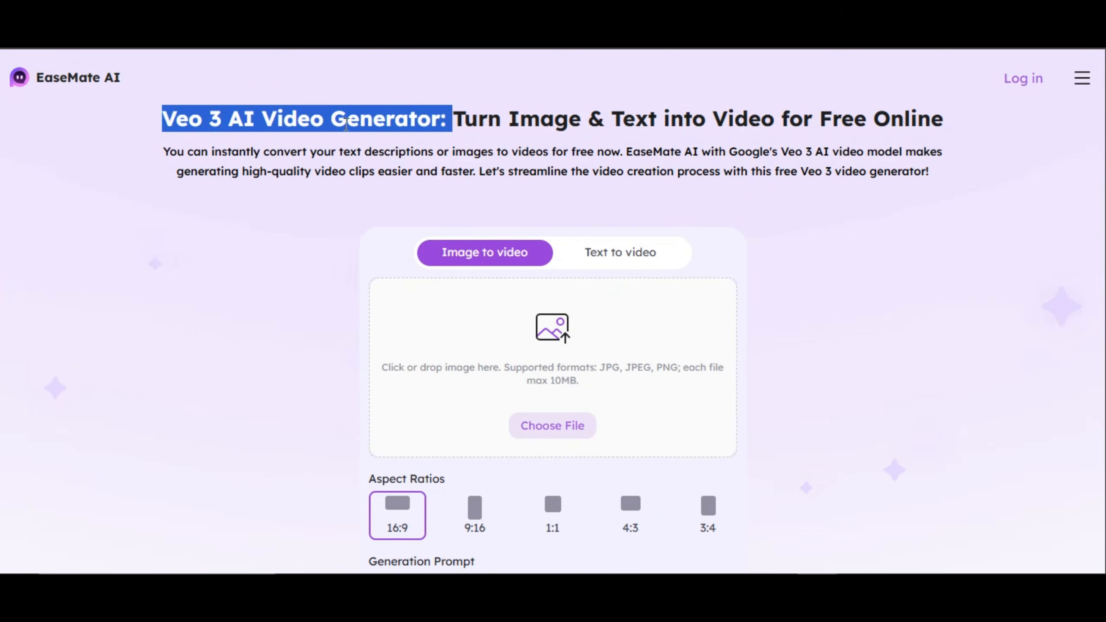
Step: Choose image-to-video, generate the Cyberpunk reclining-woman photo, then open AI Chat
{"action": "left_click", "coordinate": [454, 118]}
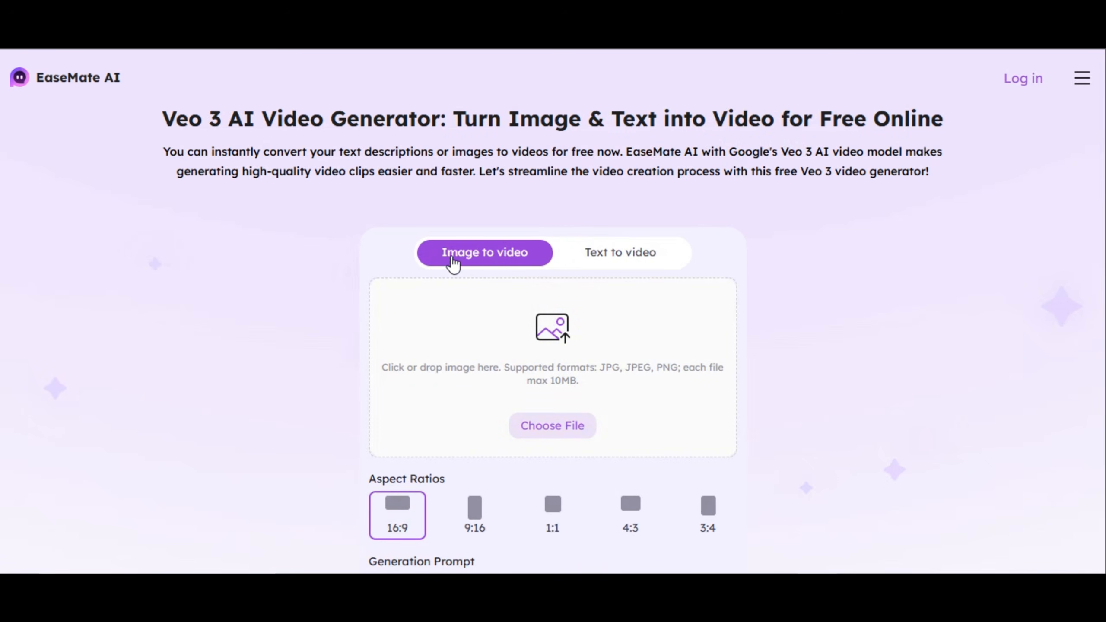
{"action": "scroll", "scroll_direction": "down", "scroll_amount": 3}
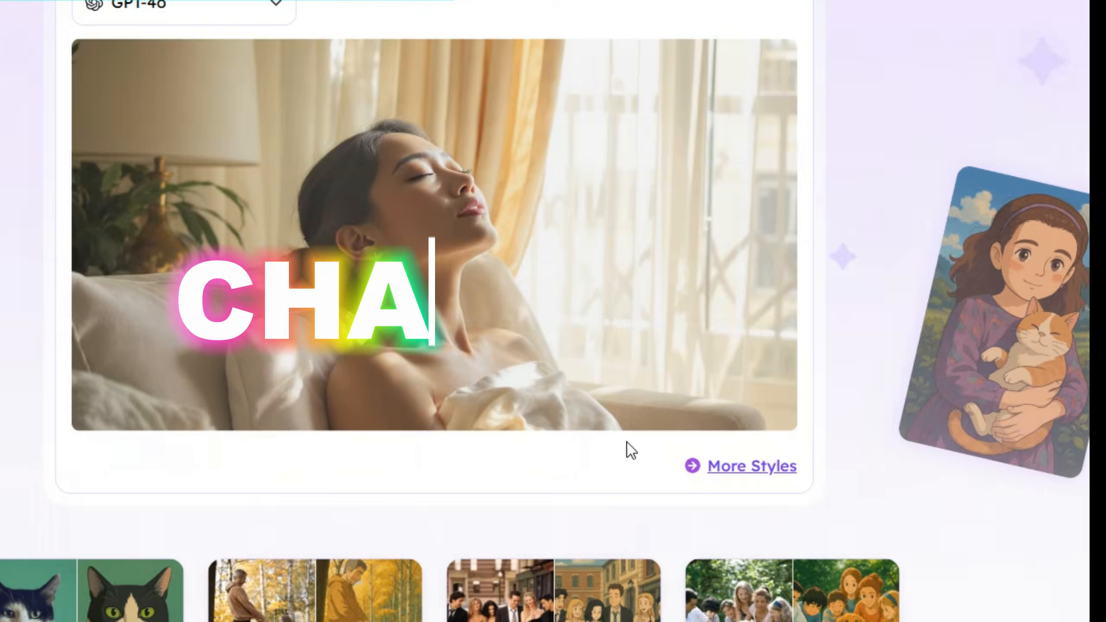
{"action": "scroll", "scroll_direction": "up", "scroll_amount": 3}
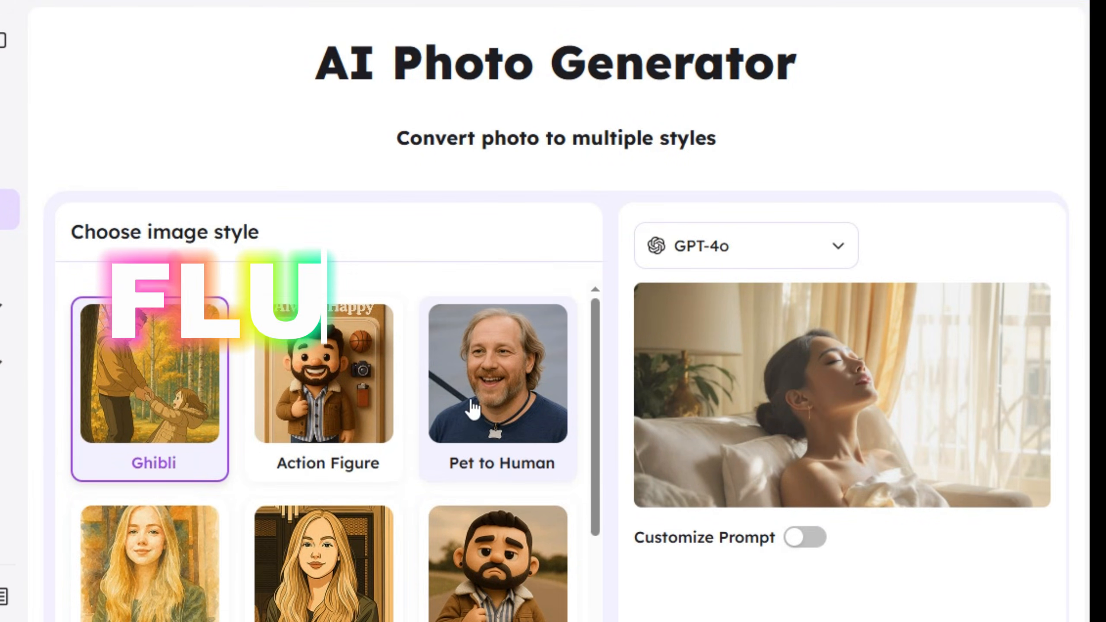
{"action": "scroll", "scroll_direction": "down", "scroll_amount": 3}
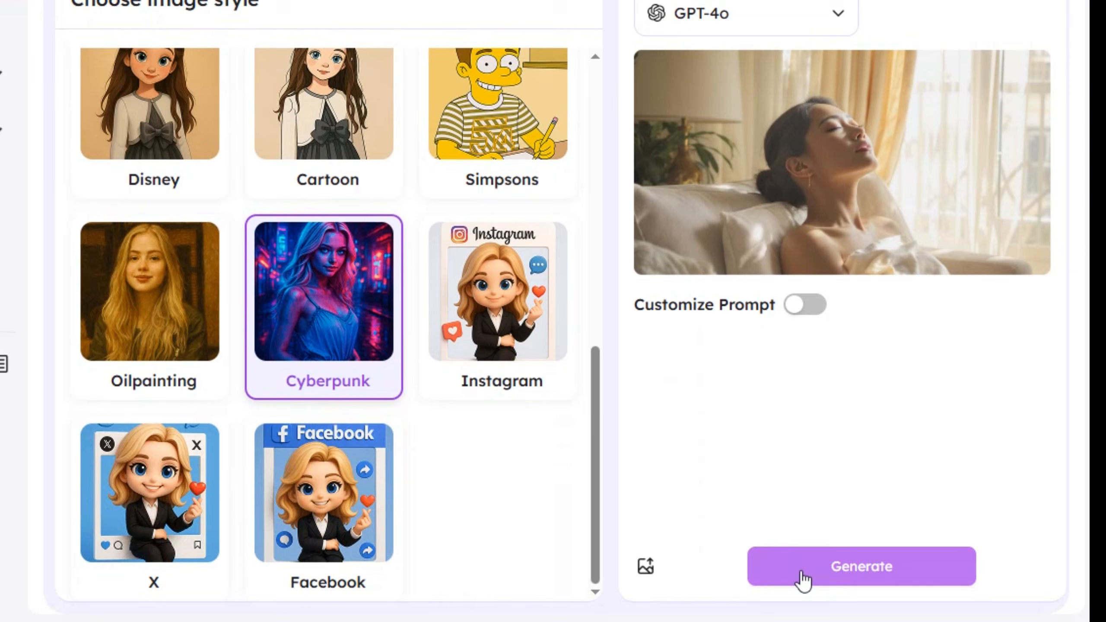
{"action": "left_click", "coordinate": [859, 566]}
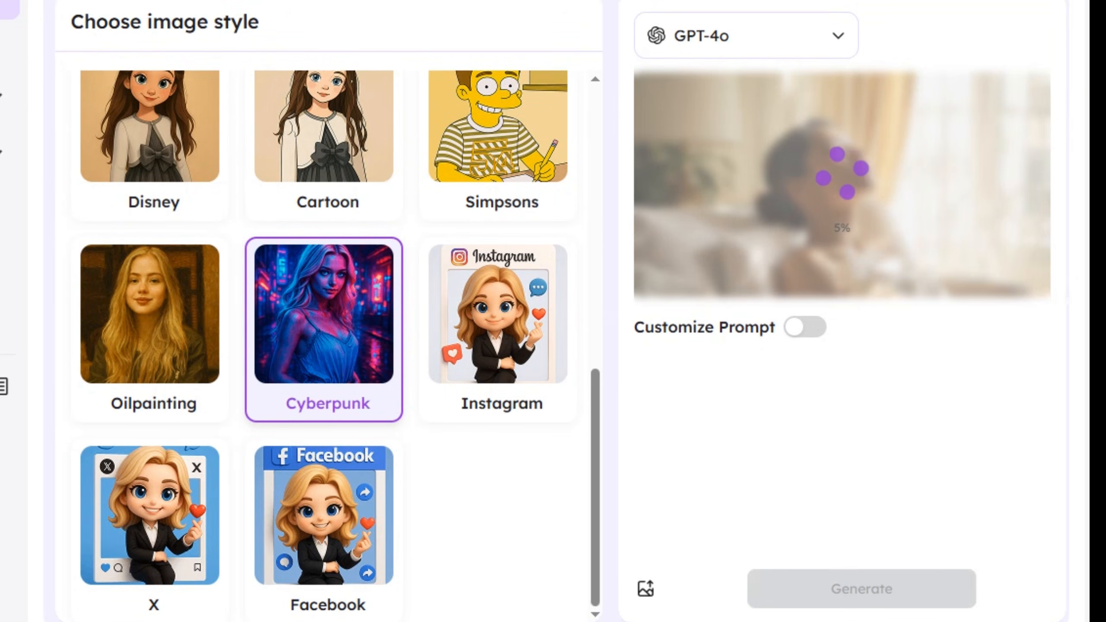
{"action": "left_click", "coordinate": [66, 145]}
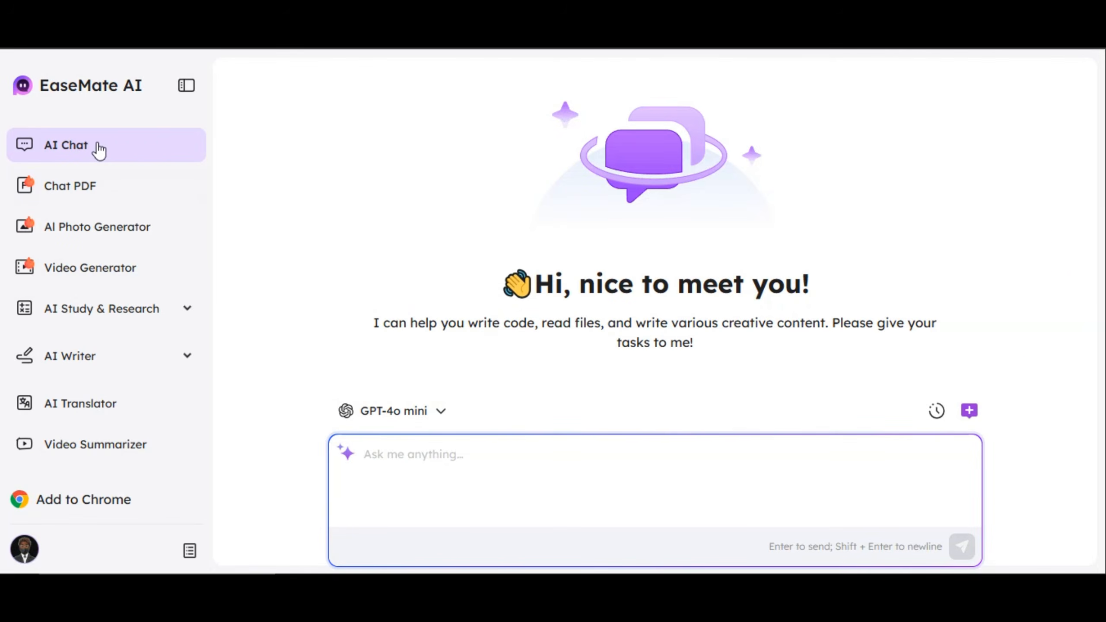
Step: Summarize the play PDF, switch the model to Gemini 2.5 Flash, expand AI Study & Research
{"action": "left_click", "coordinate": [392, 410]}
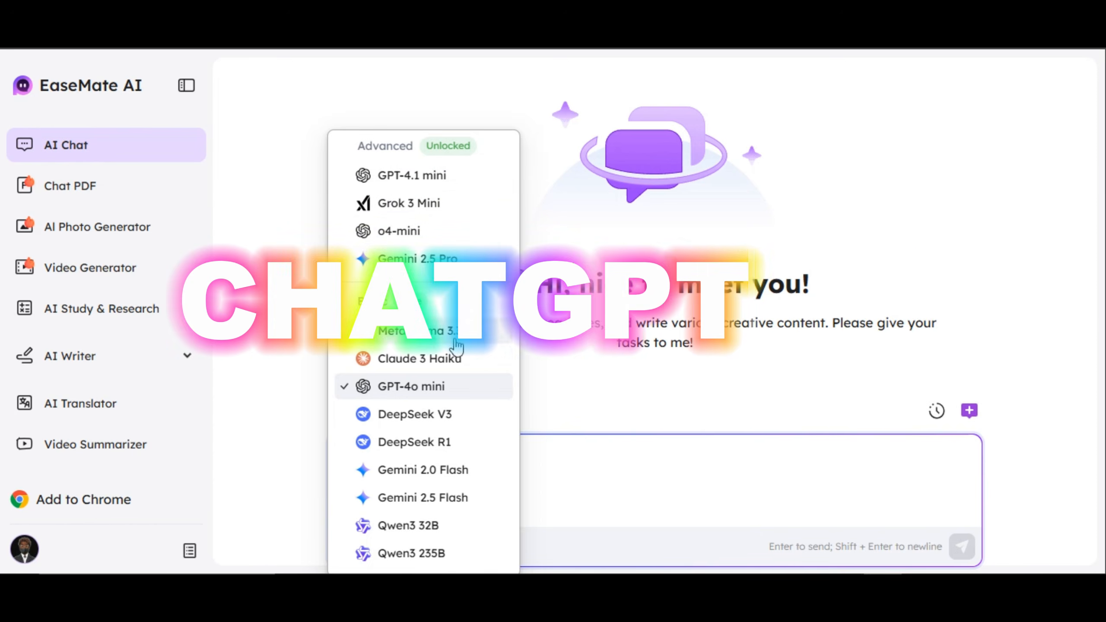
{"action": "left_click", "coordinate": [413, 174]}
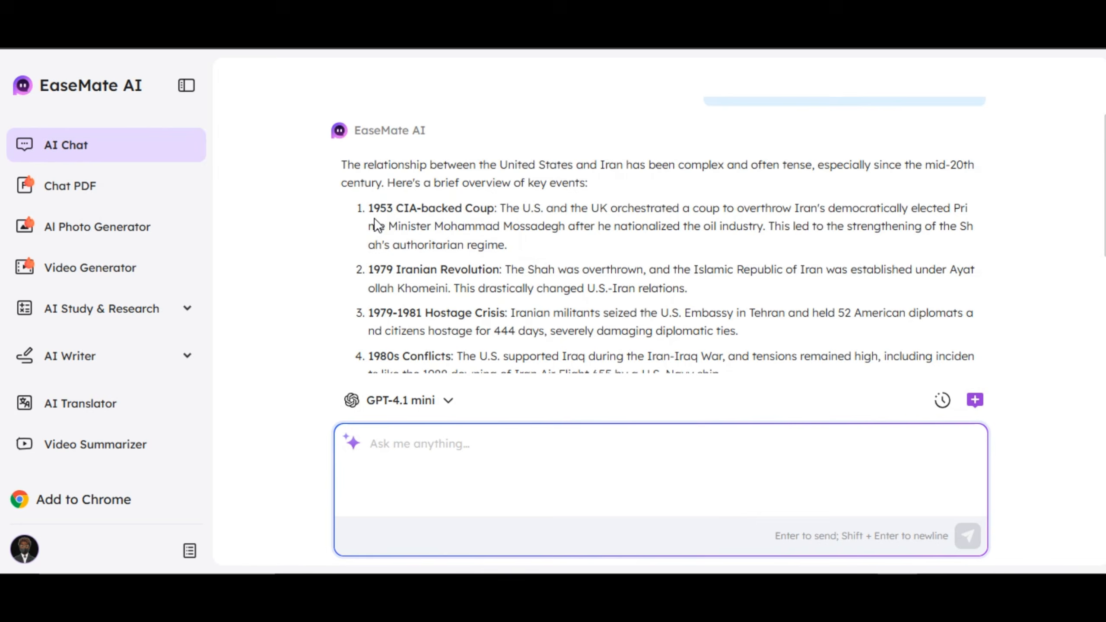
{"action": "left_click", "coordinate": [70, 185]}
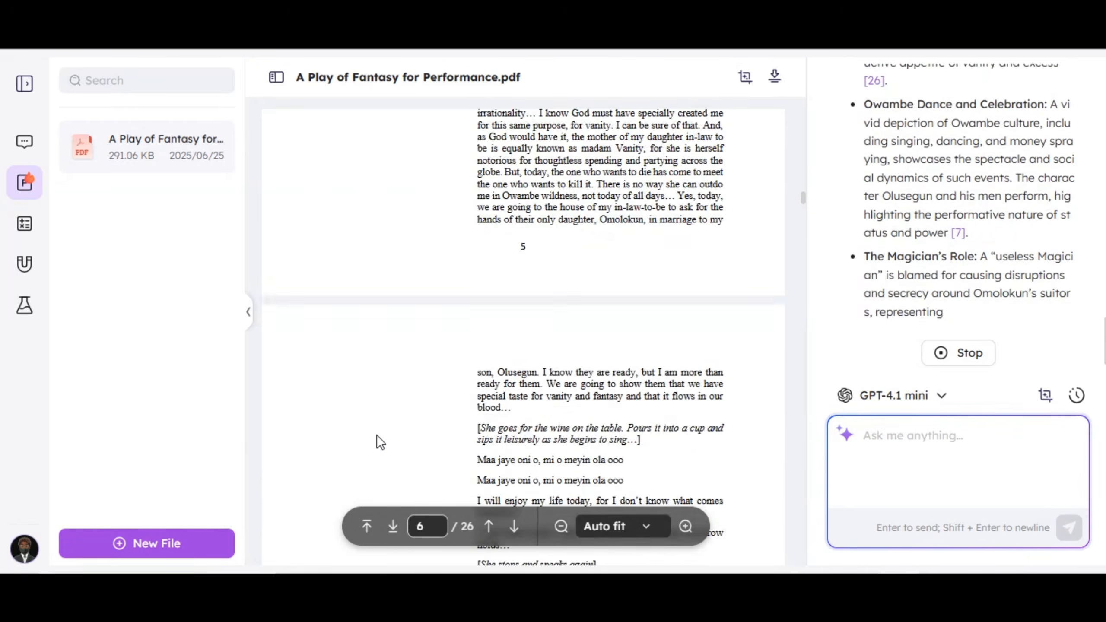
{"action": "scroll", "scroll_direction": "down", "scroll_amount": 3}
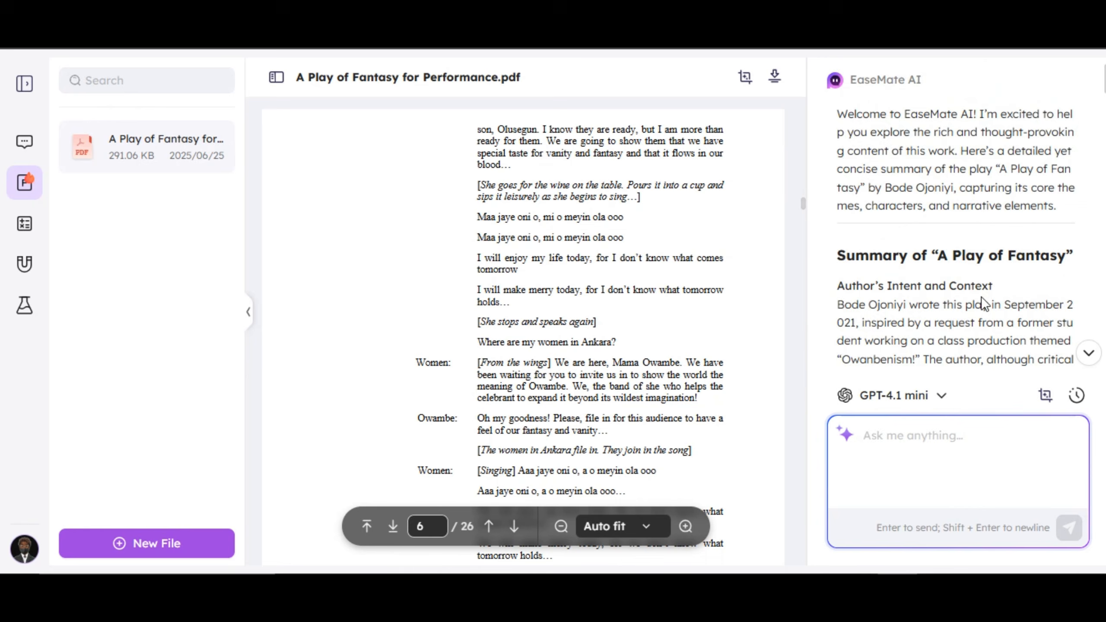
{"action": "scroll", "scroll_direction": "down", "scroll_amount": 3}
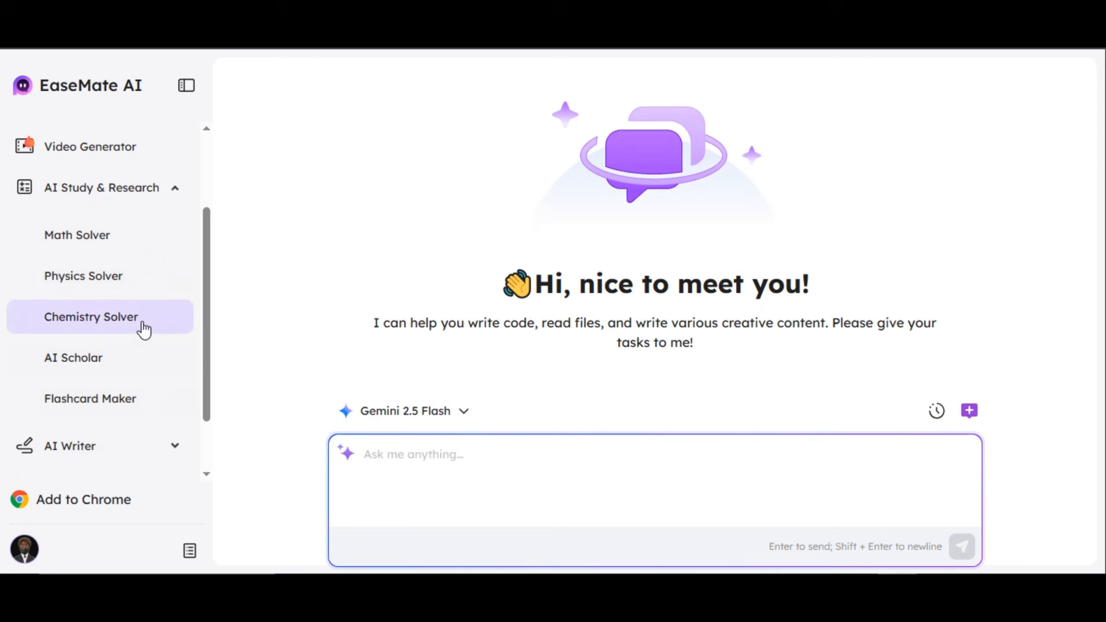
Step: Open Chemistry Solver, browse the Versatile AI Assistant section, and set Veo 3 to text-to-video
{"action": "left_click", "coordinate": [69, 445]}
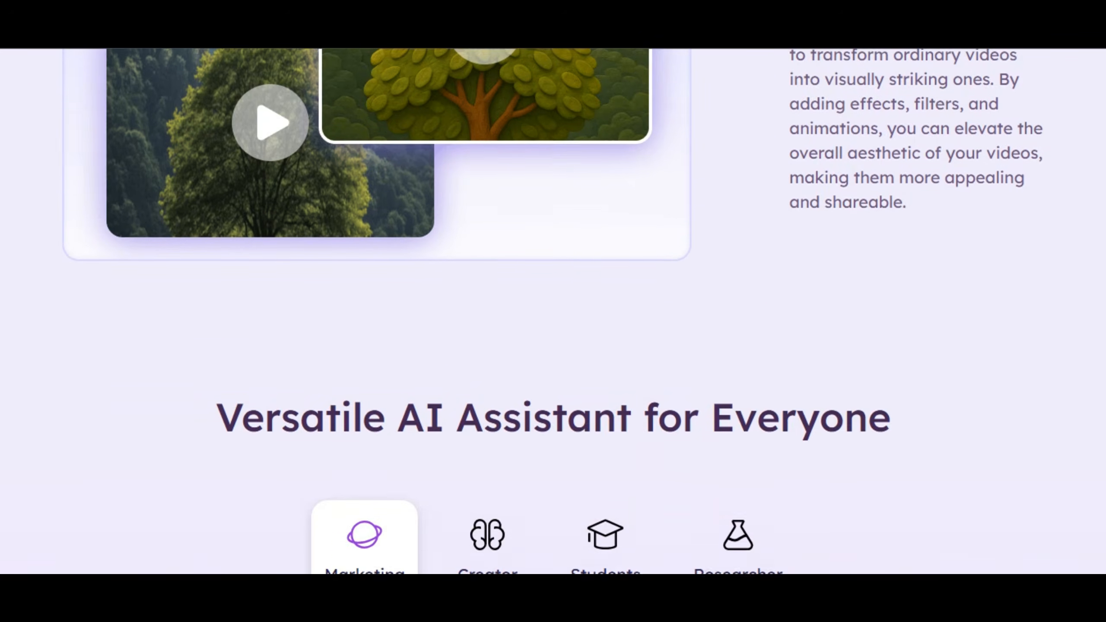
{"action": "scroll", "scroll_direction": "down", "scroll_amount": 3}
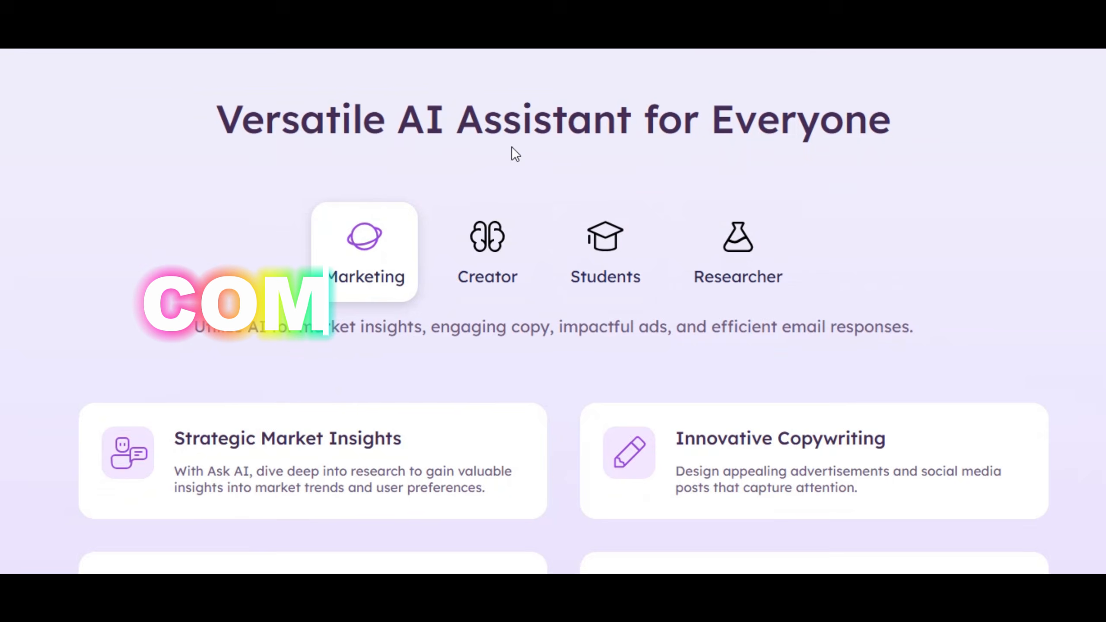
{"action": "mouse_move", "coordinate": [437, 252]}
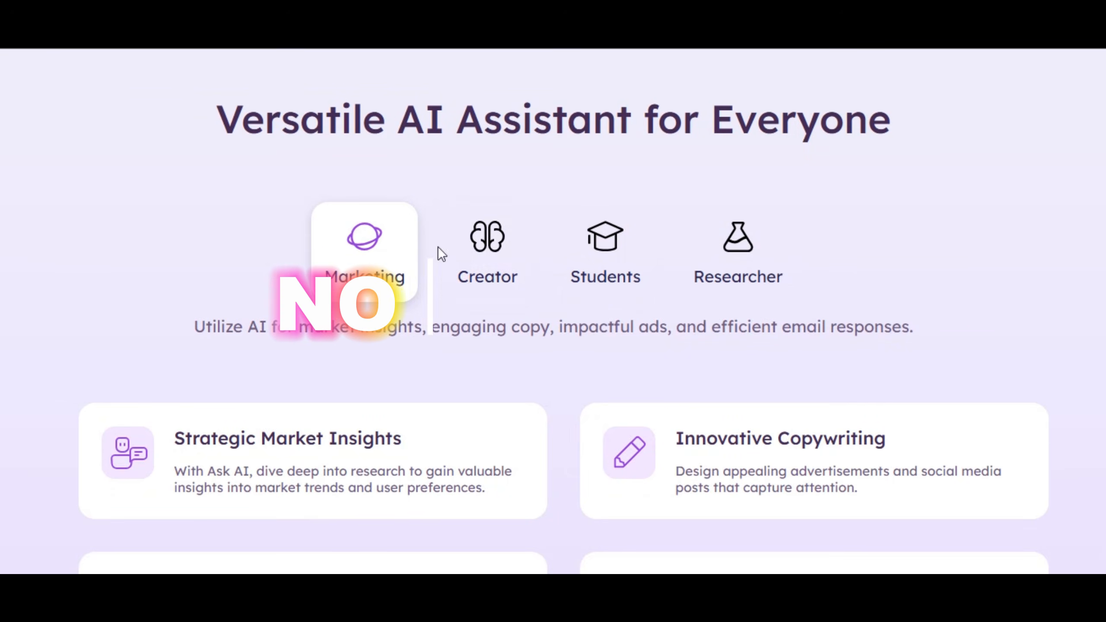
{"action": "left_click", "coordinate": [736, 251]}
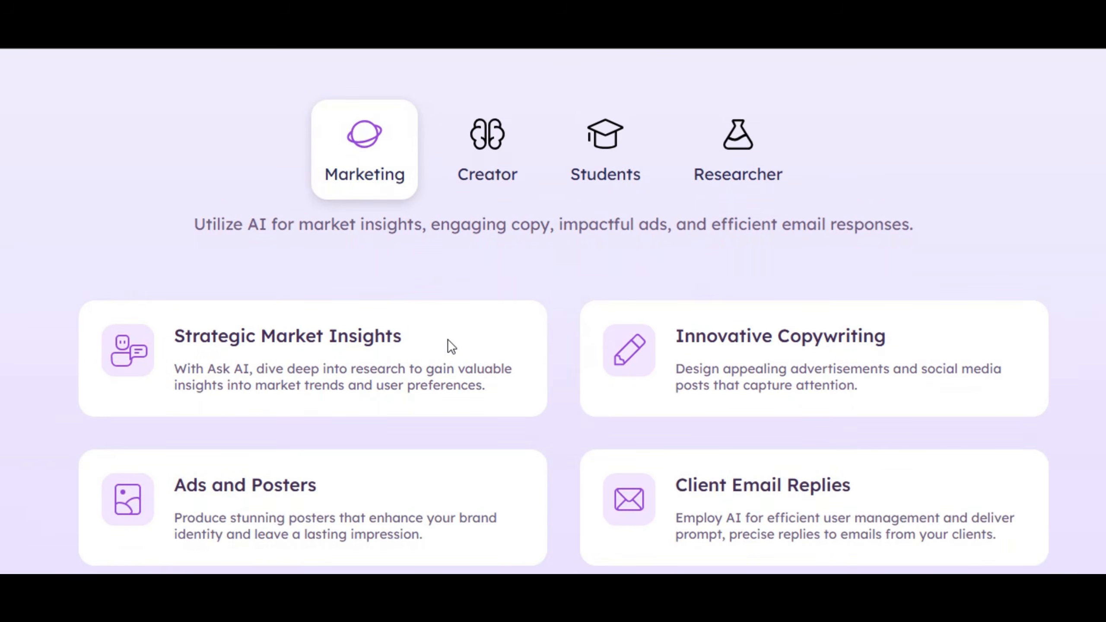
{"action": "scroll", "scroll_direction": "down", "scroll_amount": 3}
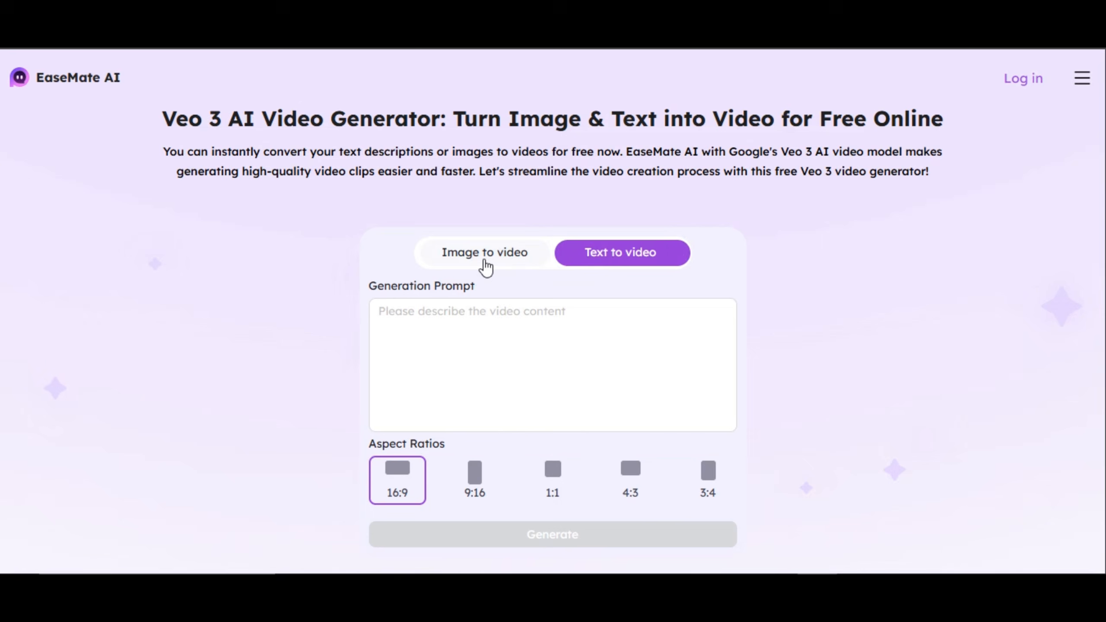
Step: Switch to image-to-video and sign up with an email address and password
{"action": "left_click", "coordinate": [484, 252]}
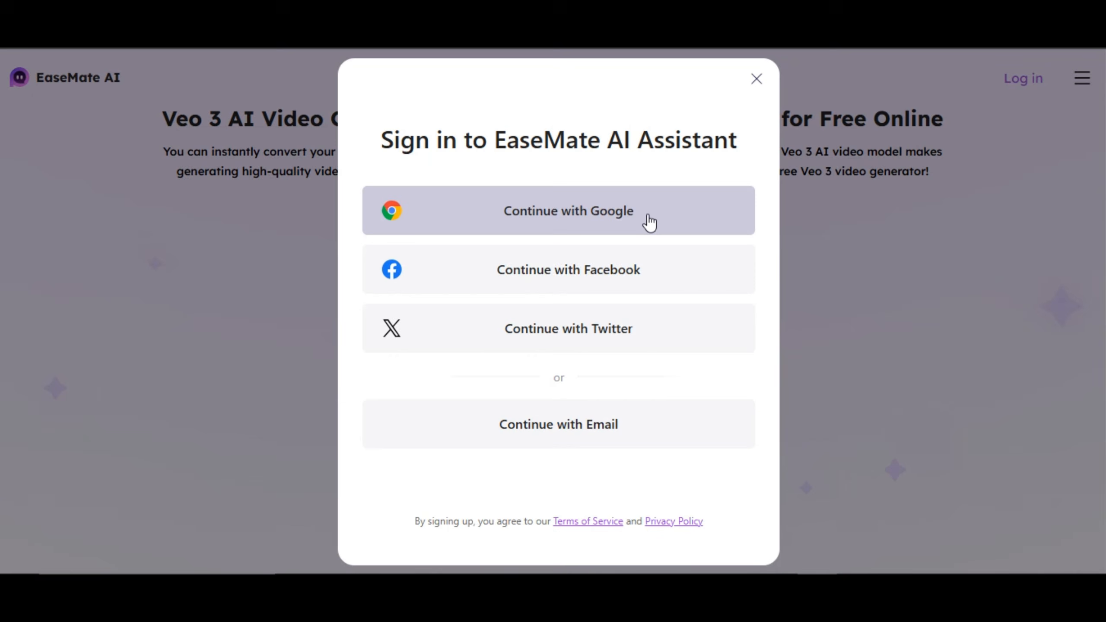
{"action": "mouse_move", "coordinate": [644, 306]}
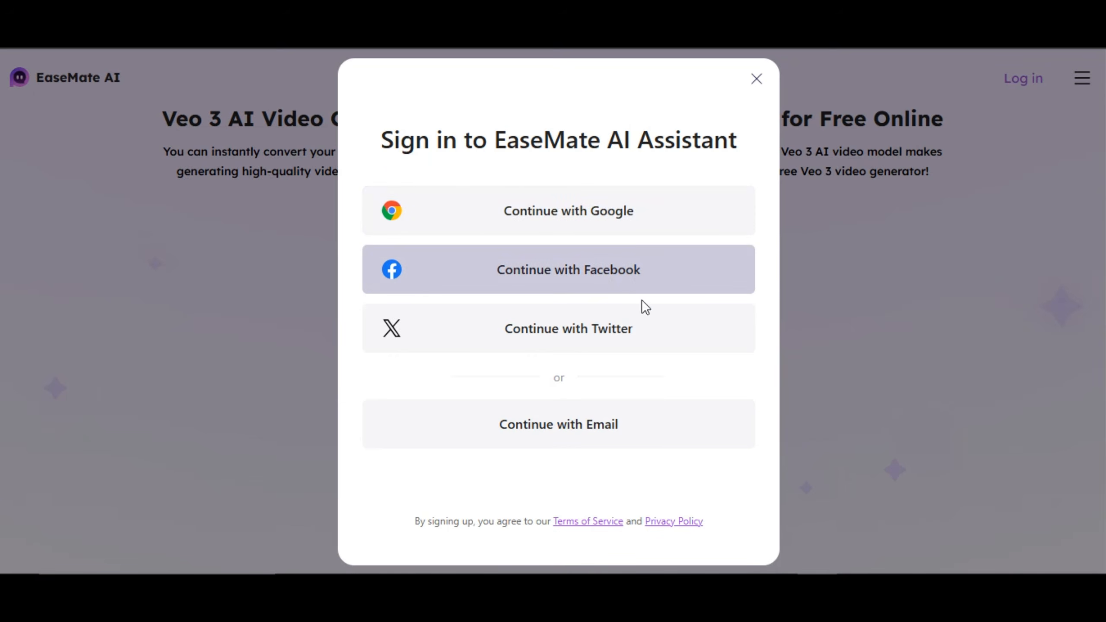
{"action": "mouse_move", "coordinate": [613, 424]}
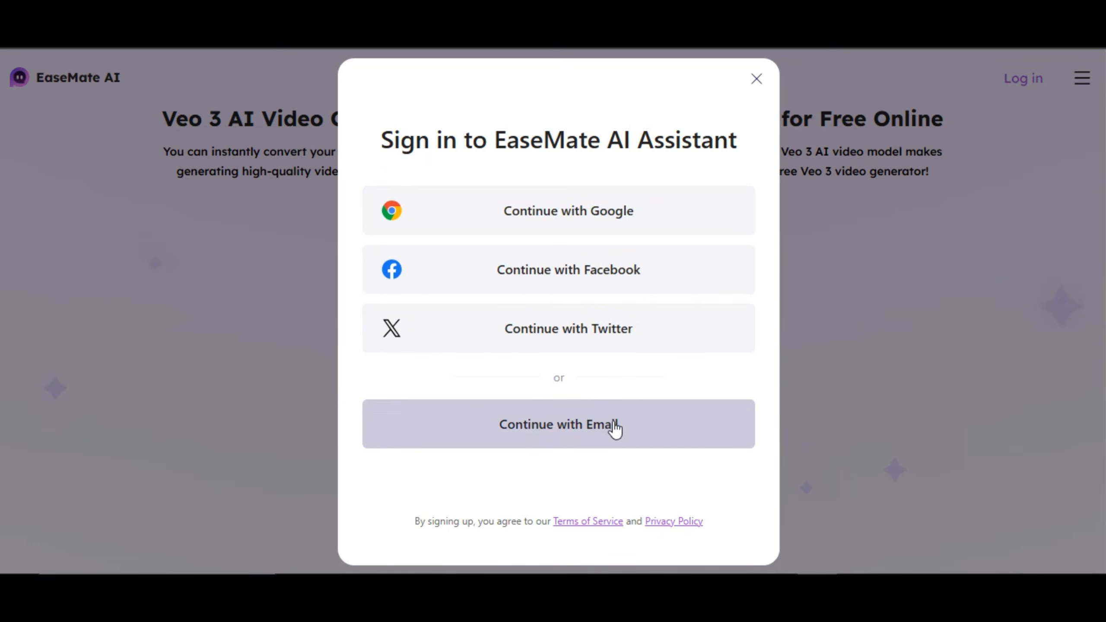
{"action": "left_click", "coordinate": [558, 424]}
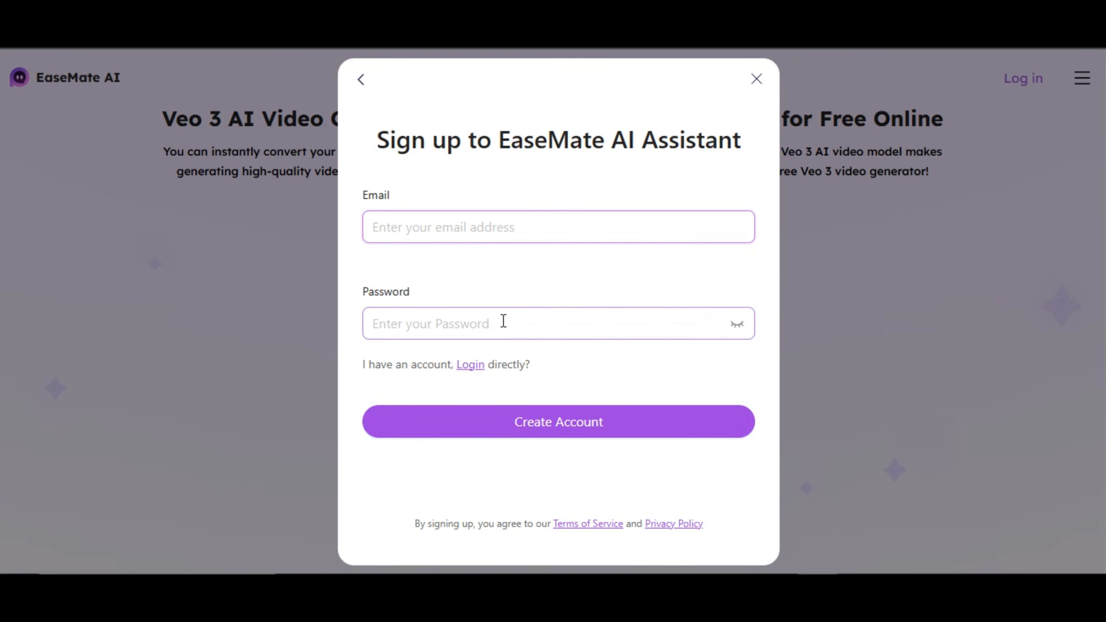
{"action": "mouse_move", "coordinate": [557, 421]}
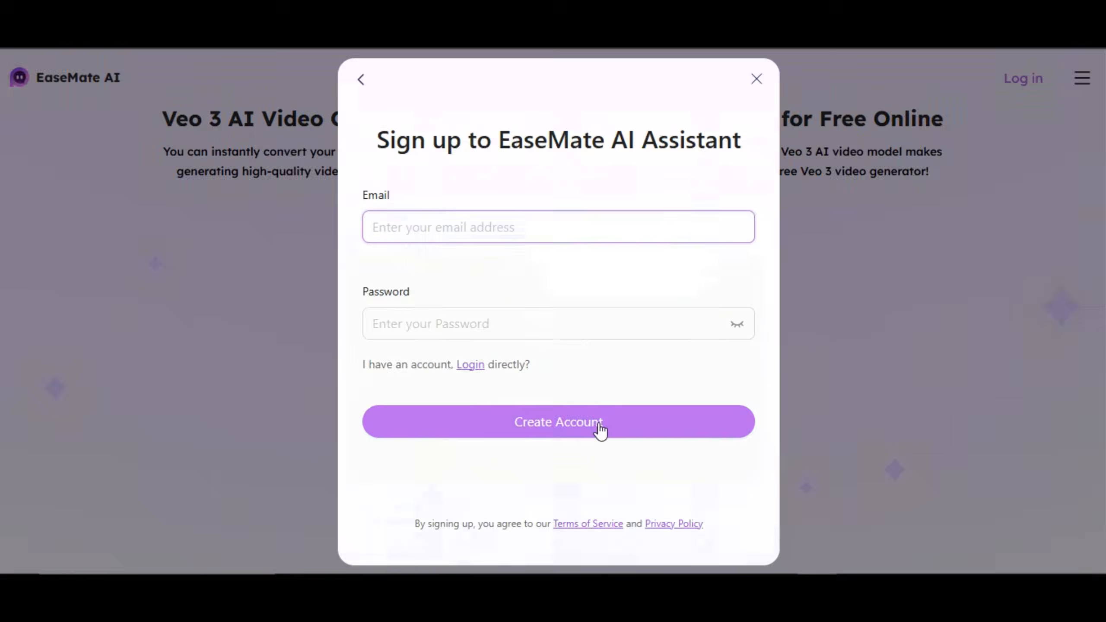
{"action": "left_click", "coordinate": [558, 421]}
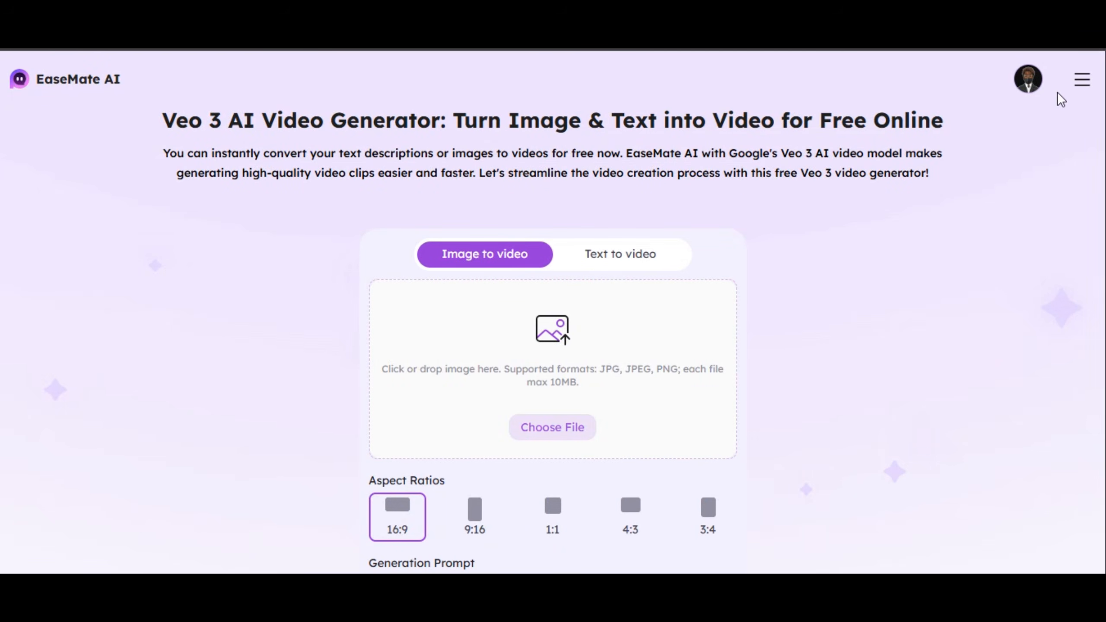
Step: Choose the Flux Kontext Image Generator from the site's AI tools menu
{"action": "left_click", "coordinate": [1081, 79]}
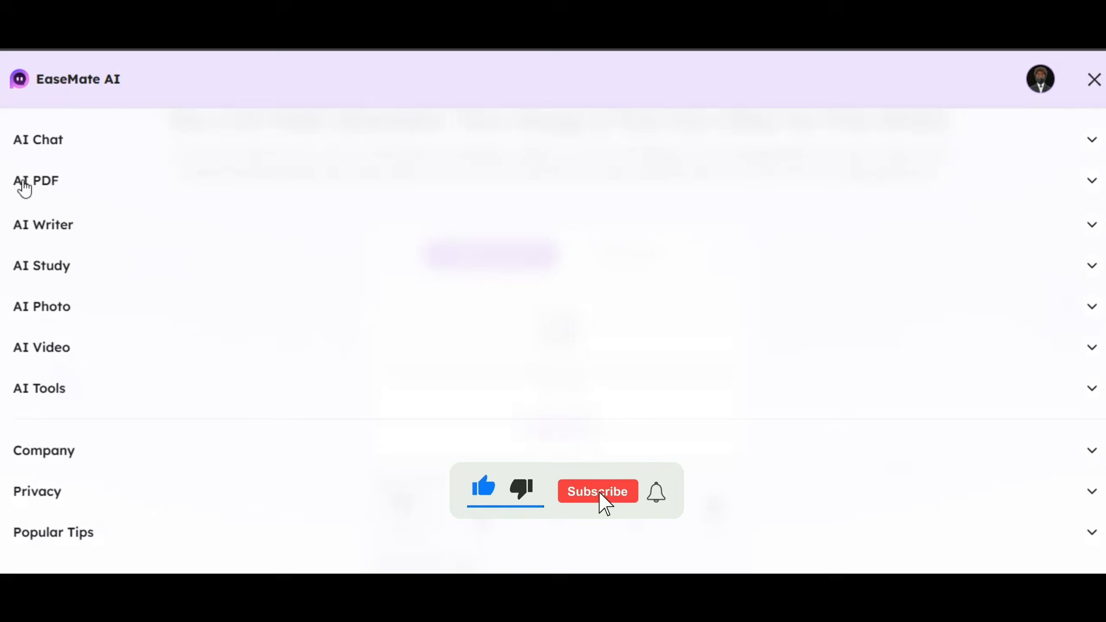
{"action": "left_click", "coordinate": [597, 490]}
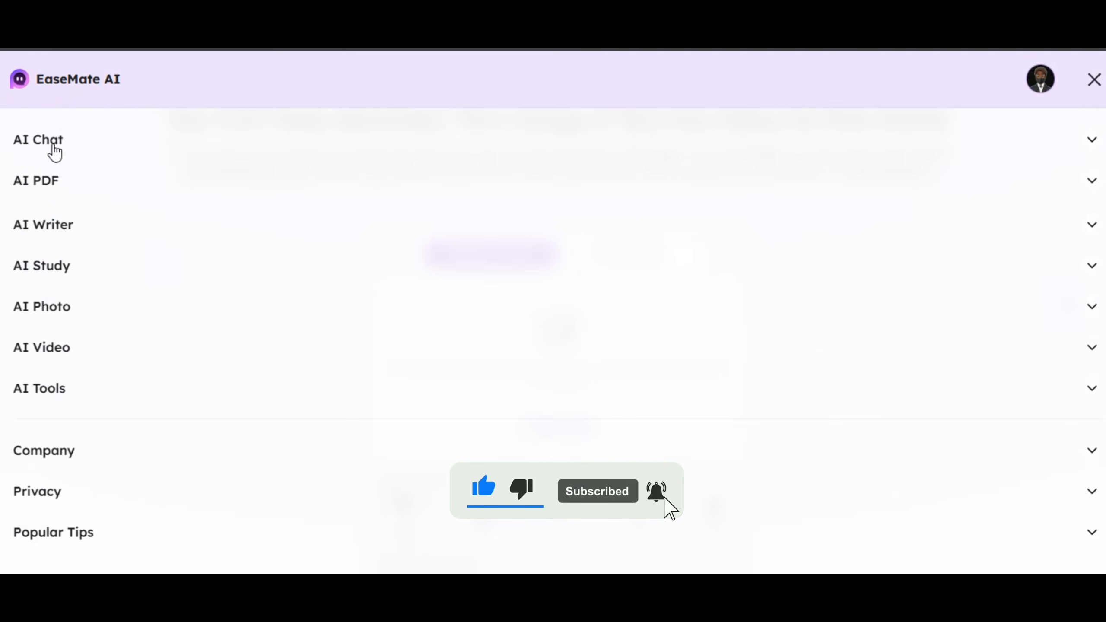
{"action": "mouse_move", "coordinate": [87, 232]}
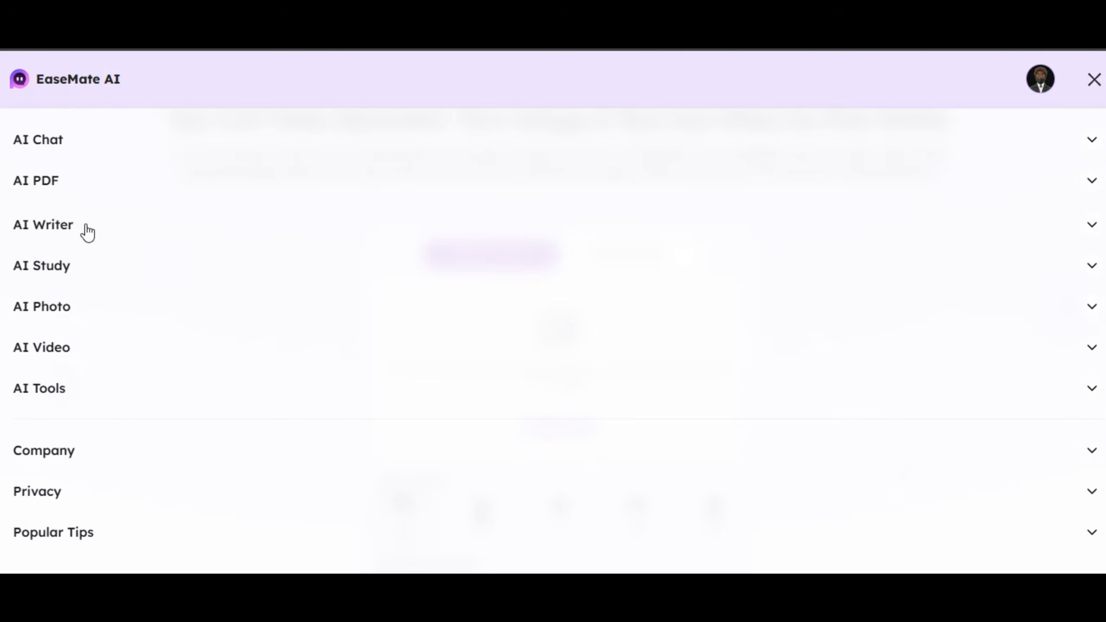
{"action": "left_click", "coordinate": [41, 265]}
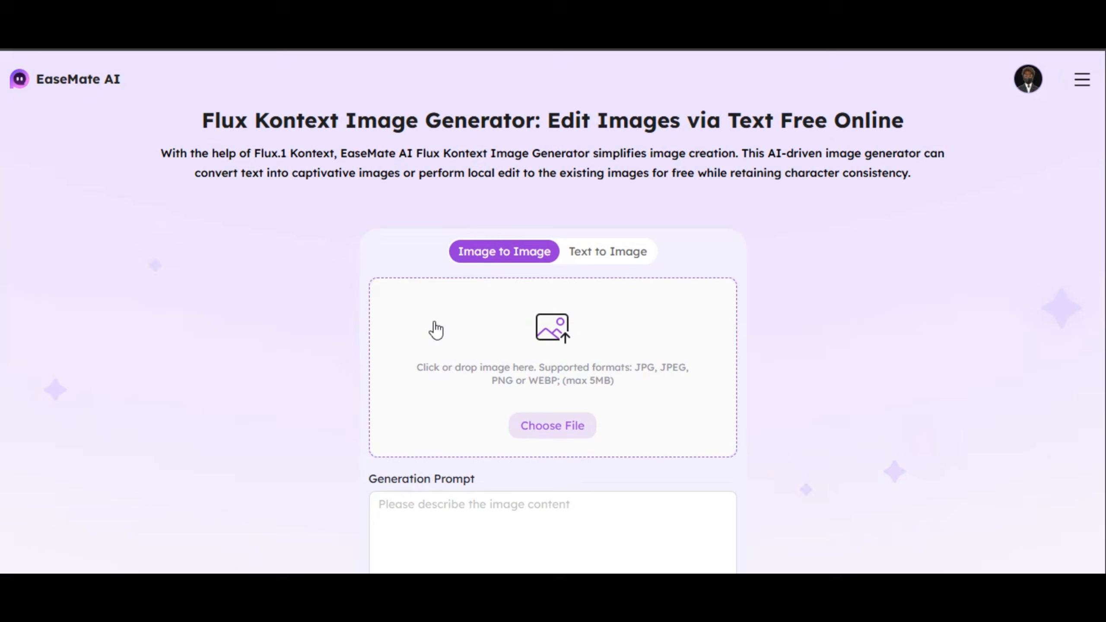
{"action": "mouse_move", "coordinate": [205, 120]}
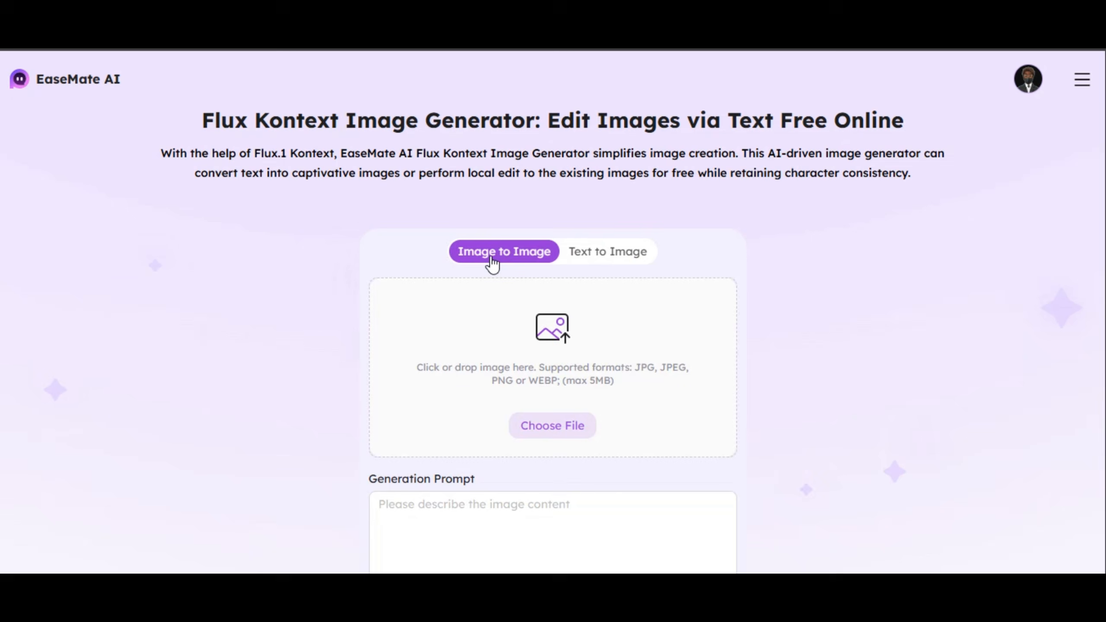
{"action": "mouse_move", "coordinate": [521, 268]}
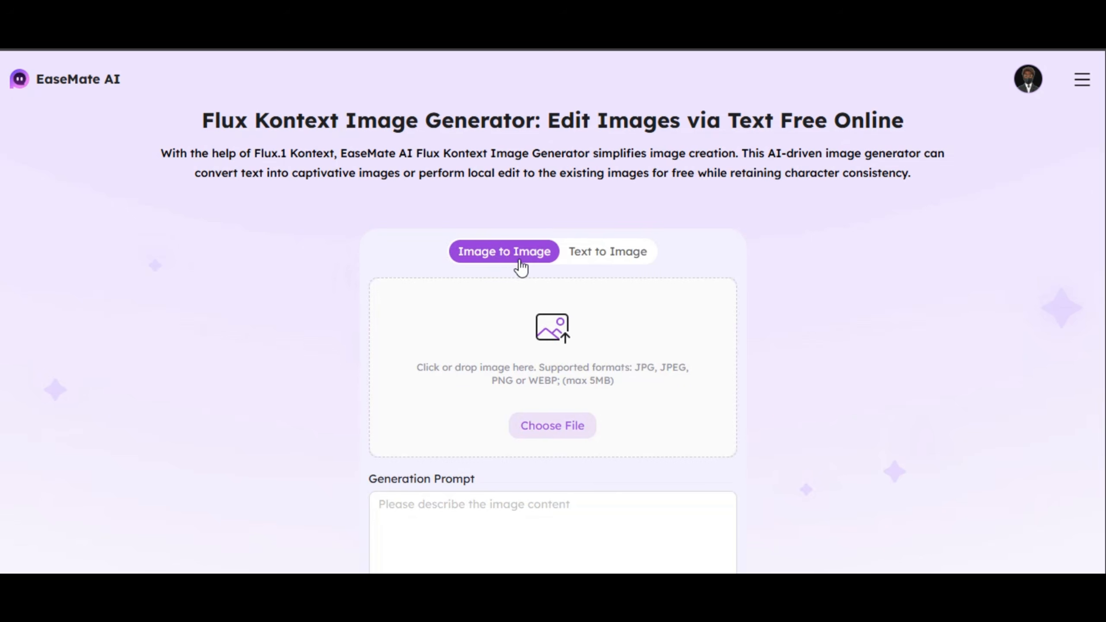
Step: Generate a 3:4 text-to-image of 'A beautiful woman sitting in a beautiful park'
{"action": "left_click", "coordinate": [606, 251]}
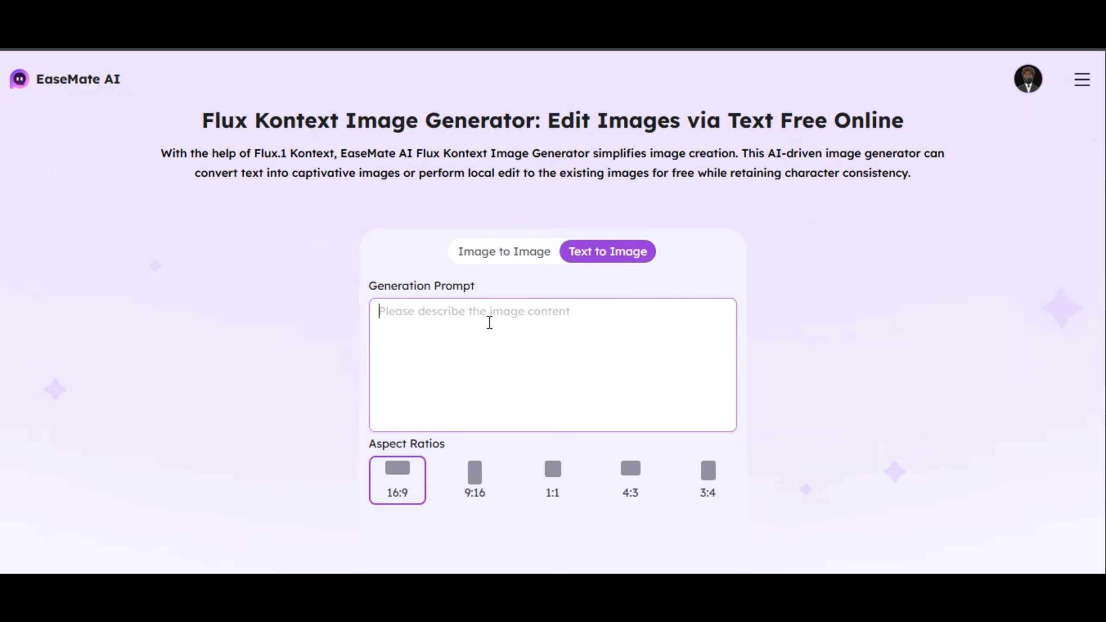
{"action": "type", "text": "A beautiful woman"}
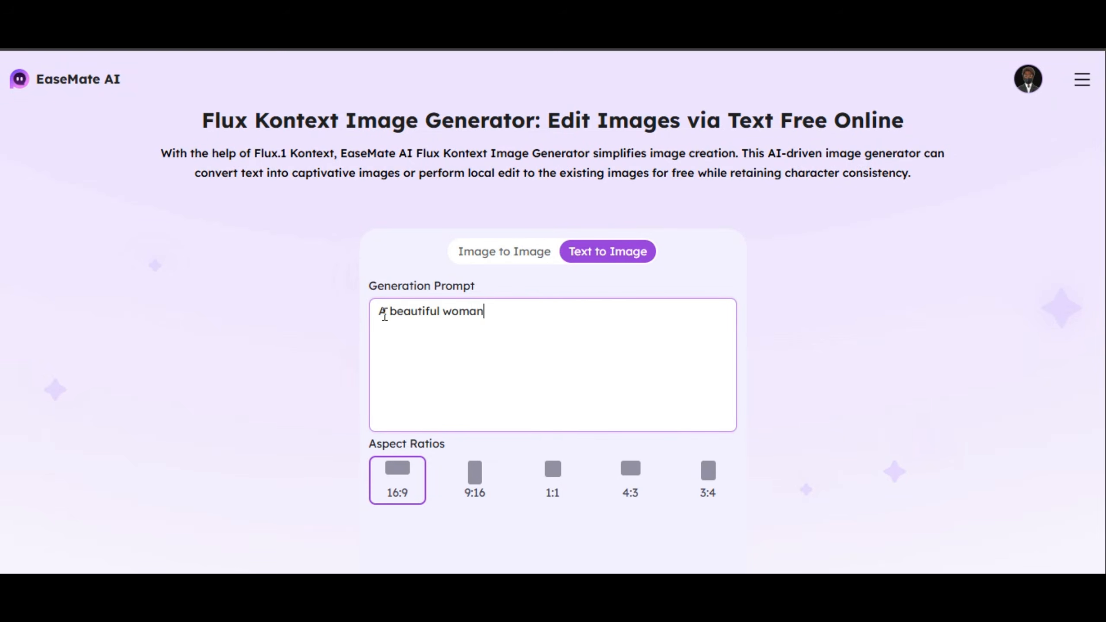
{"action": "type", "text": "sitting in a"}
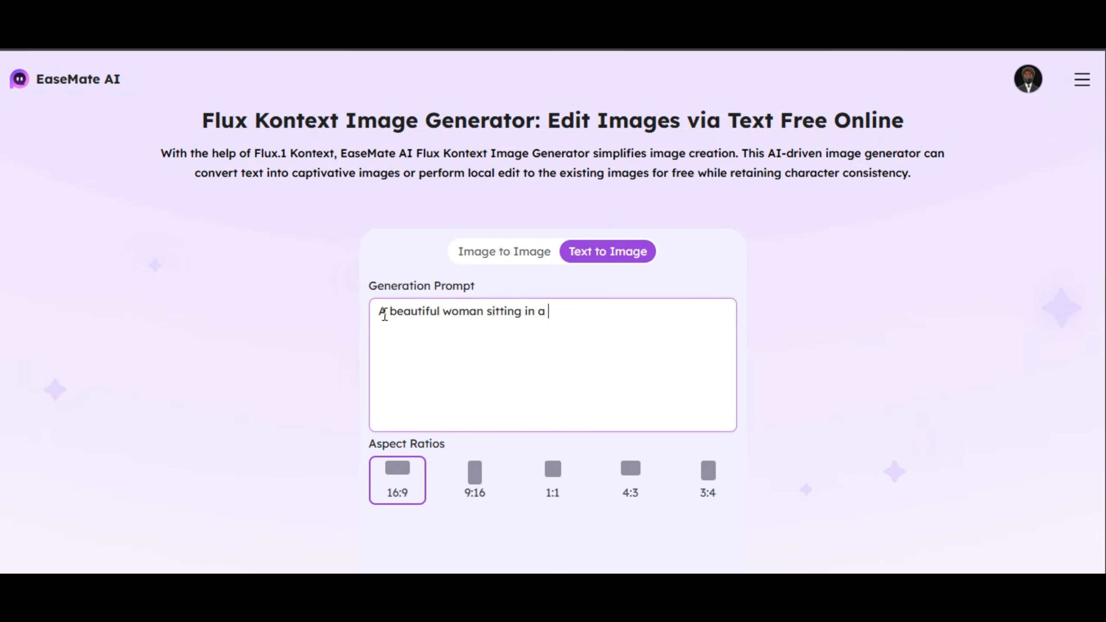
{"action": "type", "text": "beautiful park"}
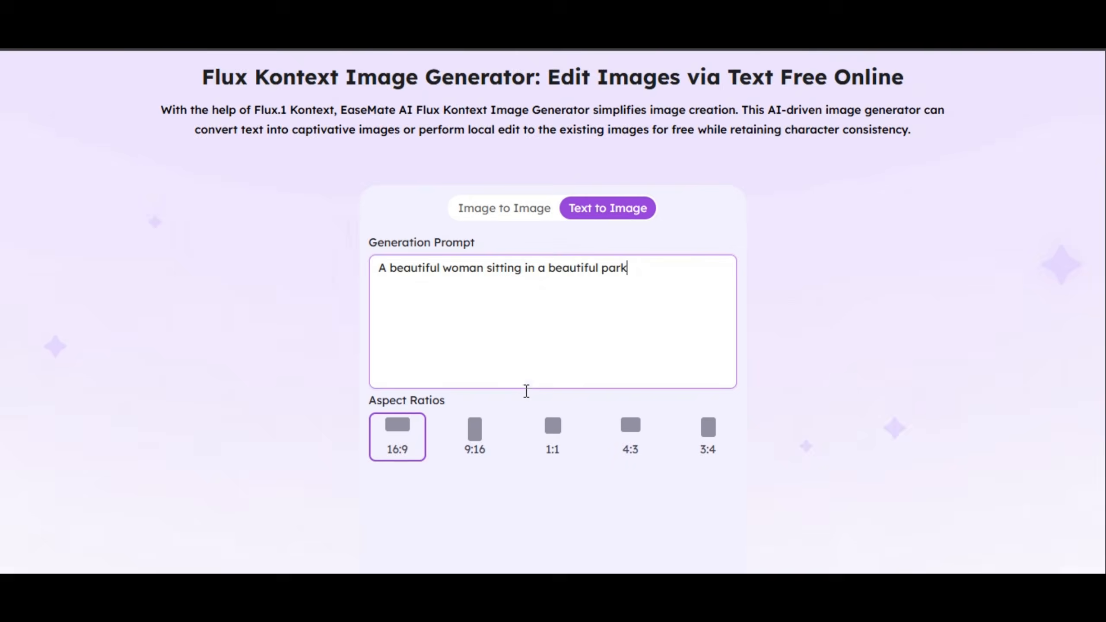
{"action": "scroll", "scroll_direction": "down", "scroll_amount": 3}
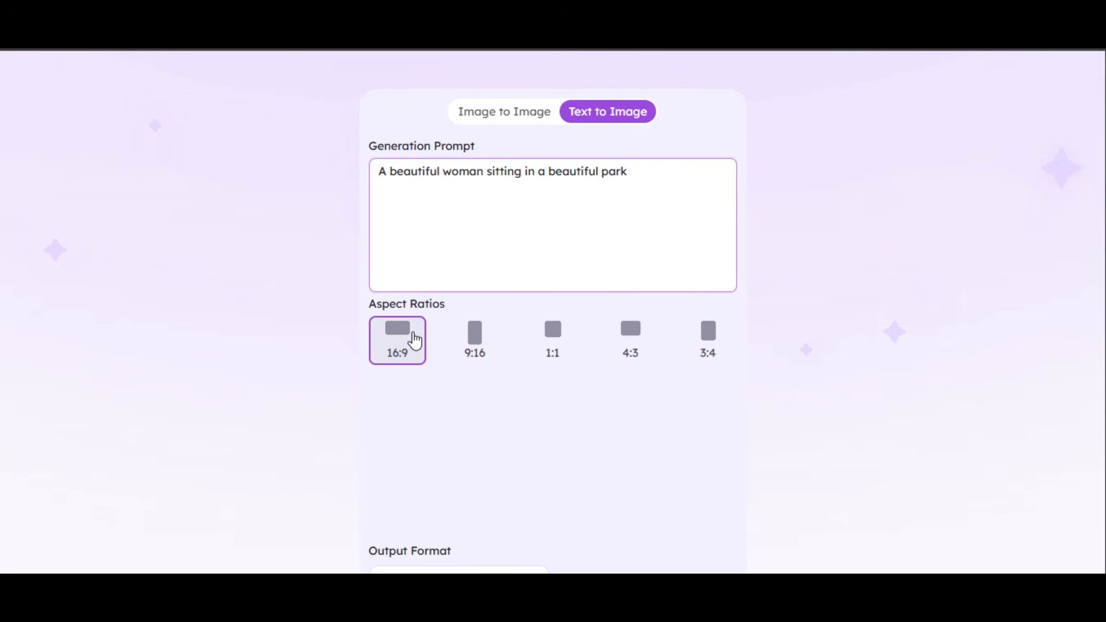
{"action": "left_click", "coordinate": [475, 340]}
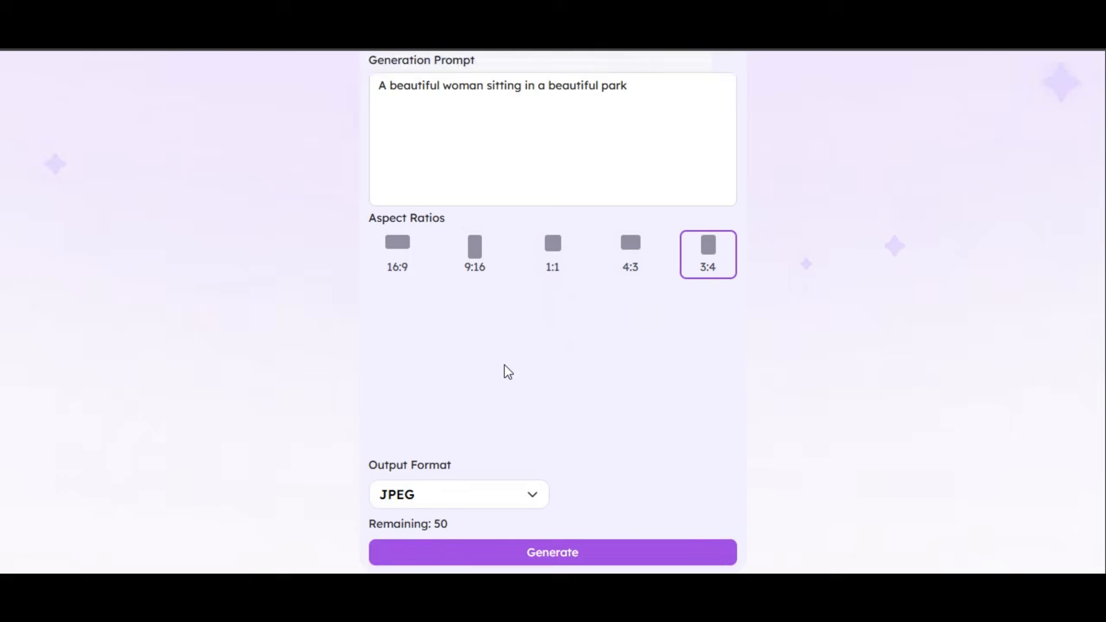
{"action": "left_click", "coordinate": [458, 493]}
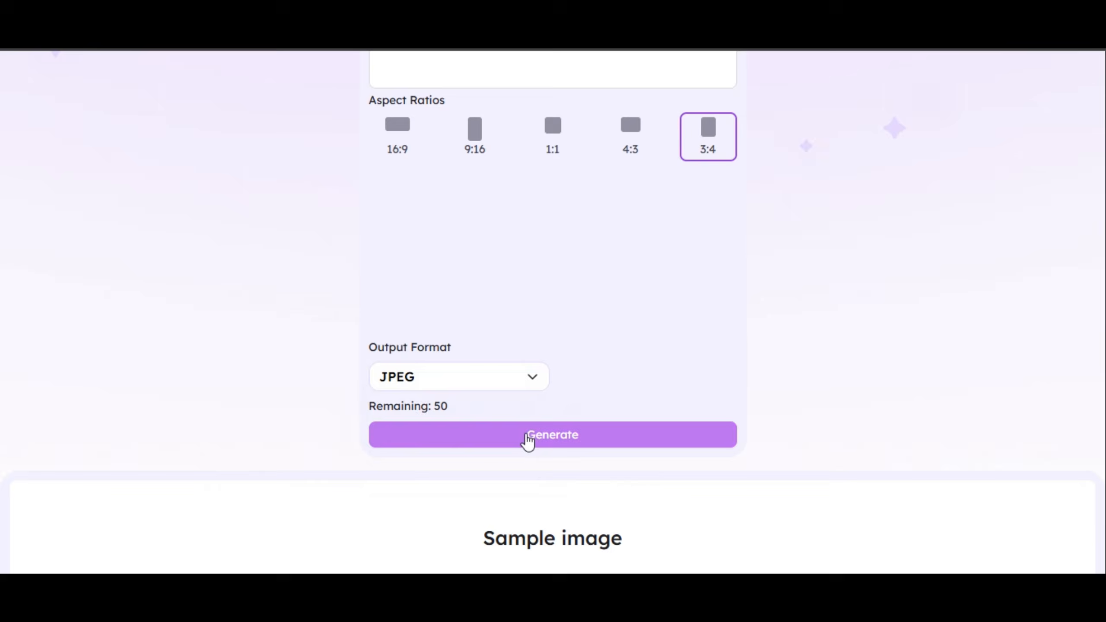
{"action": "left_click", "coordinate": [551, 435]}
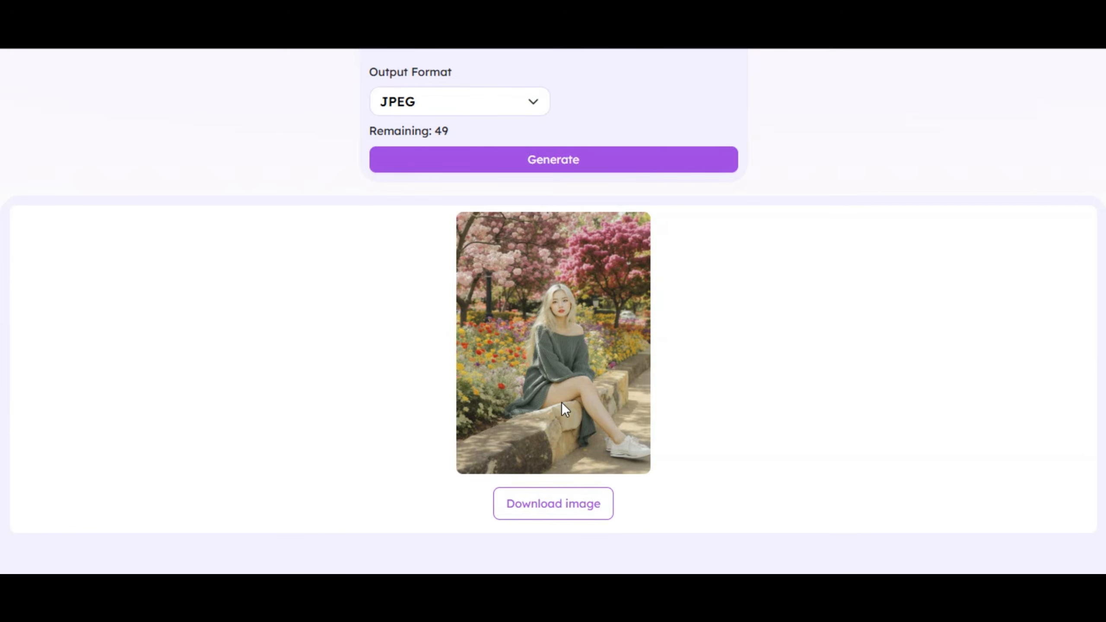
{"action": "mouse_move", "coordinate": [695, 428]}
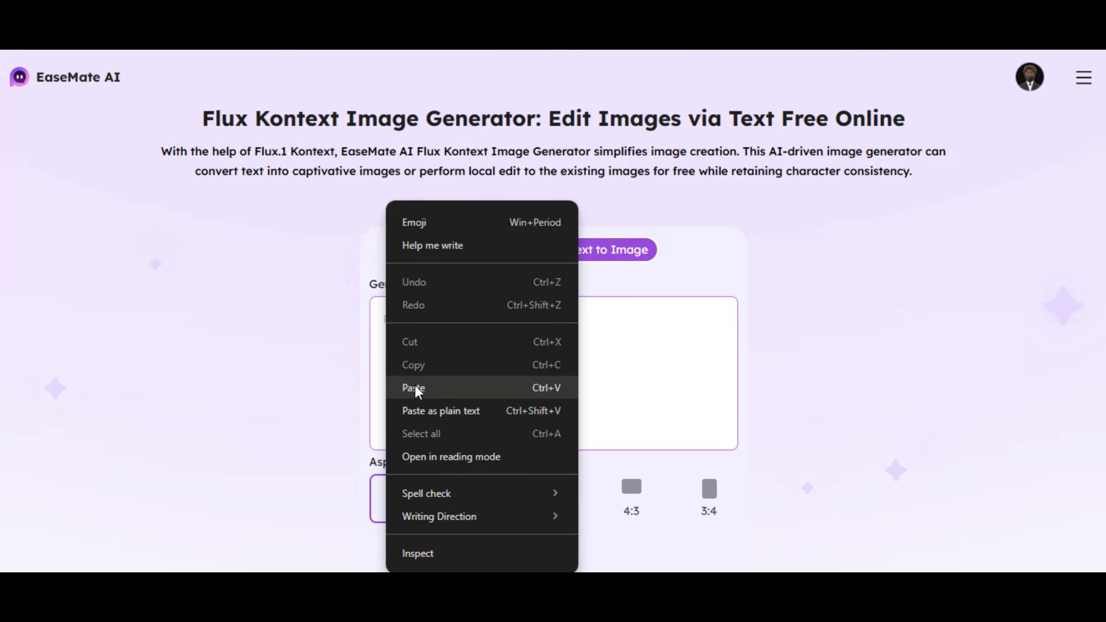
Step: Paste the pink blossom-covered bookstore bus prompt and generate the image
{"action": "left_click", "coordinate": [413, 387]}
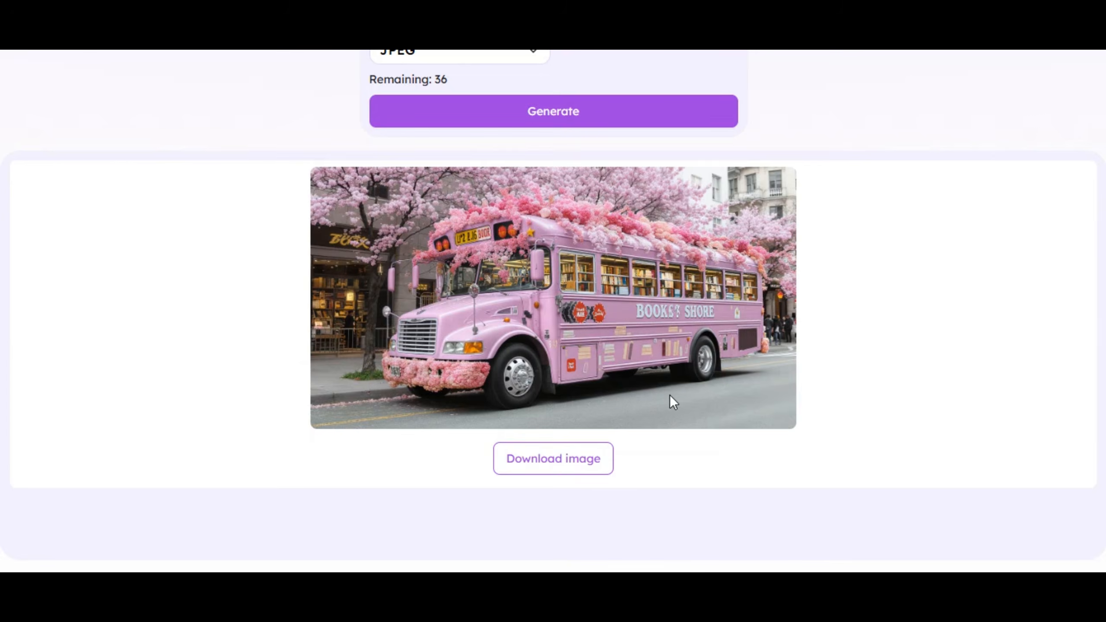
{"action": "mouse_move", "coordinate": [701, 413]}
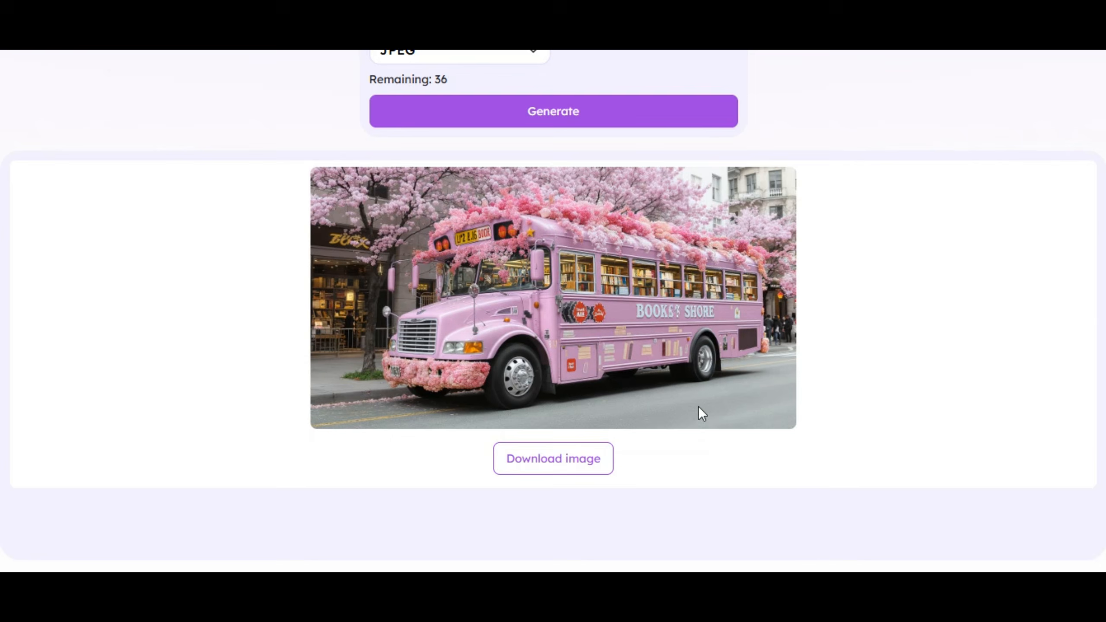
{"action": "mouse_move", "coordinate": [689, 421]}
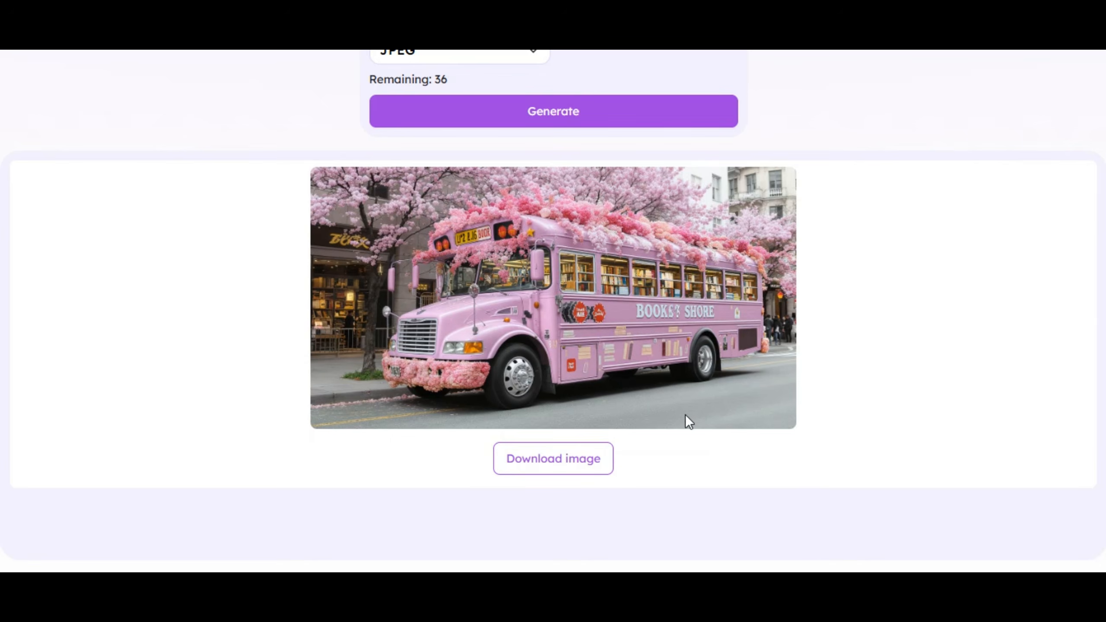
{"action": "mouse_move", "coordinate": [715, 425]}
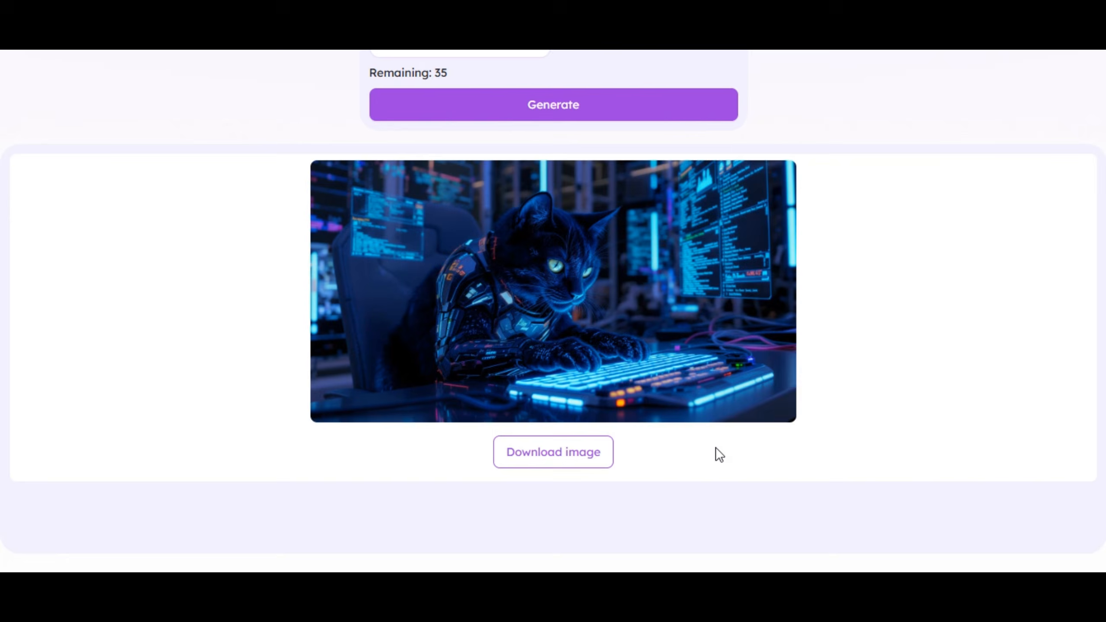
{"action": "mouse_move", "coordinate": [610, 401]}
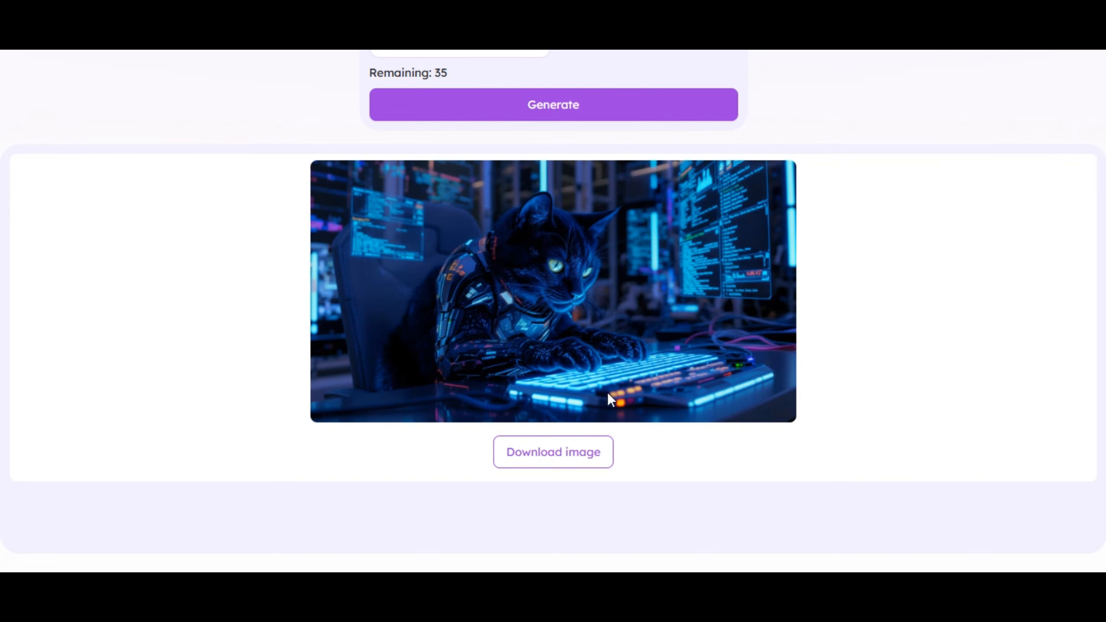
{"action": "mouse_move", "coordinate": [667, 467]}
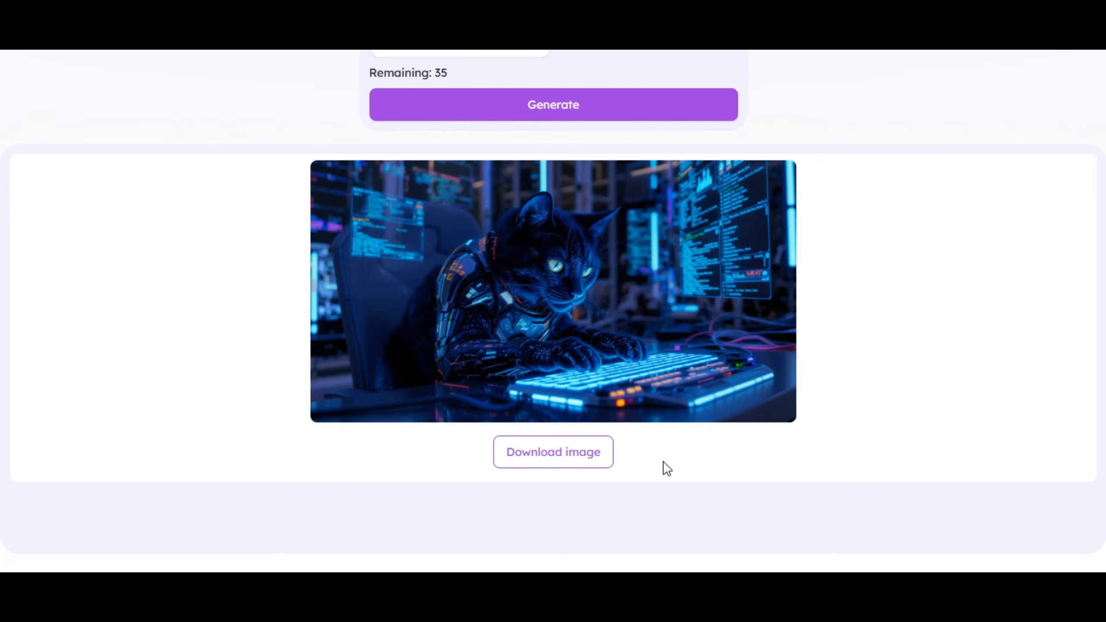
Step: Scroll to view the generated armoured black cat typing among server screens
{"action": "scroll", "scroll_direction": "up", "scroll_amount": 3}
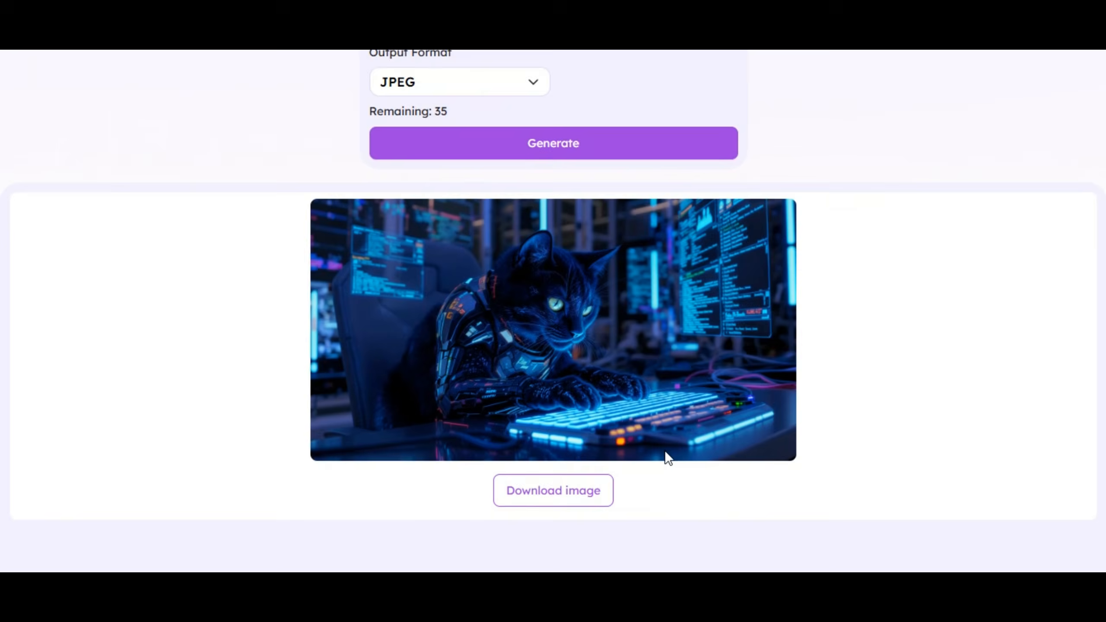
{"action": "scroll", "scroll_direction": "down", "scroll_amount": 3}
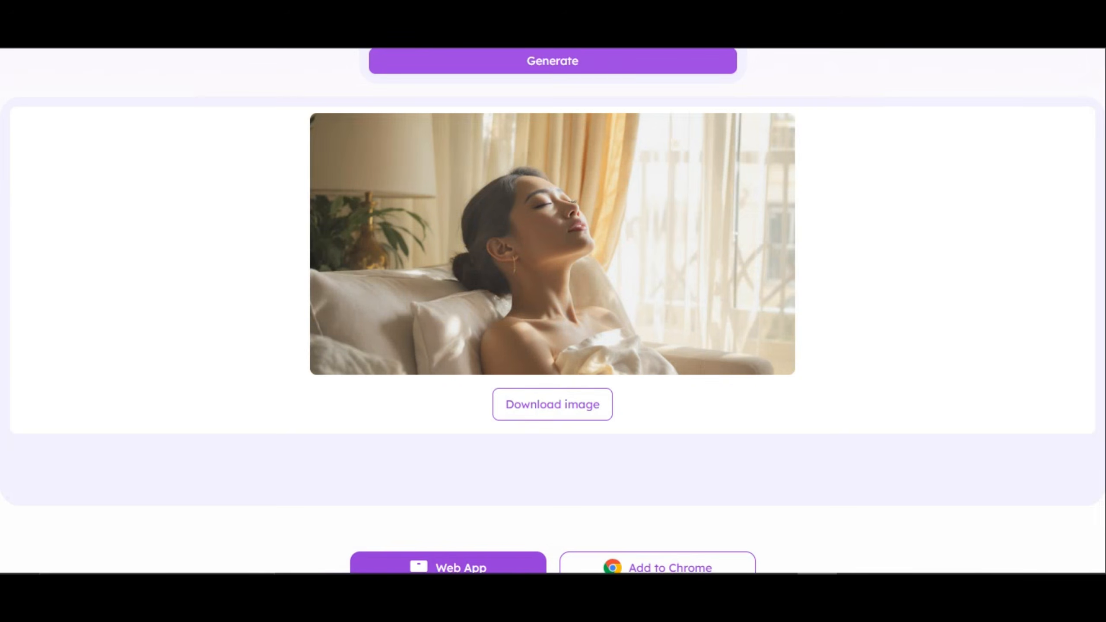
Step: Go from the Flux Kontext page to the Ghibli-style photo converter under AI Photo
{"action": "scroll", "scroll_direction": "up", "scroll_amount": 3}
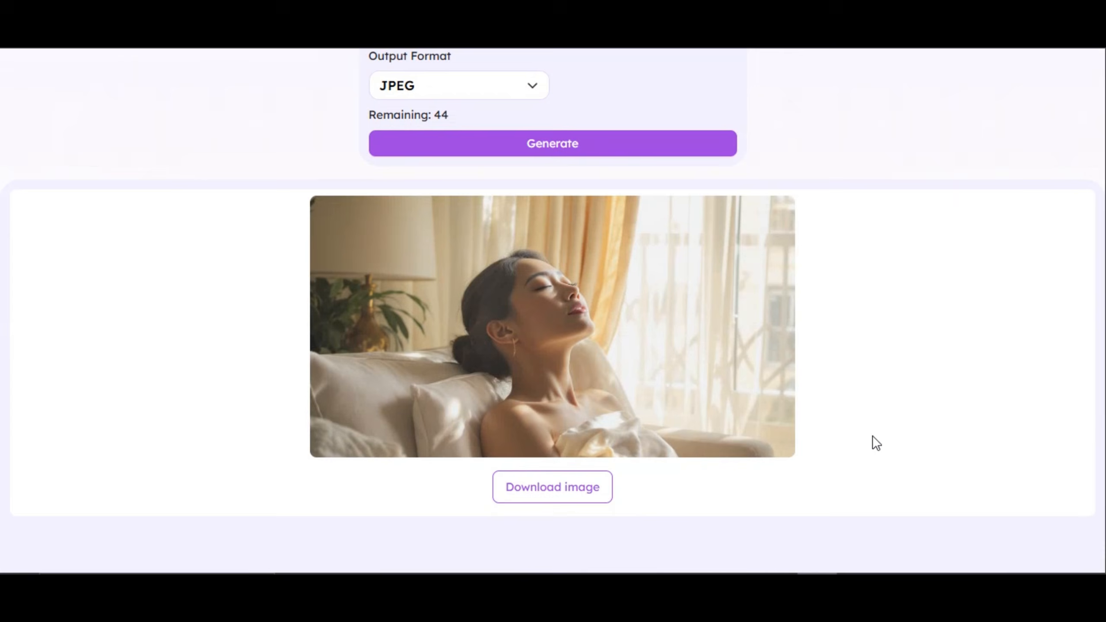
{"action": "mouse_move", "coordinate": [595, 391]}
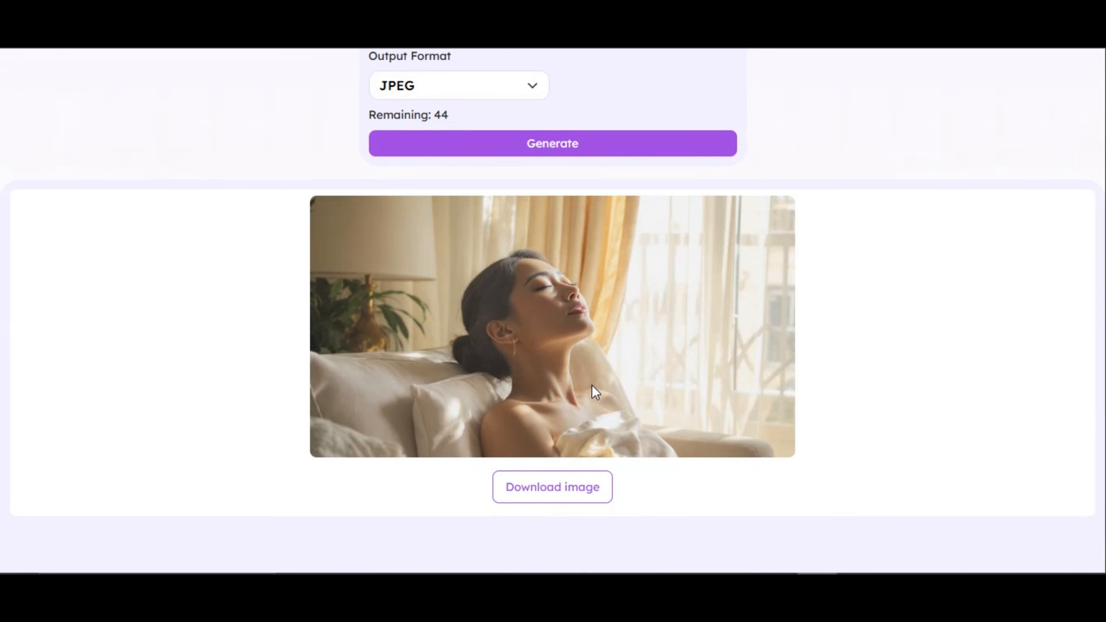
{"action": "scroll", "scroll_direction": "up", "scroll_amount": 3}
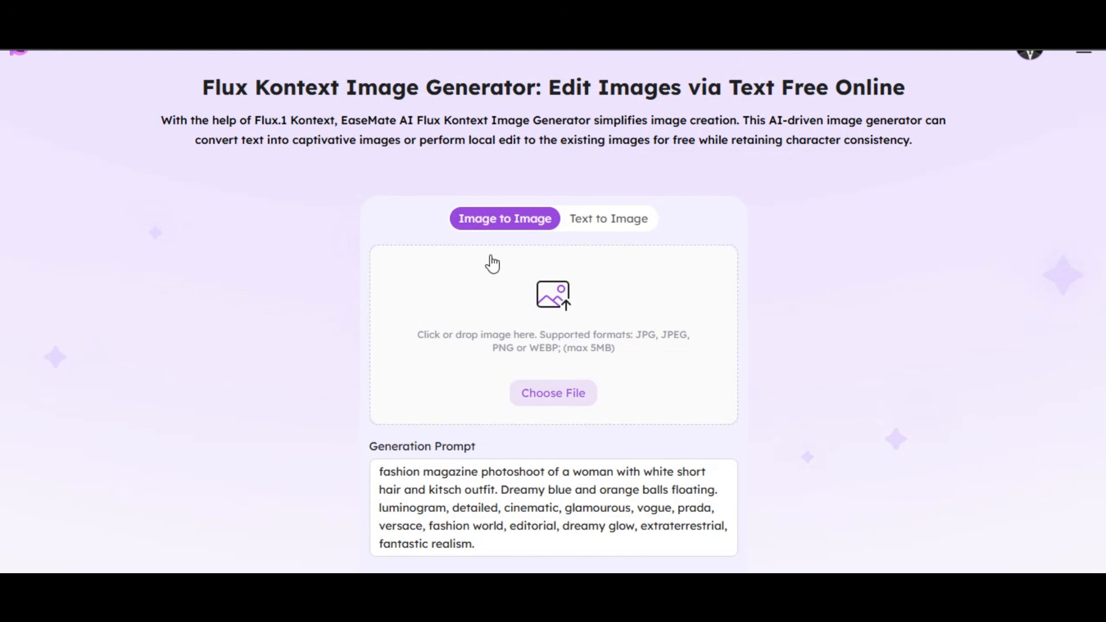
{"action": "scroll", "scroll_direction": "down", "scroll_amount": 3}
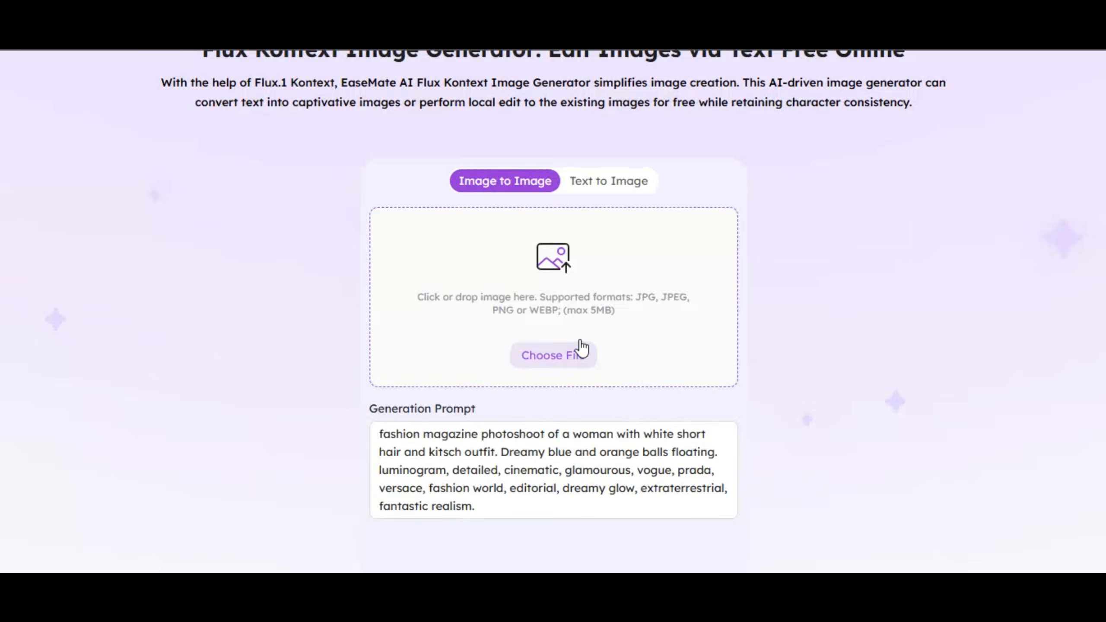
{"action": "scroll", "scroll_direction": "up", "scroll_amount": 3}
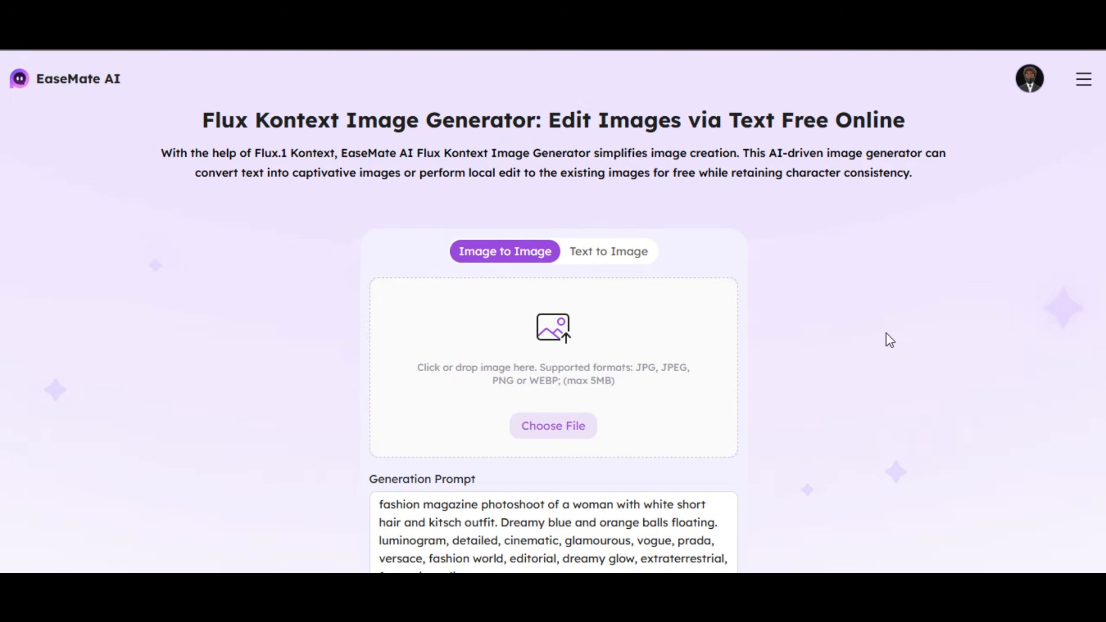
{"action": "left_click", "coordinate": [1083, 79]}
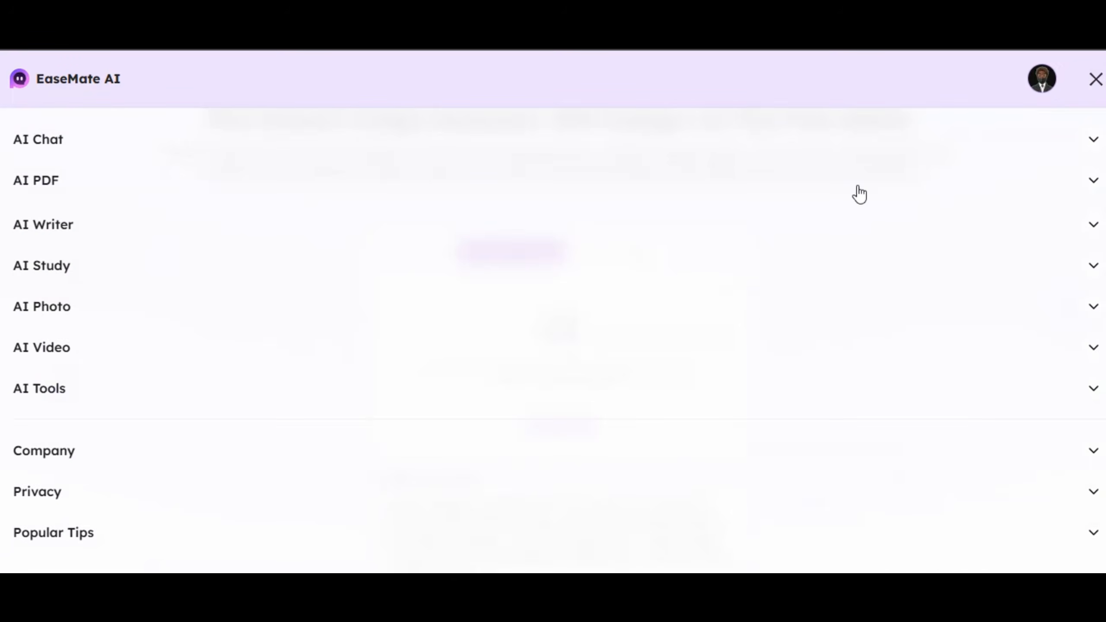
{"action": "left_click", "coordinate": [41, 306]}
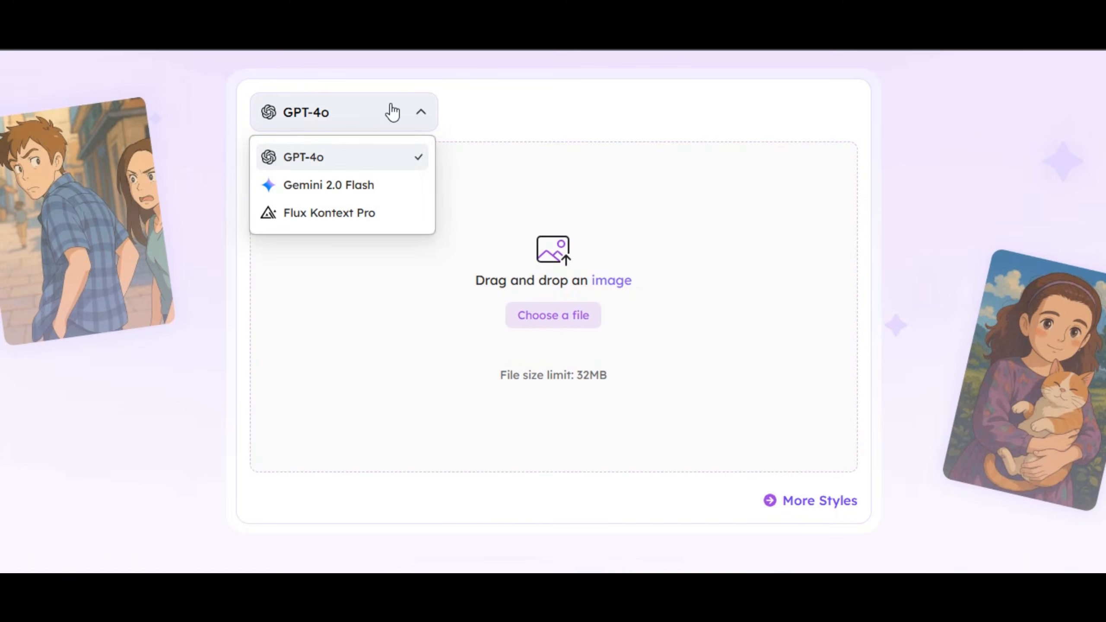
{"action": "mouse_move", "coordinate": [342, 185]}
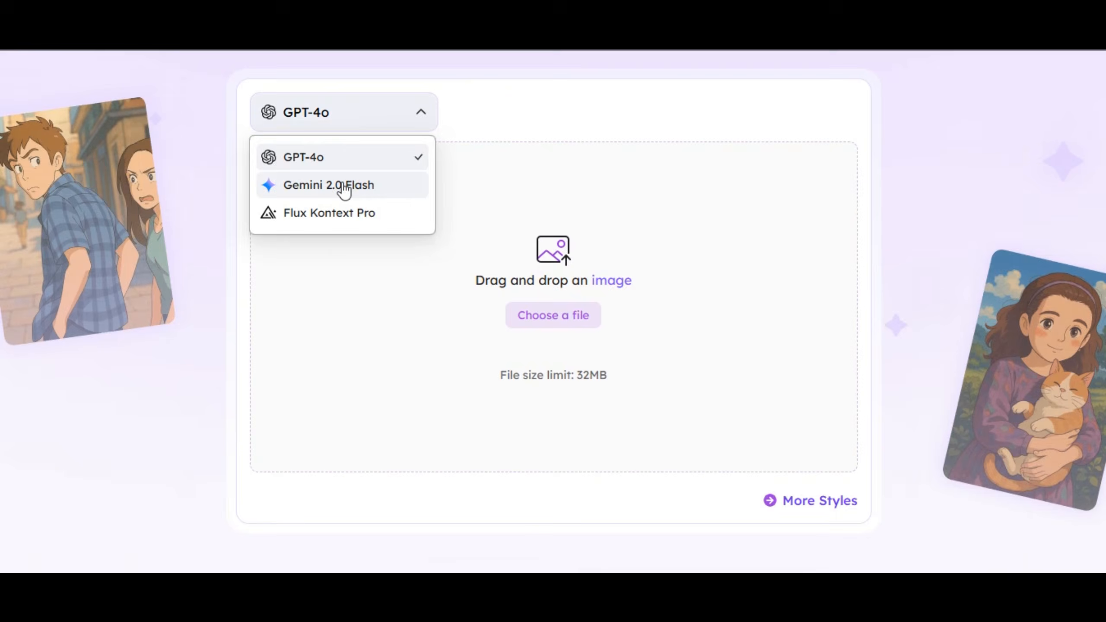
{"action": "mouse_move", "coordinate": [328, 212]}
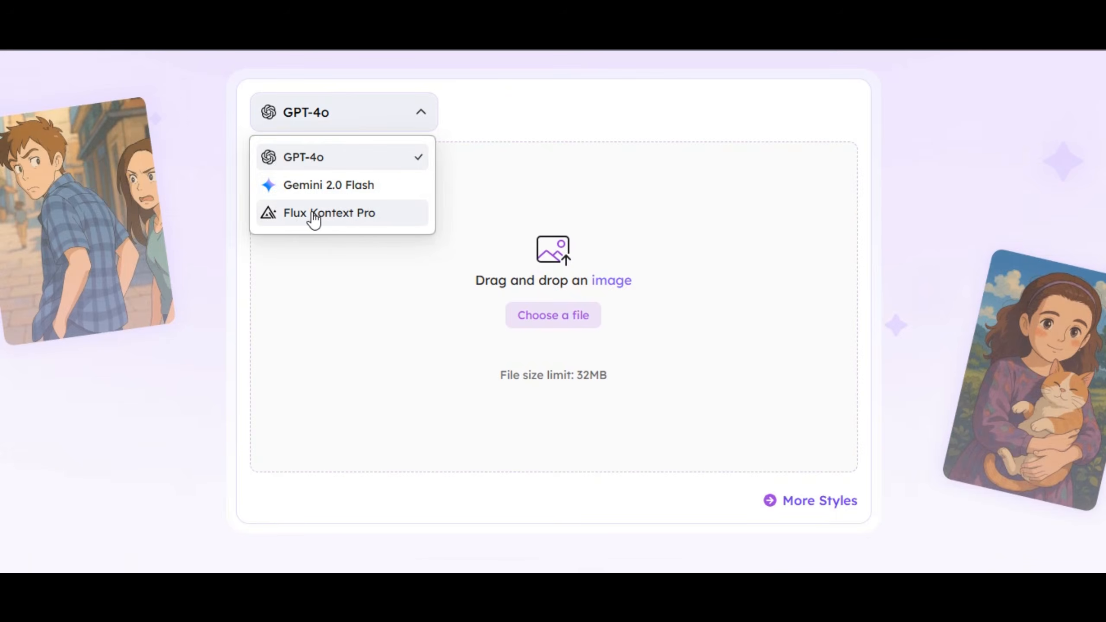
{"action": "mouse_move", "coordinate": [356, 208]}
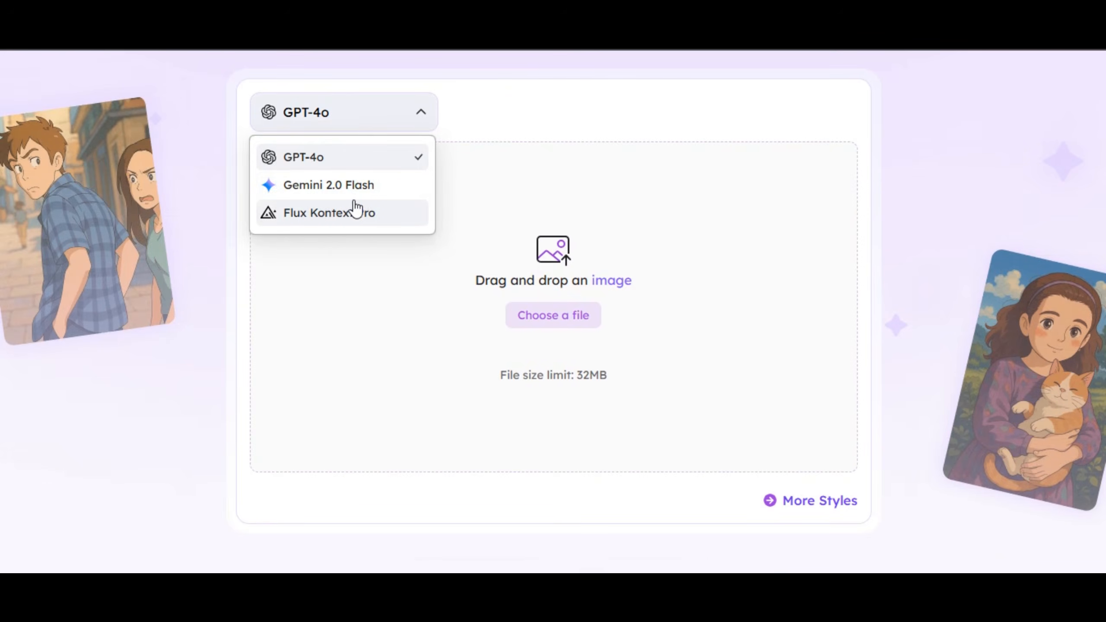
{"action": "mouse_move", "coordinate": [352, 166]}
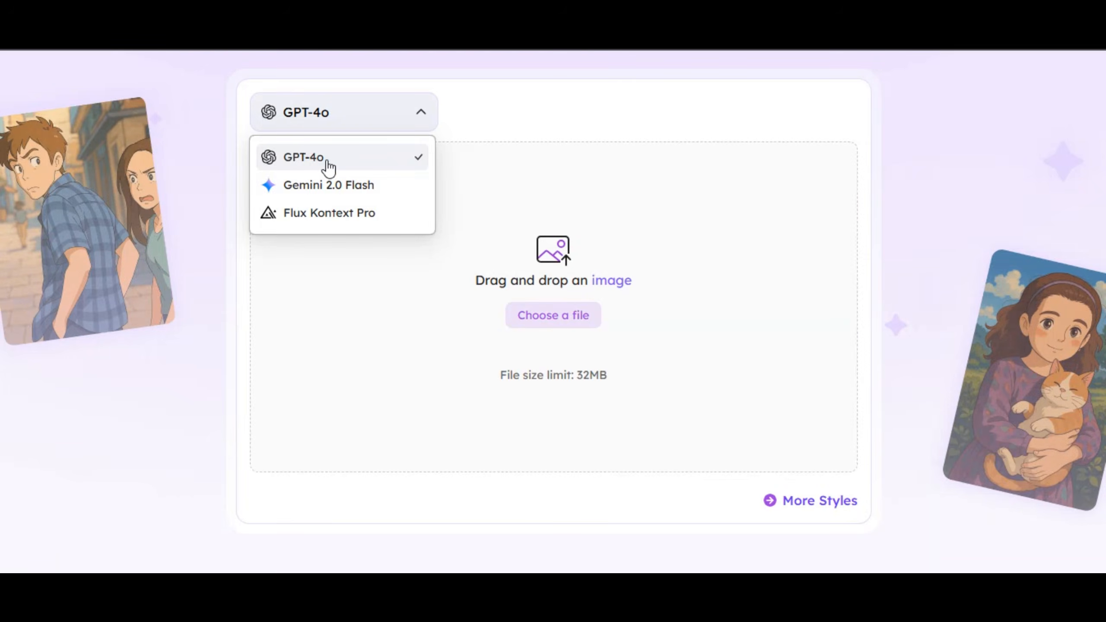
Step: Keep GPT-4o as the conversion model and begin choosing a photo file
{"action": "left_click", "coordinate": [304, 157]}
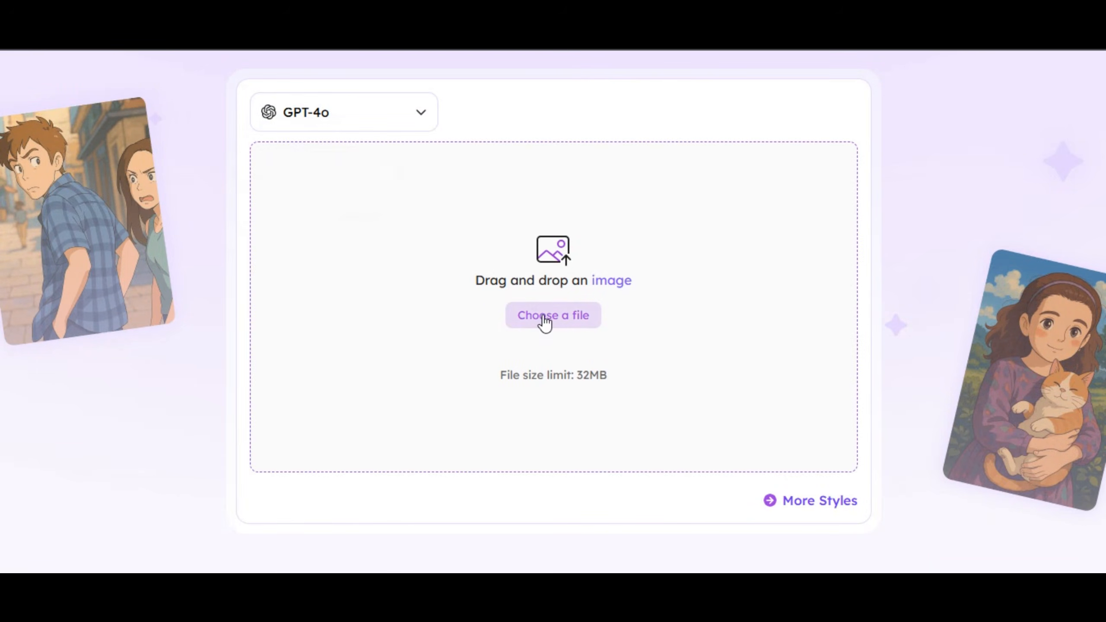
{"action": "left_click", "coordinate": [553, 315]}
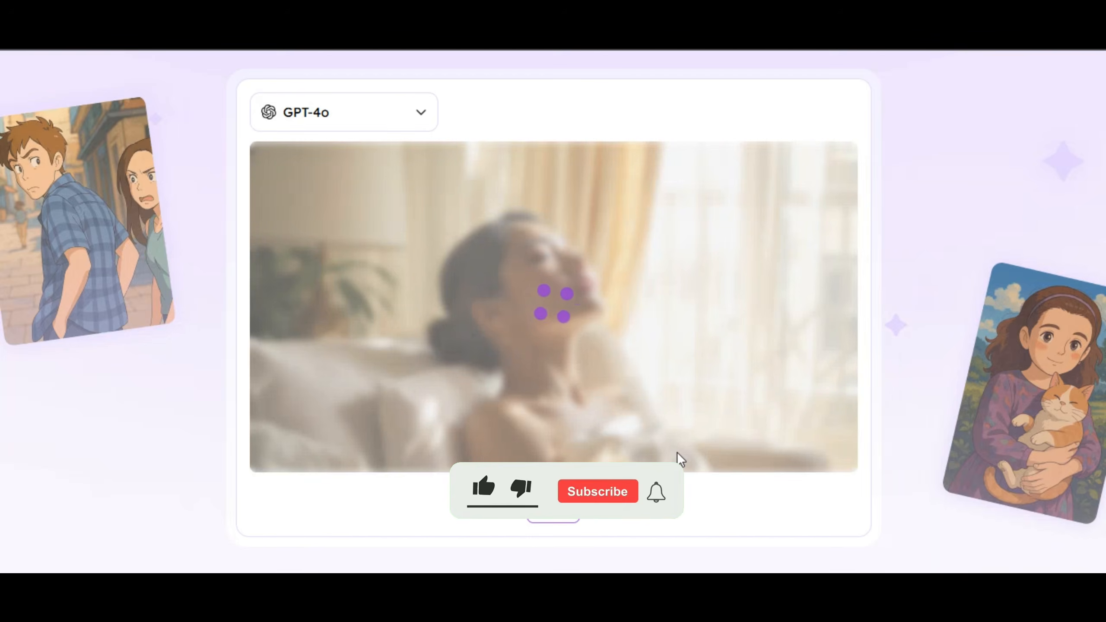
Step: Upload the reclining-woman photo, get the Ghibli conversion, and bring up More Styles
{"action": "left_click", "coordinate": [484, 487]}
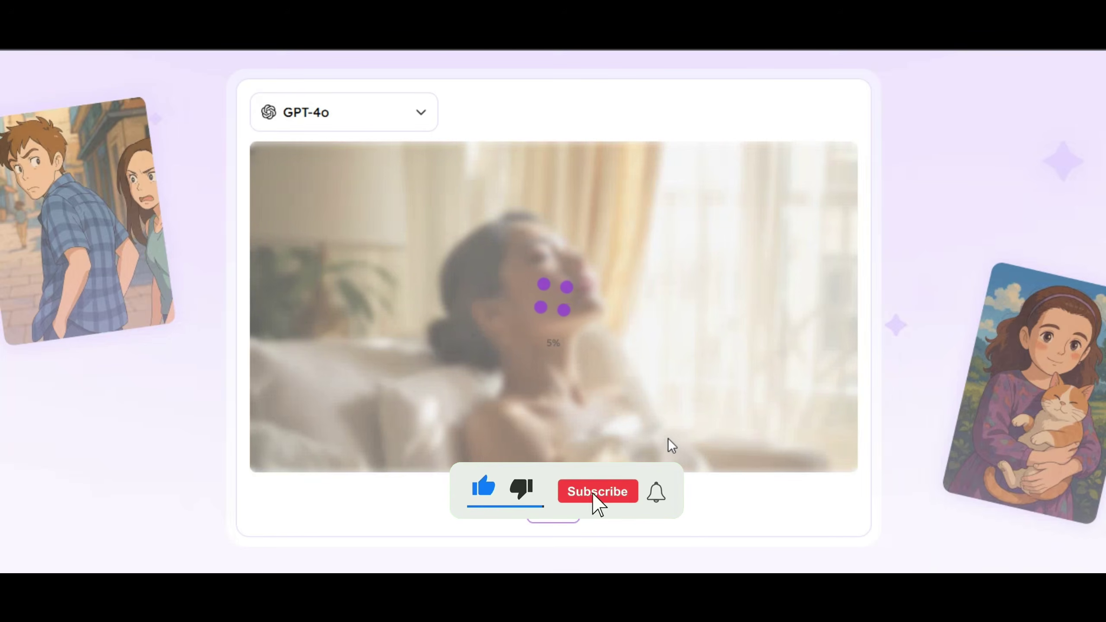
{"action": "left_click", "coordinate": [596, 490]}
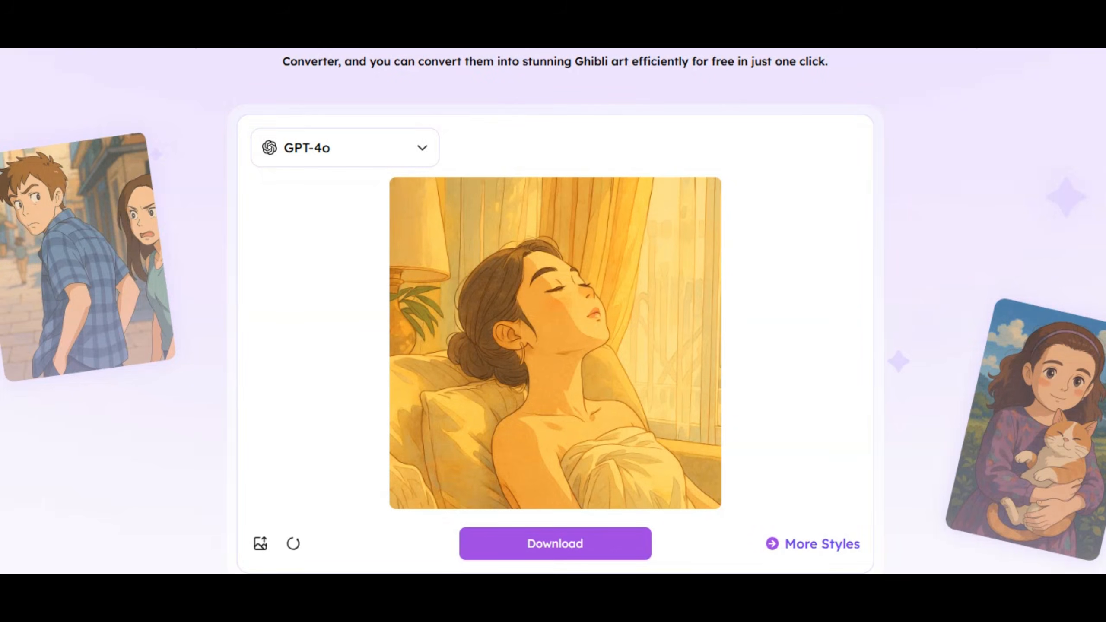
{"action": "mouse_move", "coordinate": [669, 424]}
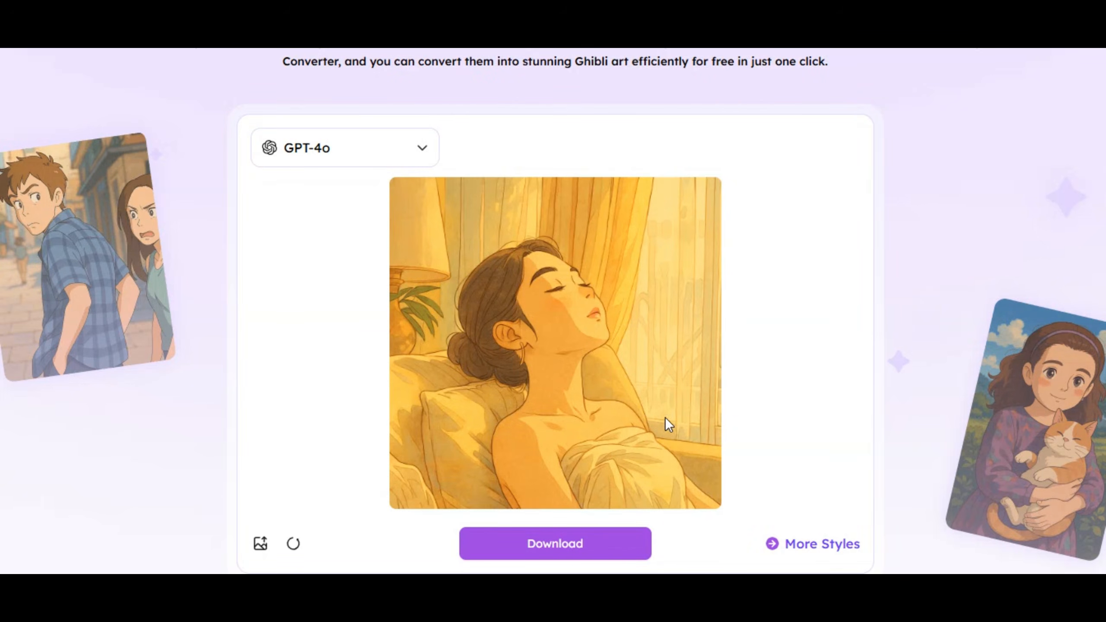
{"action": "scroll", "scroll_direction": "down", "scroll_amount": 3}
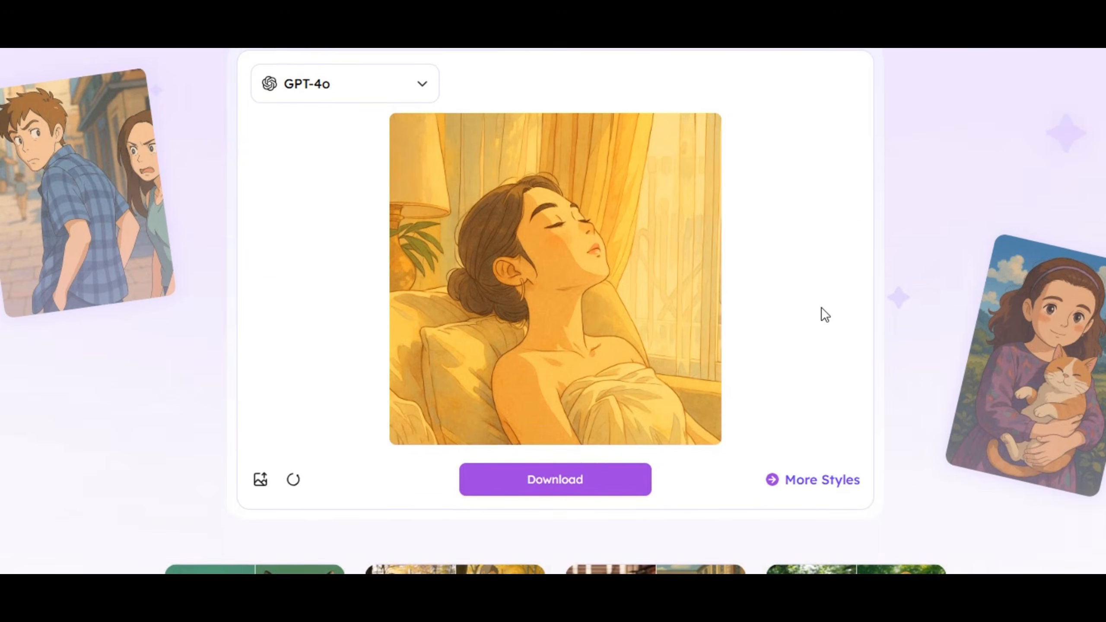
{"action": "scroll", "scroll_direction": "down", "scroll_amount": 3}
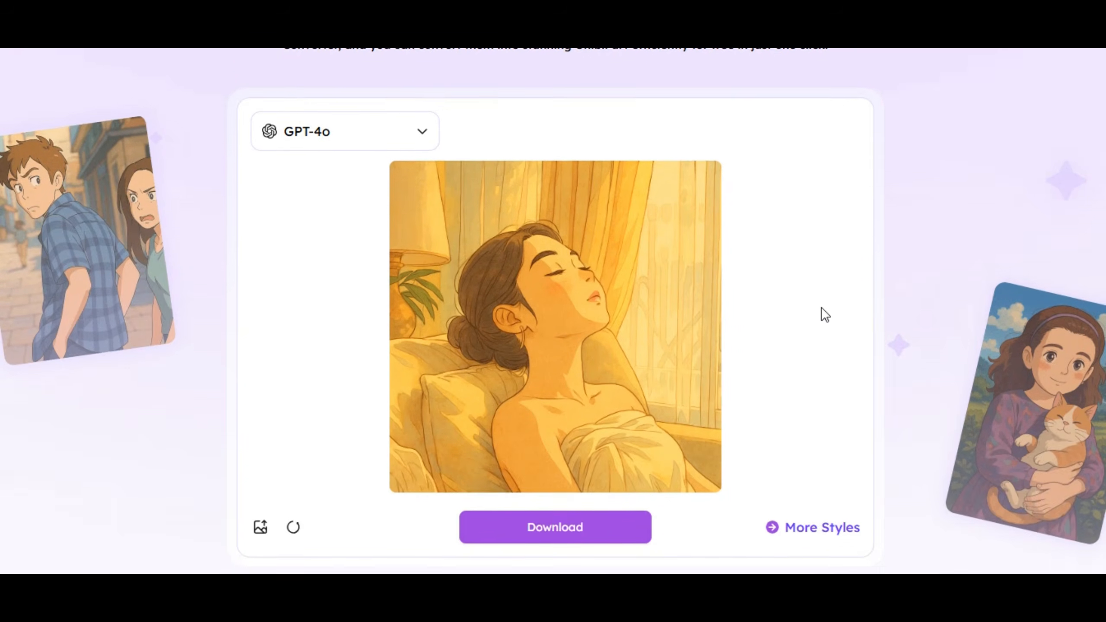
{"action": "scroll", "scroll_direction": "down", "scroll_amount": 3}
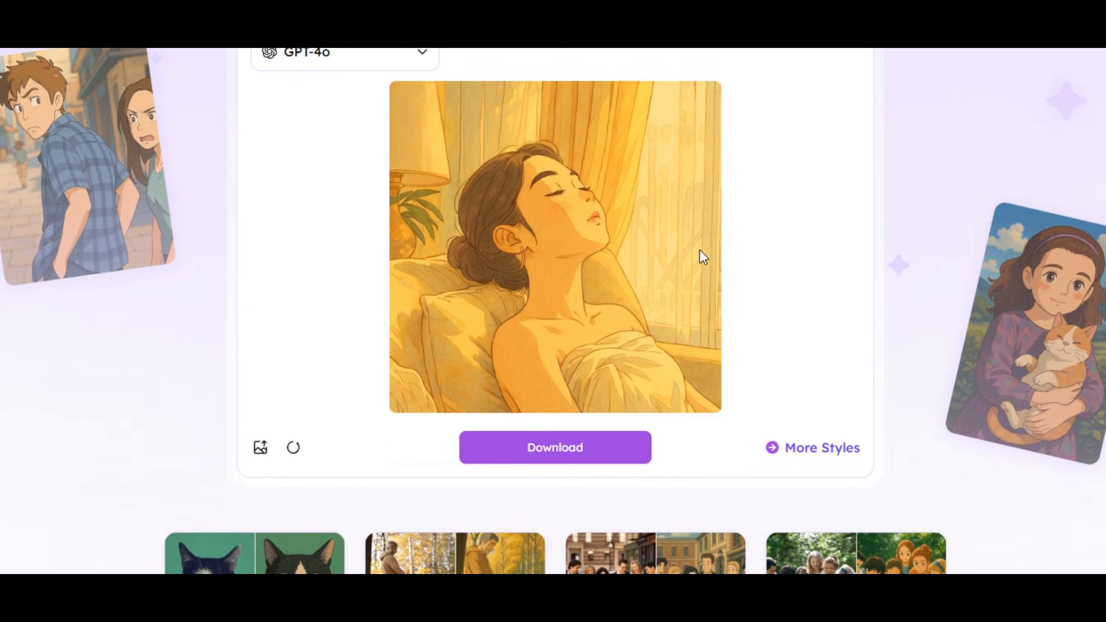
{"action": "mouse_move", "coordinate": [725, 381]}
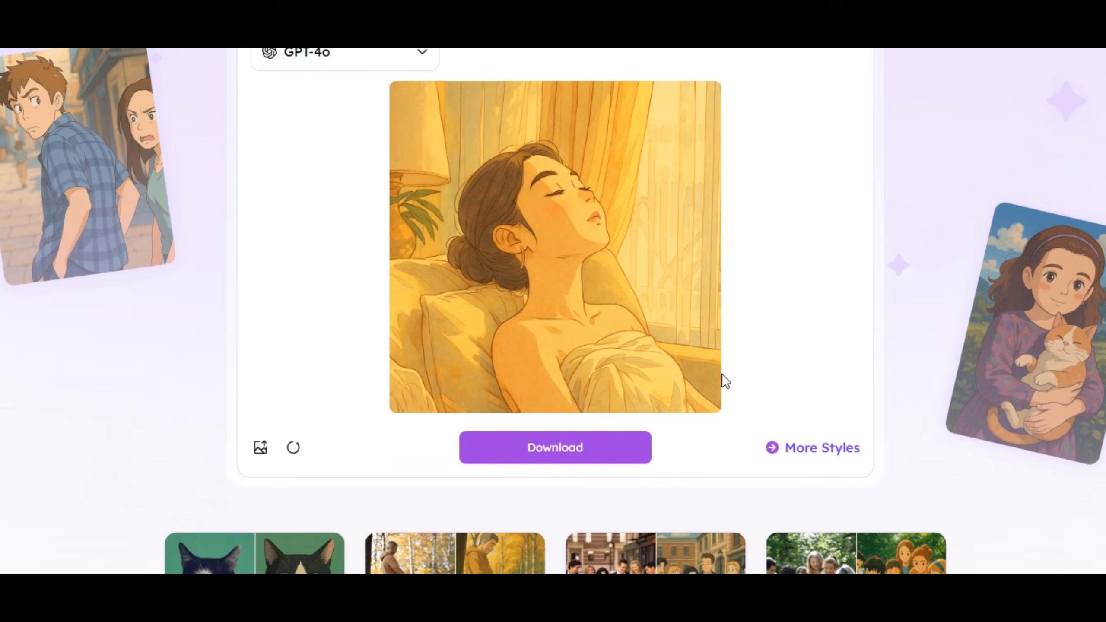
{"action": "left_click", "coordinate": [554, 447]}
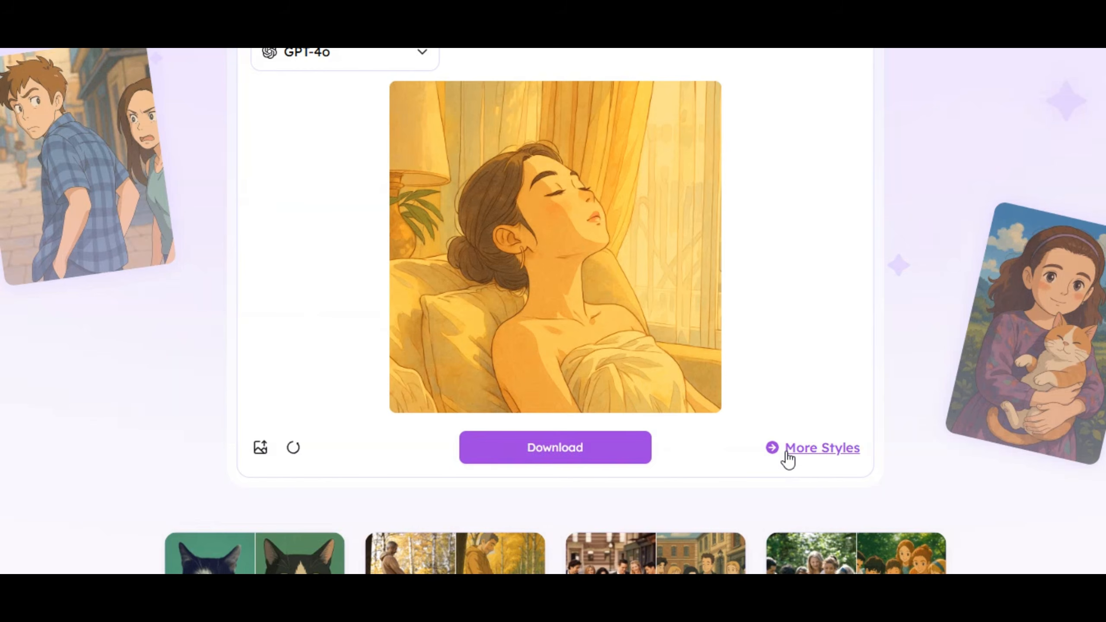
{"action": "left_click", "coordinate": [820, 447]}
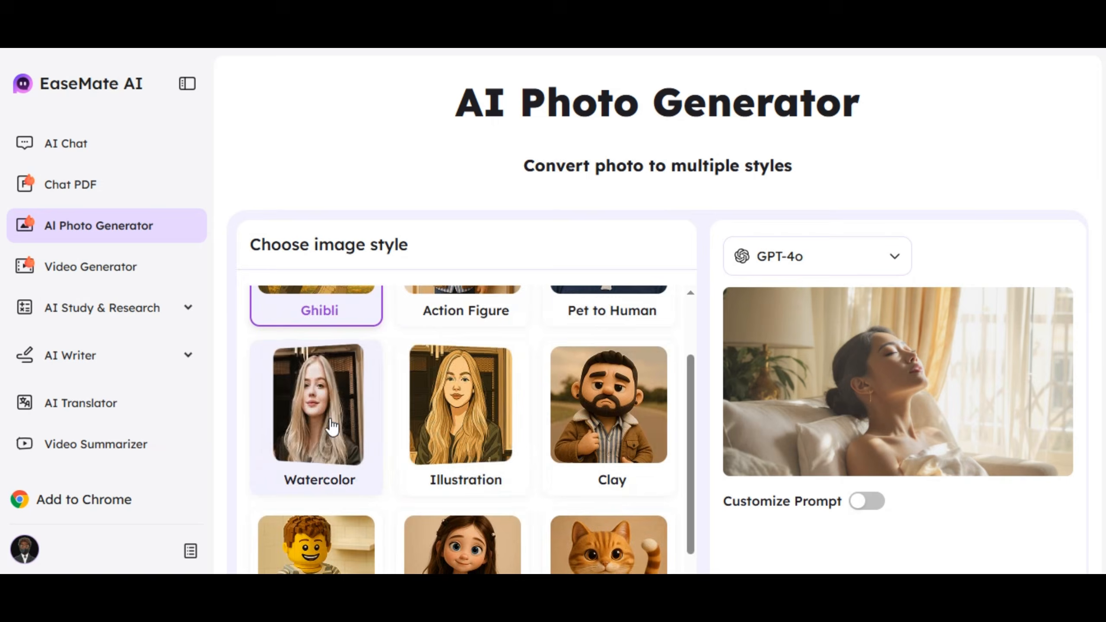
Step: Pick the Cyberpunk style and generate the Cyberpunk version of the photo
{"action": "scroll", "scroll_direction": "down", "scroll_amount": 3}
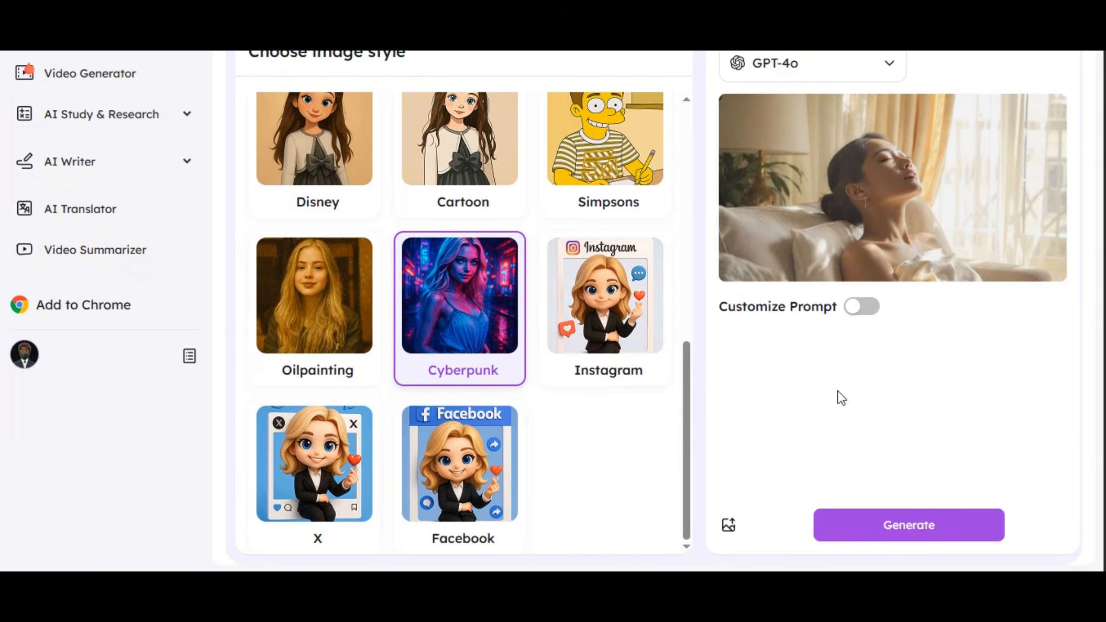
{"action": "mouse_move", "coordinate": [727, 540]}
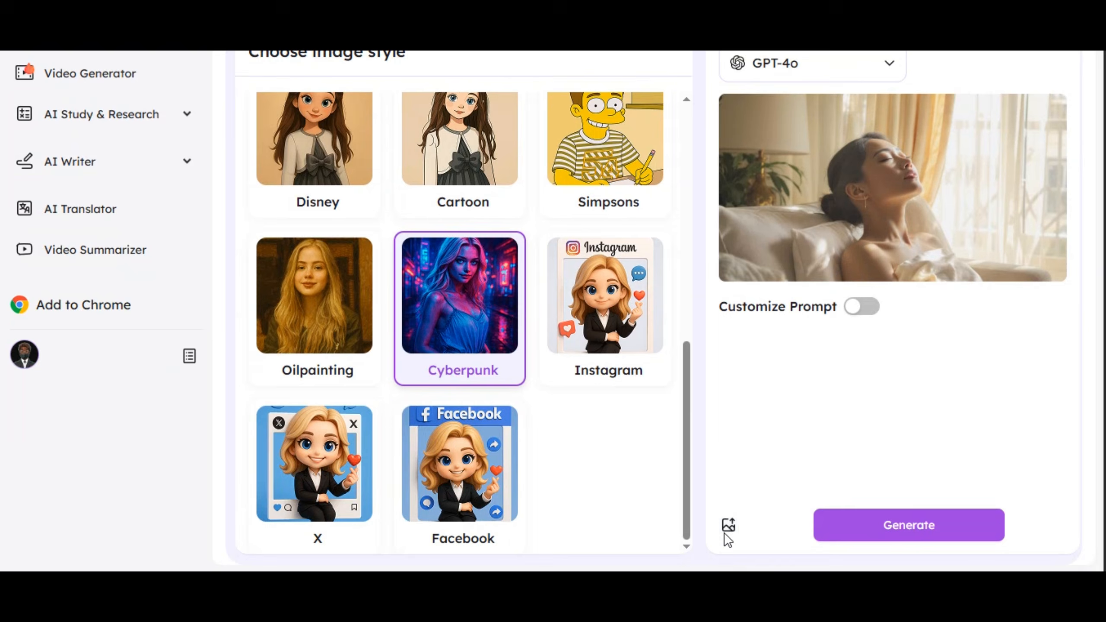
{"action": "left_click", "coordinate": [727, 525]}
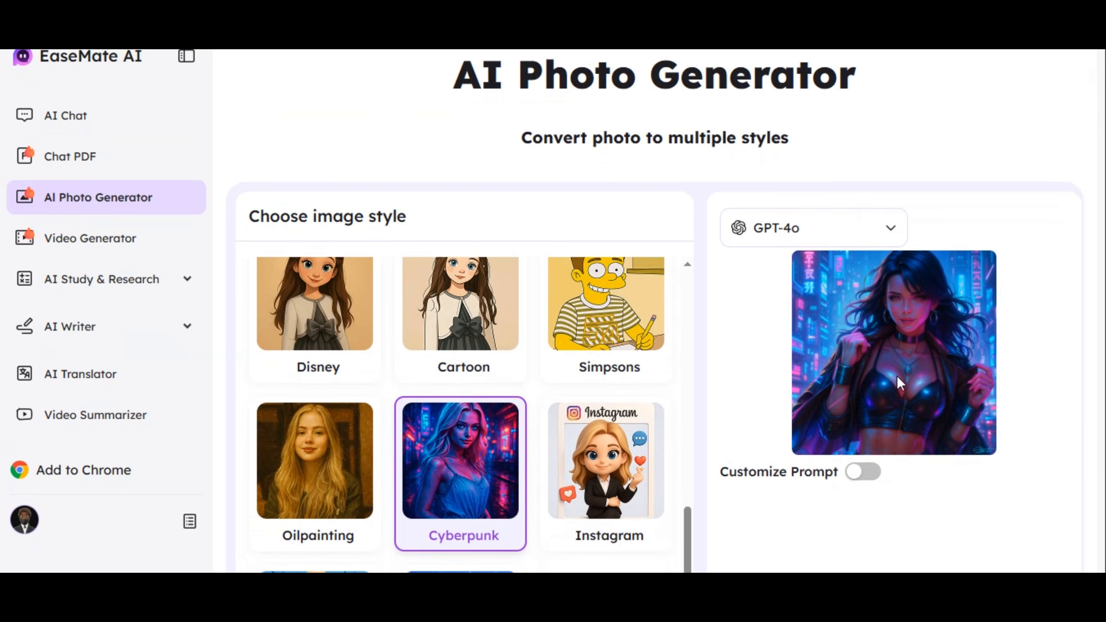
{"action": "mouse_move", "coordinate": [947, 493]}
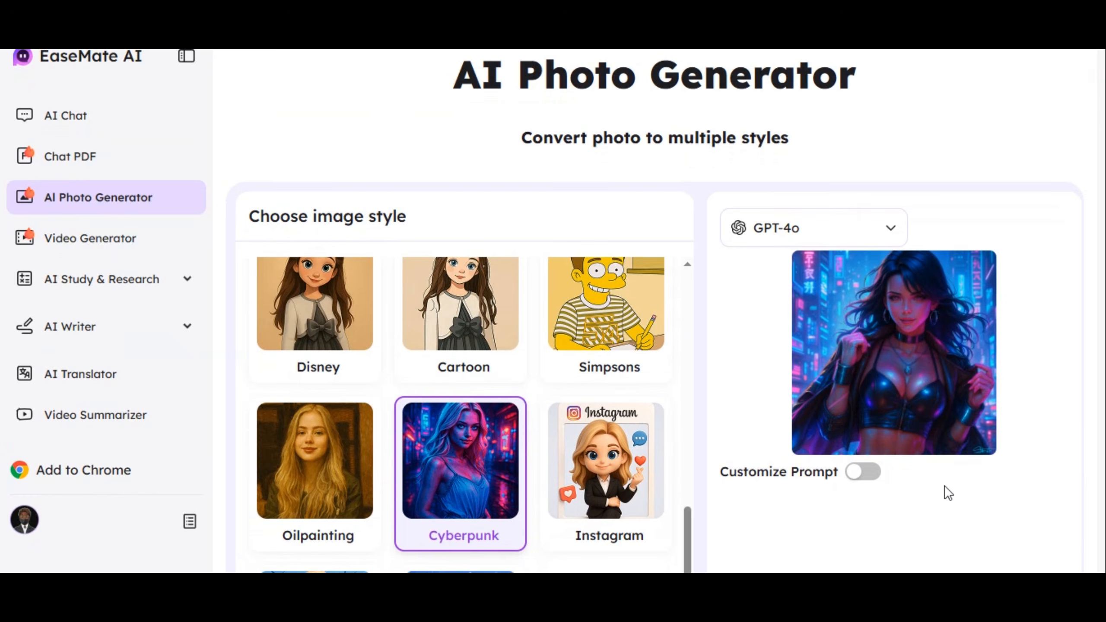
{"action": "scroll", "scroll_direction": "down", "scroll_amount": 3}
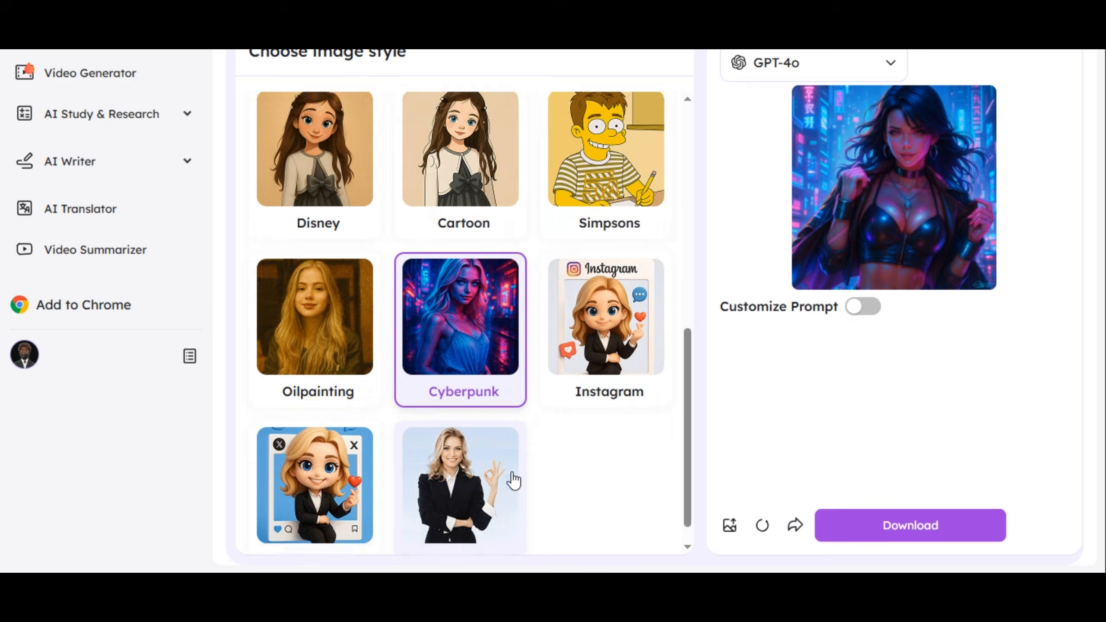
{"action": "scroll", "scroll_direction": "up", "scroll_amount": 3}
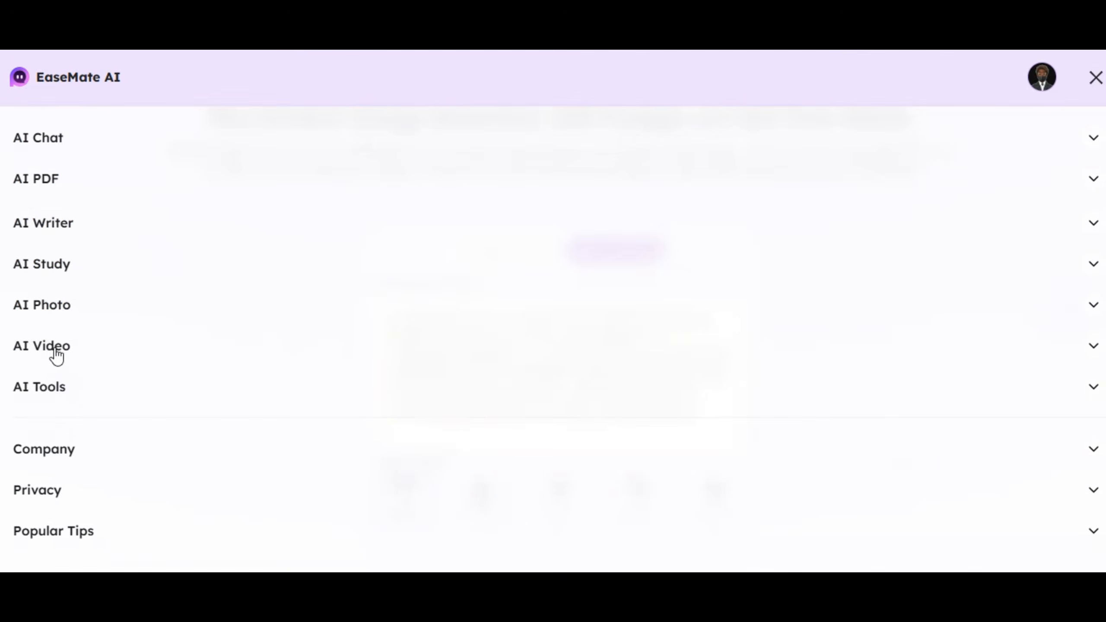
{"action": "mouse_move", "coordinate": [56, 363]}
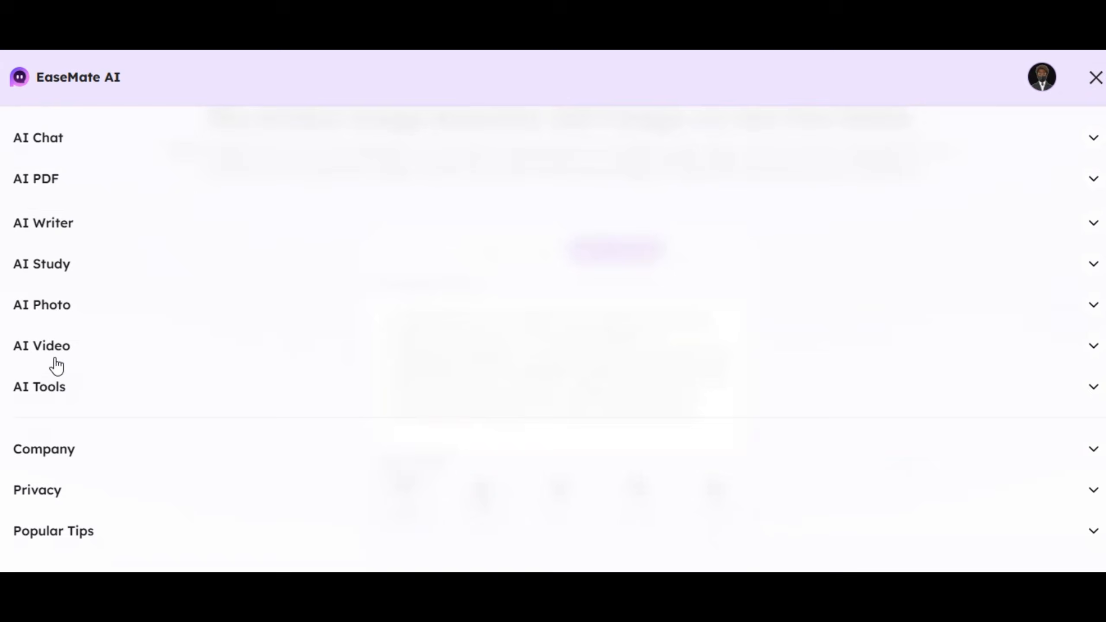
Step: Expand AI Video in the site menu and open Veo 3 Video Generator
{"action": "left_click", "coordinate": [41, 346]}
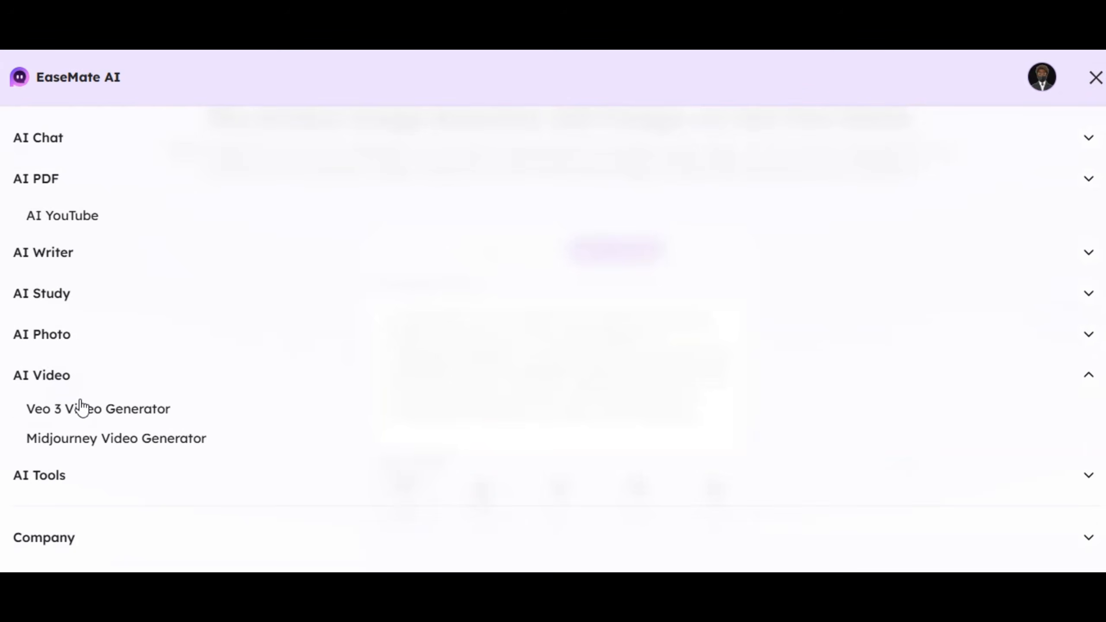
{"action": "mouse_move", "coordinate": [99, 408]}
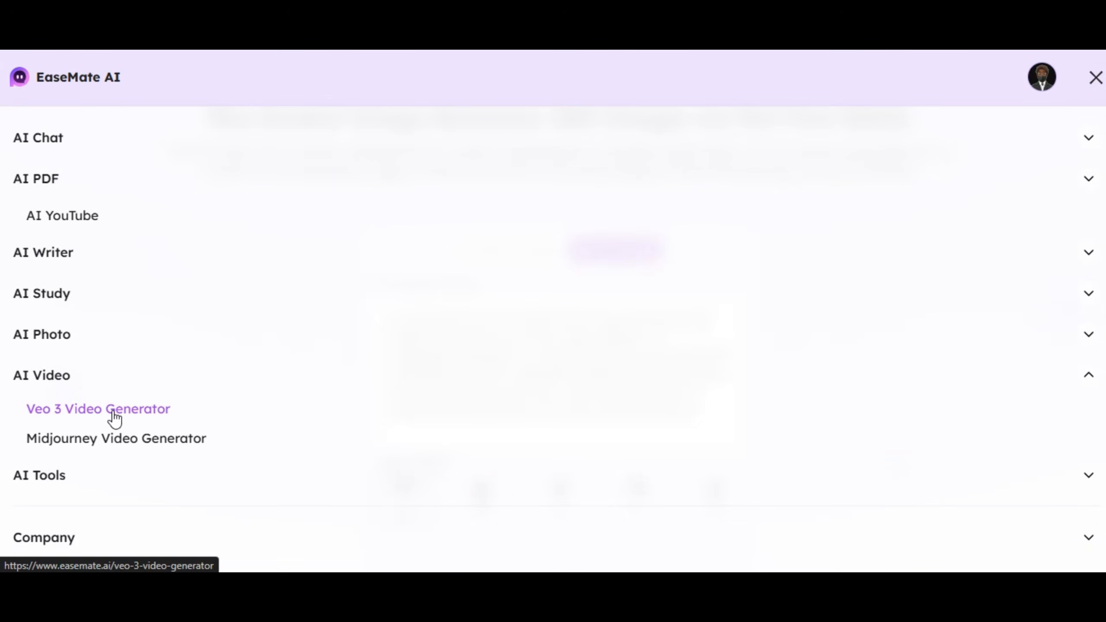
{"action": "mouse_move", "coordinate": [44, 412]}
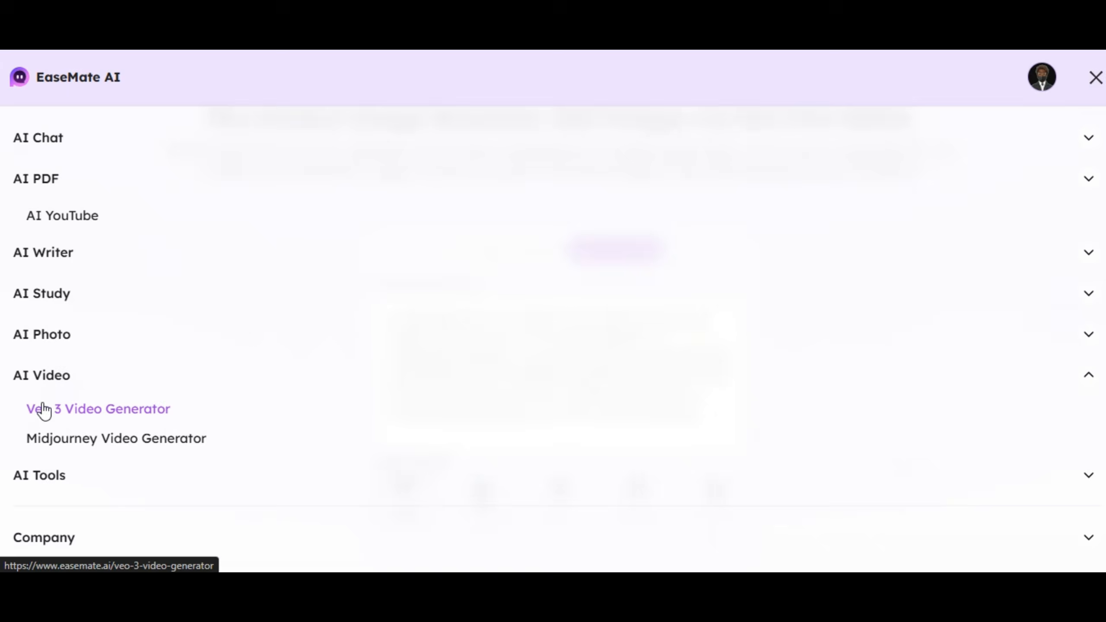
{"action": "mouse_move", "coordinate": [116, 437]}
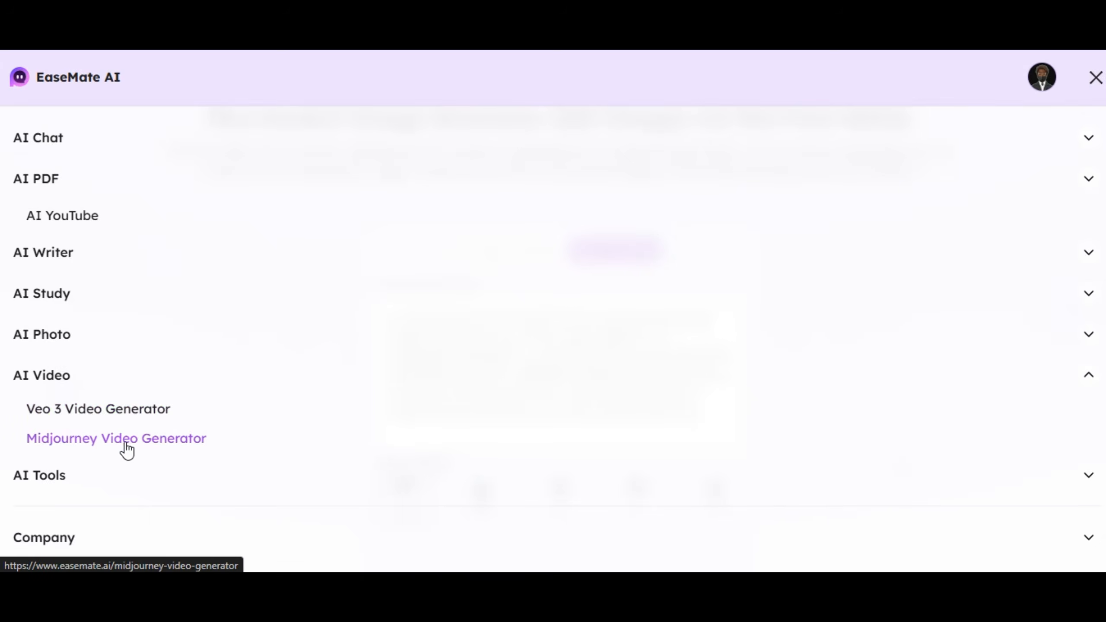
{"action": "mouse_move", "coordinate": [98, 408]}
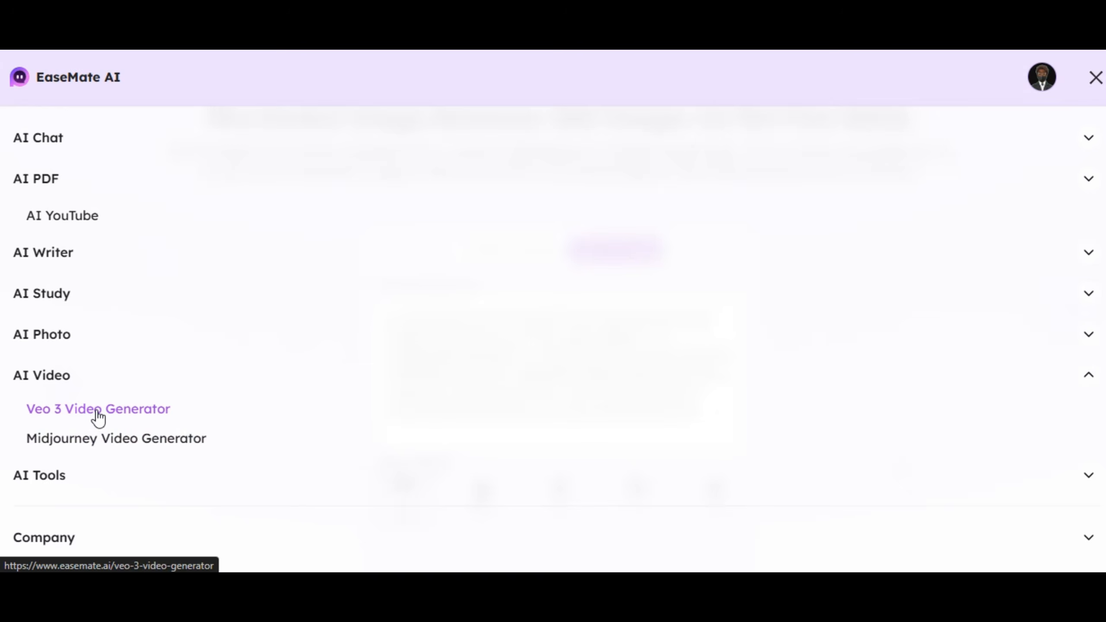
{"action": "left_click", "coordinate": [98, 409]}
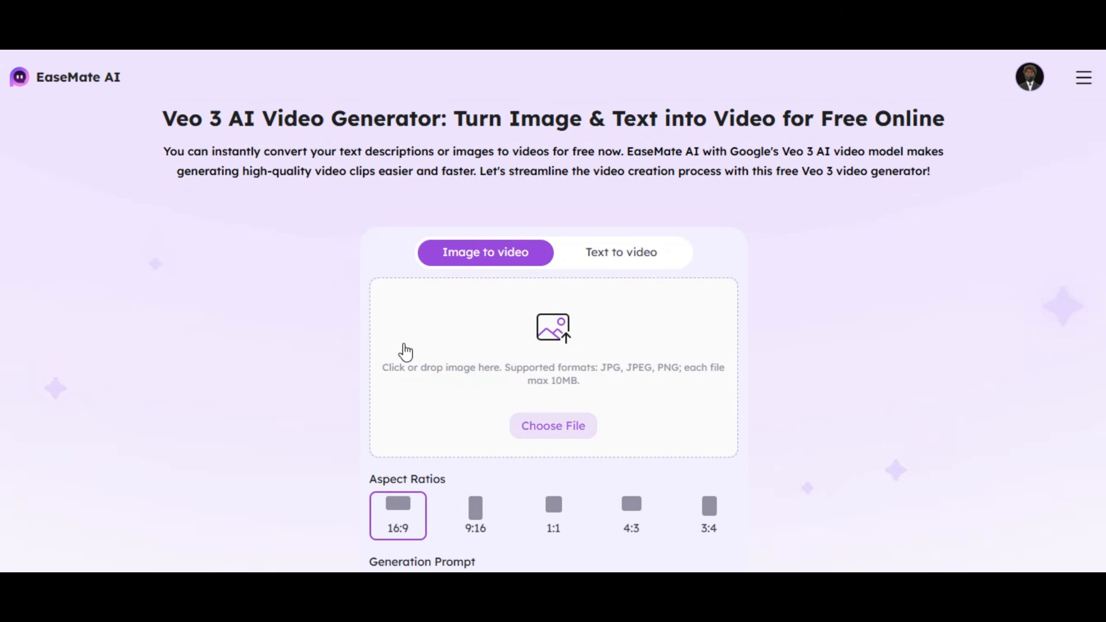
{"action": "mouse_move", "coordinate": [249, 400]}
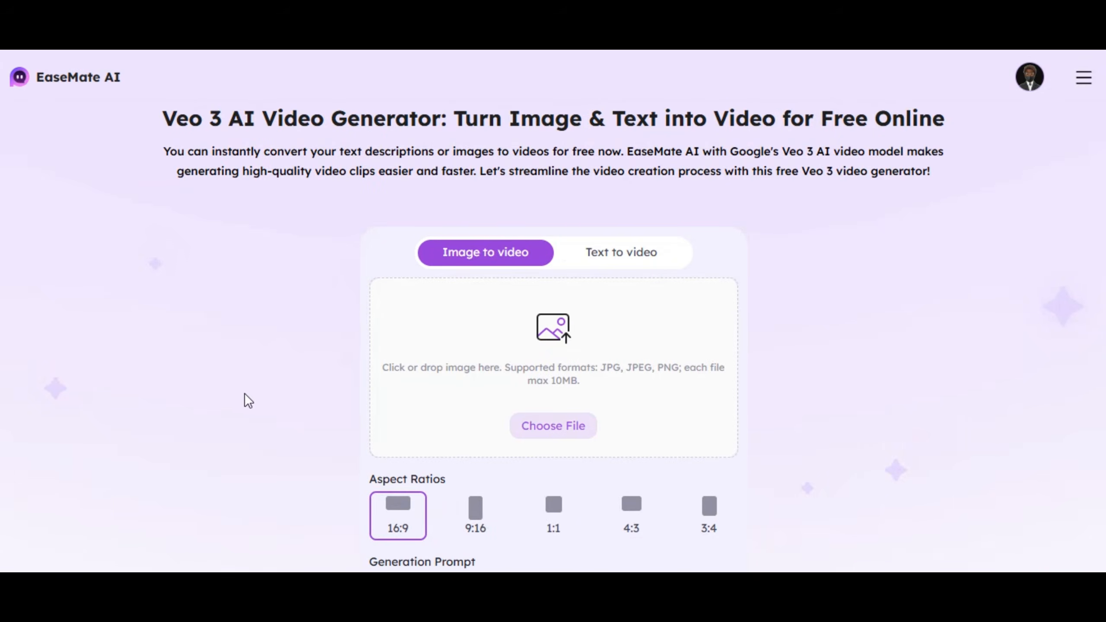
{"action": "mouse_move", "coordinate": [405, 350]}
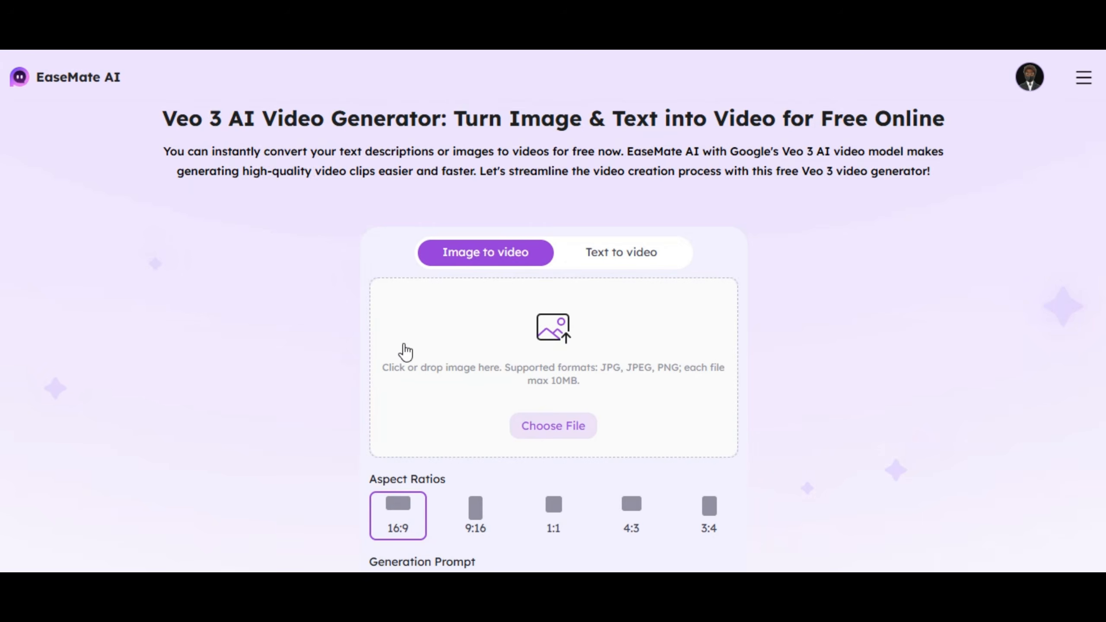
{"action": "scroll", "scroll_direction": "down", "scroll_amount": 3}
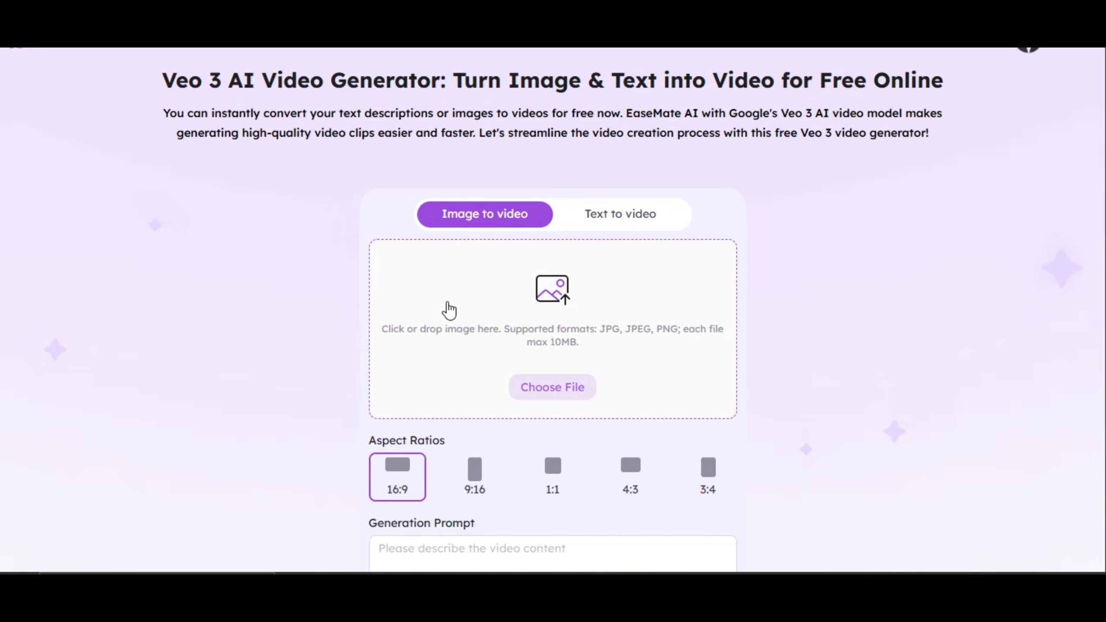
{"action": "mouse_move", "coordinate": [497, 219]}
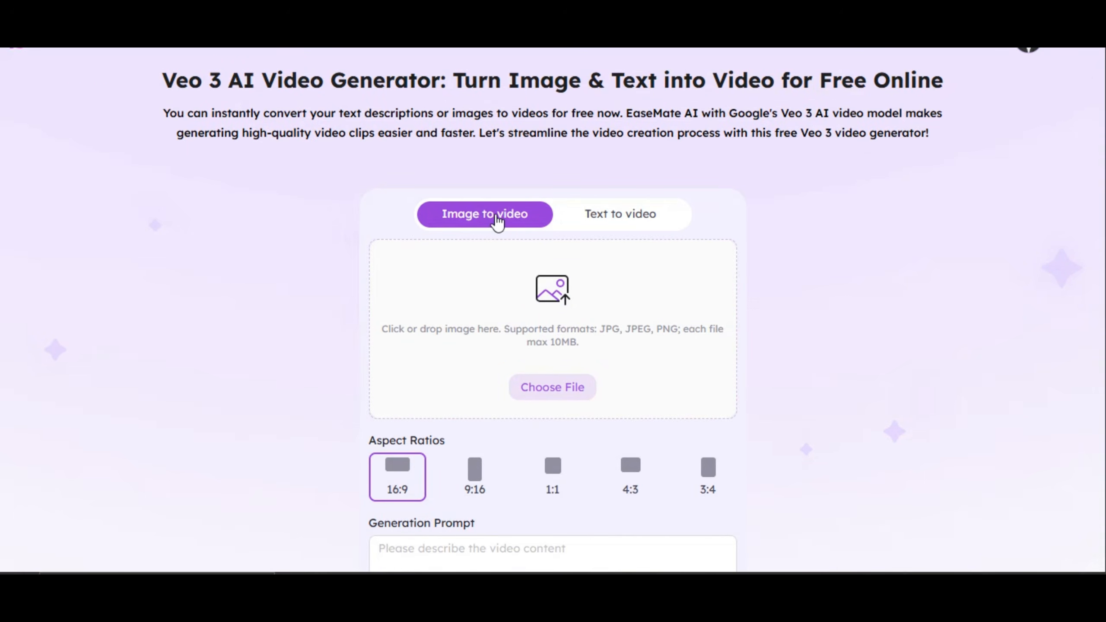
Step: Generate a 16:9 text-to-video of a white-gowned woman in a lamp-lit night garden
{"action": "left_click", "coordinate": [619, 214]}
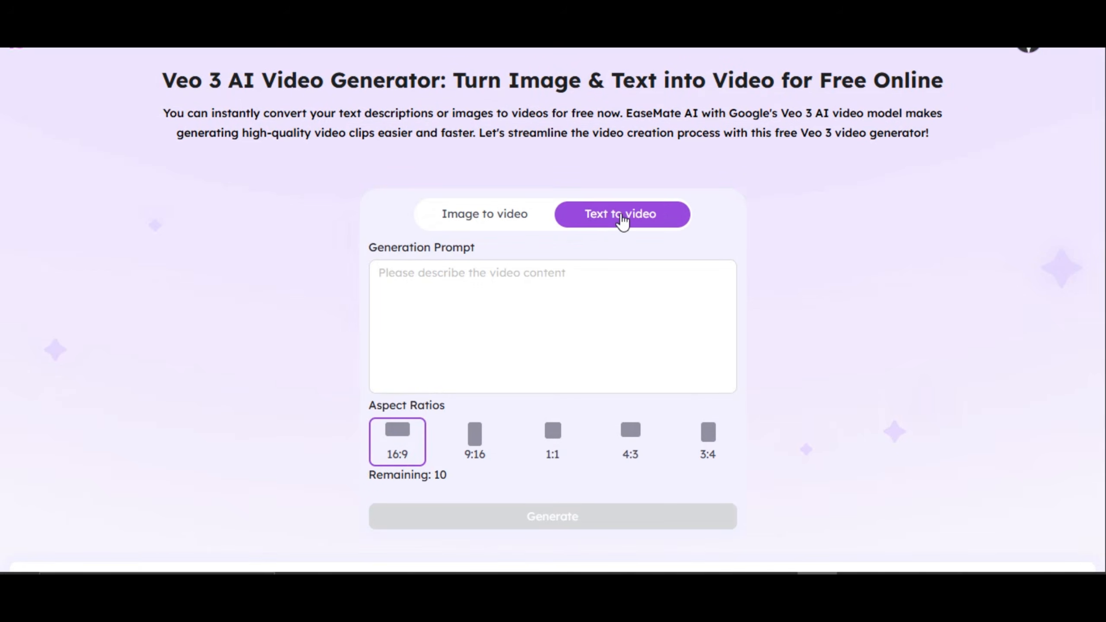
{"action": "type", "text": "A beautiful"}
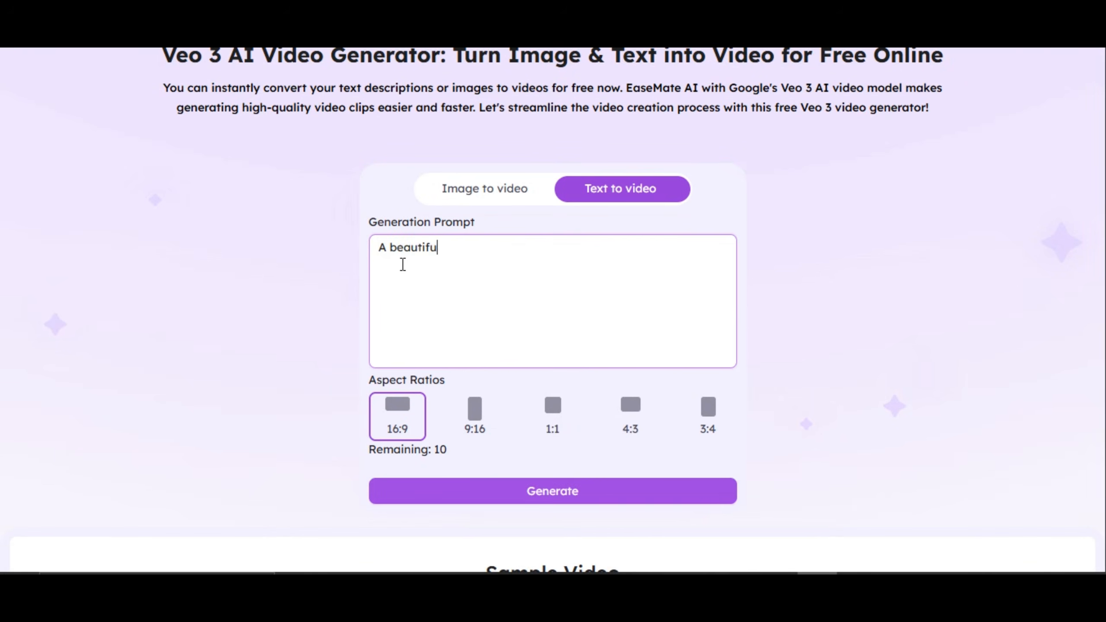
{"action": "type", "text": "woman in a white gown in a"}
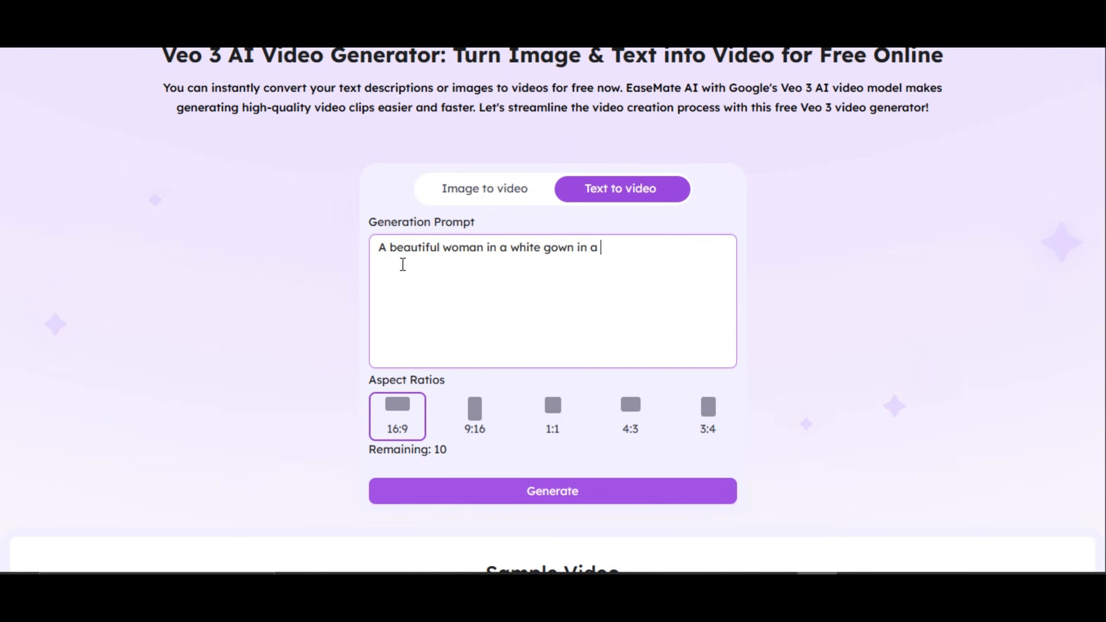
{"action": "type", "text": "beautiful garden at night. the g"}
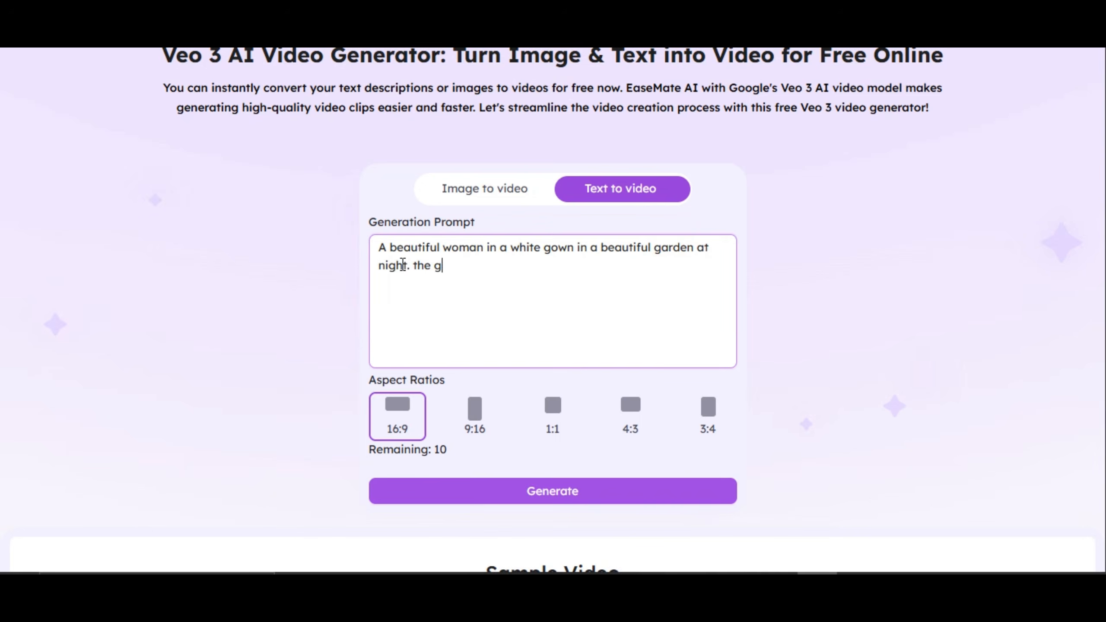
{"action": "type", "text": "arden features lamp lights with po"}
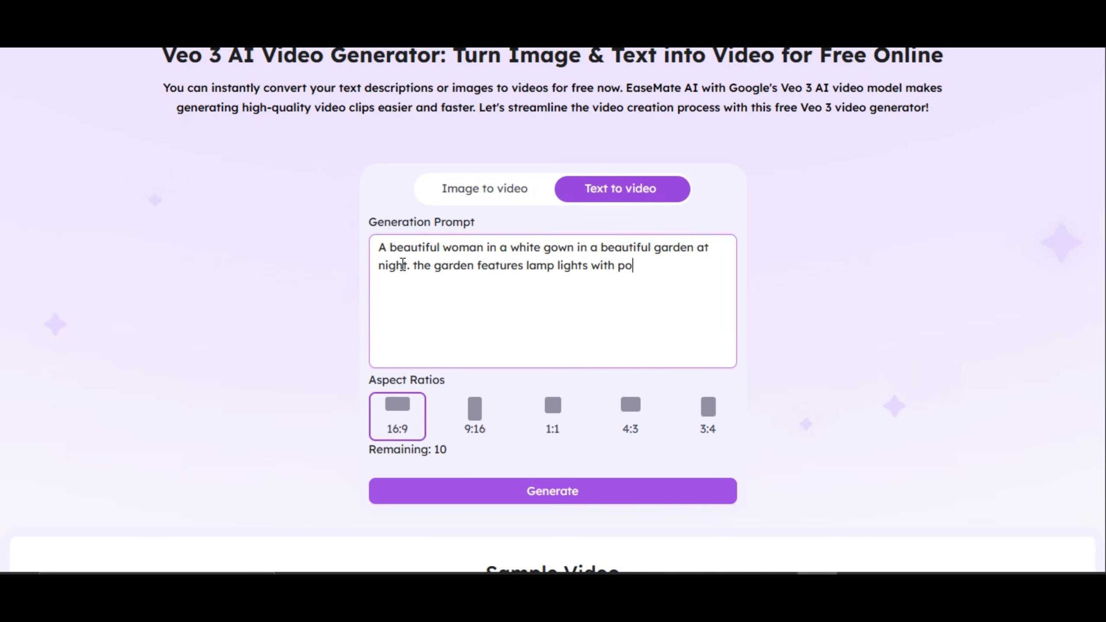
{"action": "type", "text": "les"}
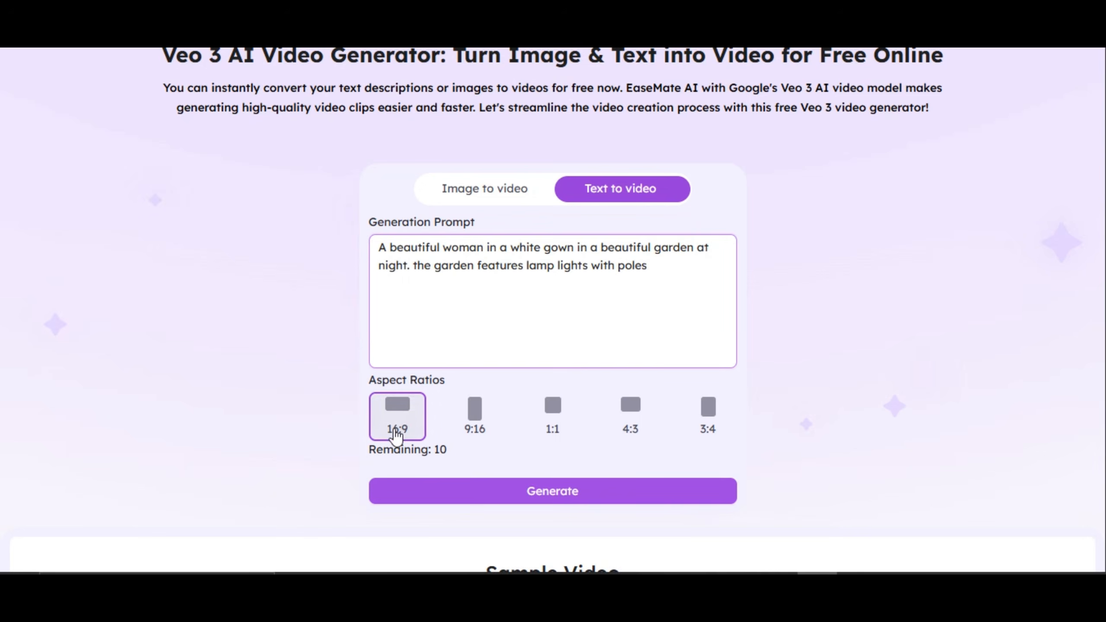
{"action": "mouse_move", "coordinate": [395, 440]}
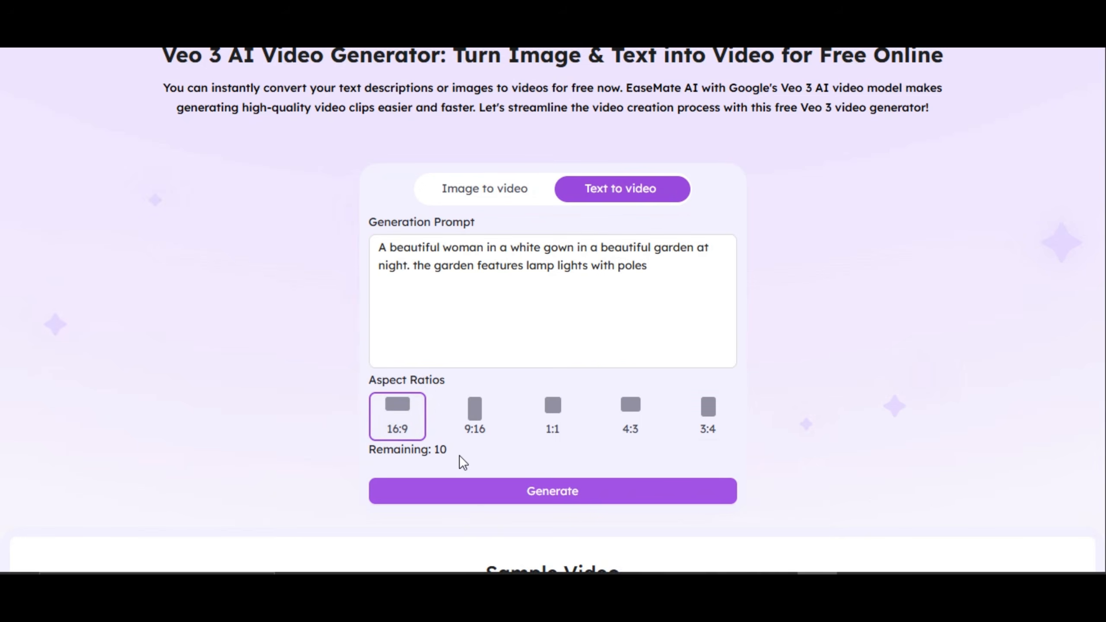
{"action": "left_click", "coordinate": [552, 490]}
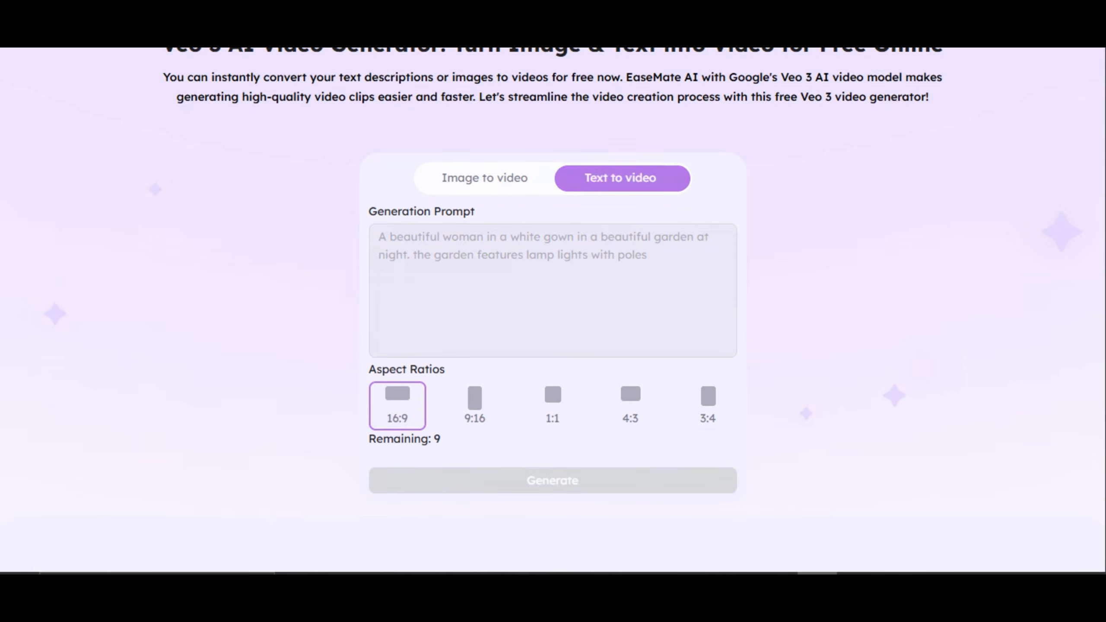
Step: Play the finished five-second night-garden video
{"action": "left_click", "coordinate": [552, 479]}
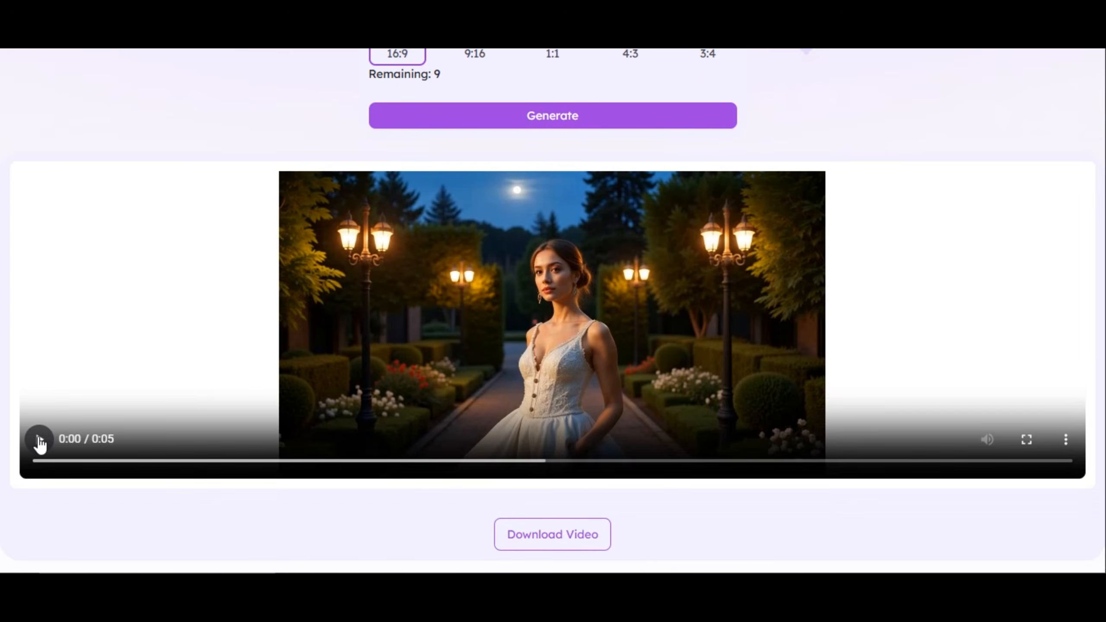
{"action": "left_click", "coordinate": [39, 438]}
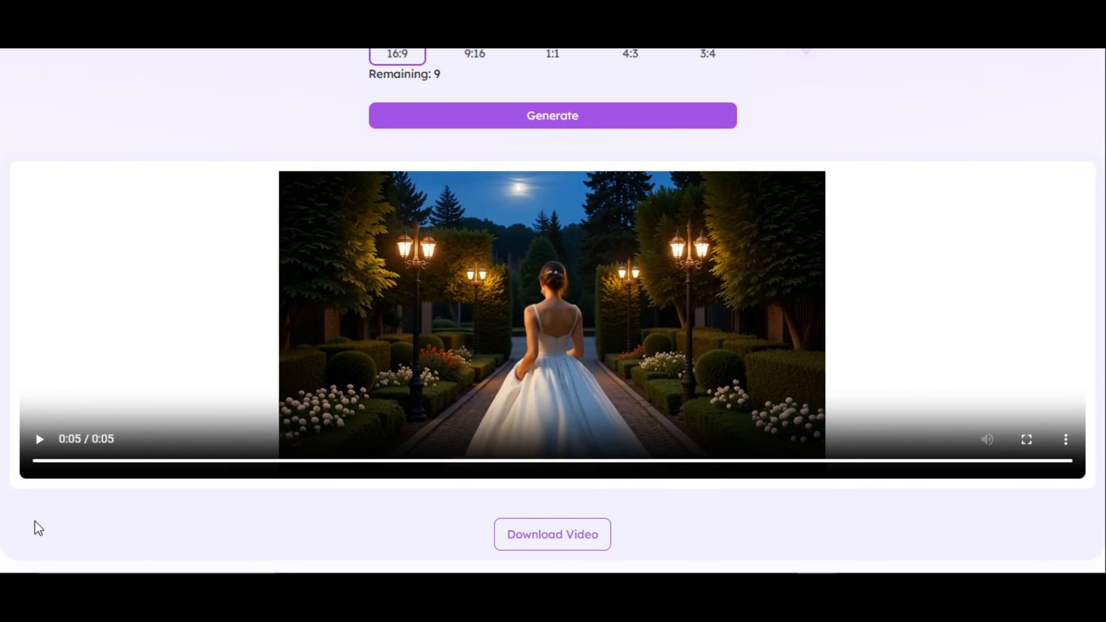
{"action": "scroll", "scroll_direction": "up", "scroll_amount": 3}
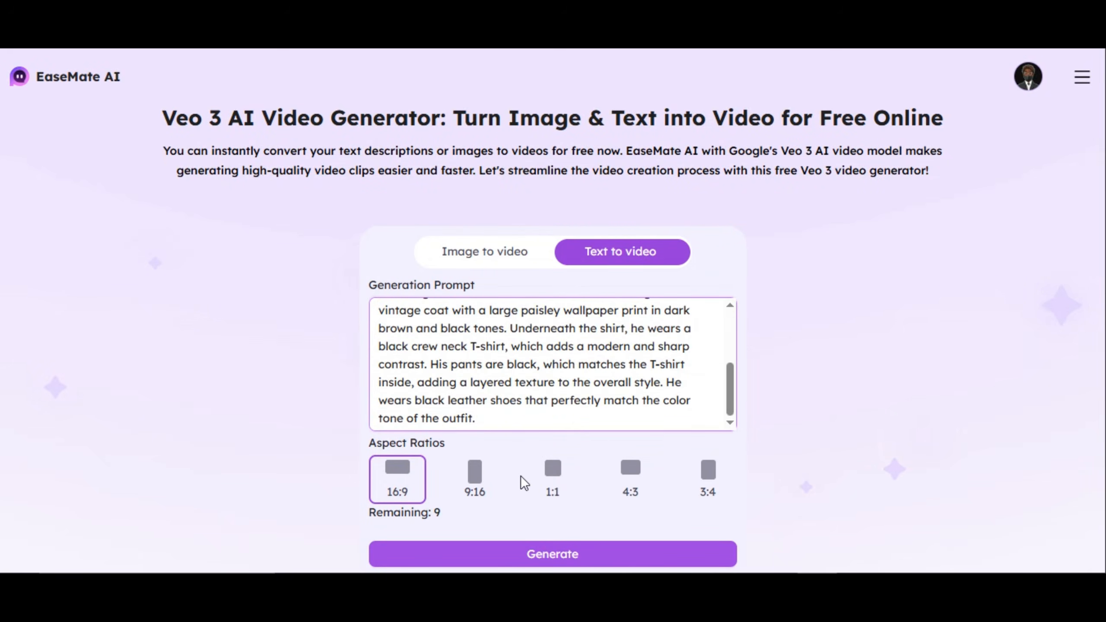
Step: Generate the video of the man in the brown paisley vintage coat
{"action": "scroll", "scroll_direction": "down", "scroll_amount": 3}
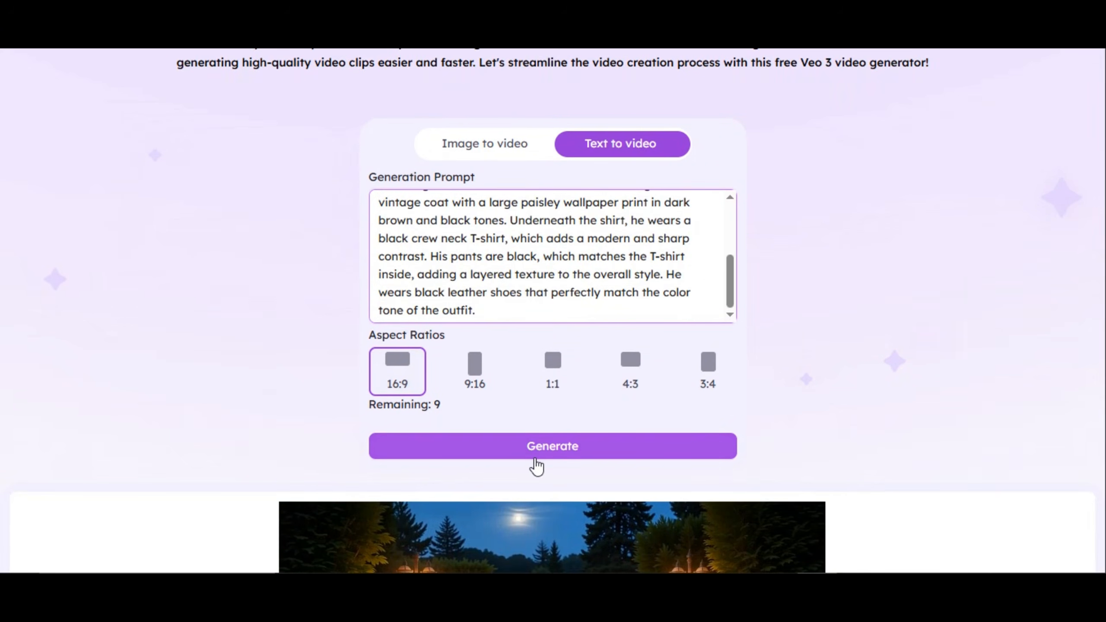
{"action": "left_click", "coordinate": [552, 446]}
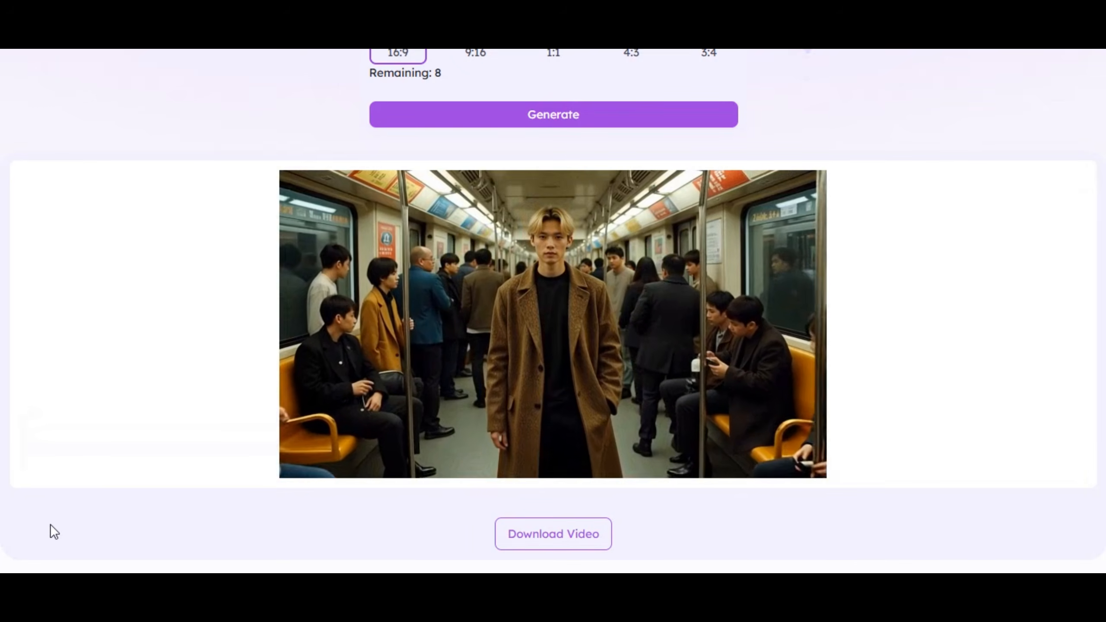
Step: Paste the glass-roofed coffee bar description and generate its 16:9 video
{"action": "scroll", "scroll_direction": "up", "scroll_amount": 3}
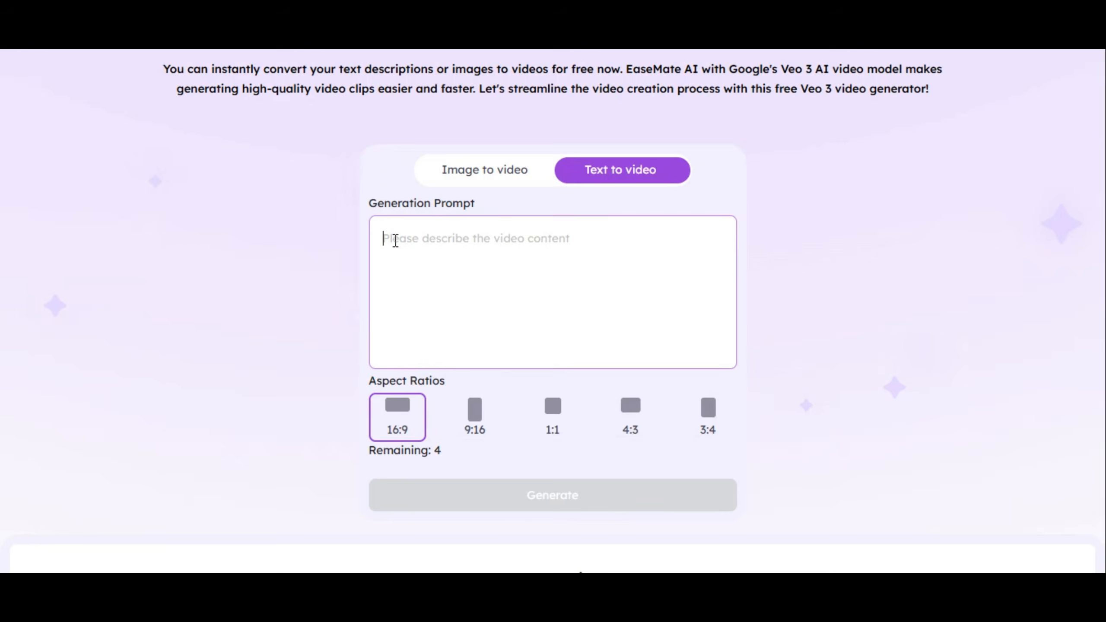
{"action": "right_click", "coordinate": [395, 240]}
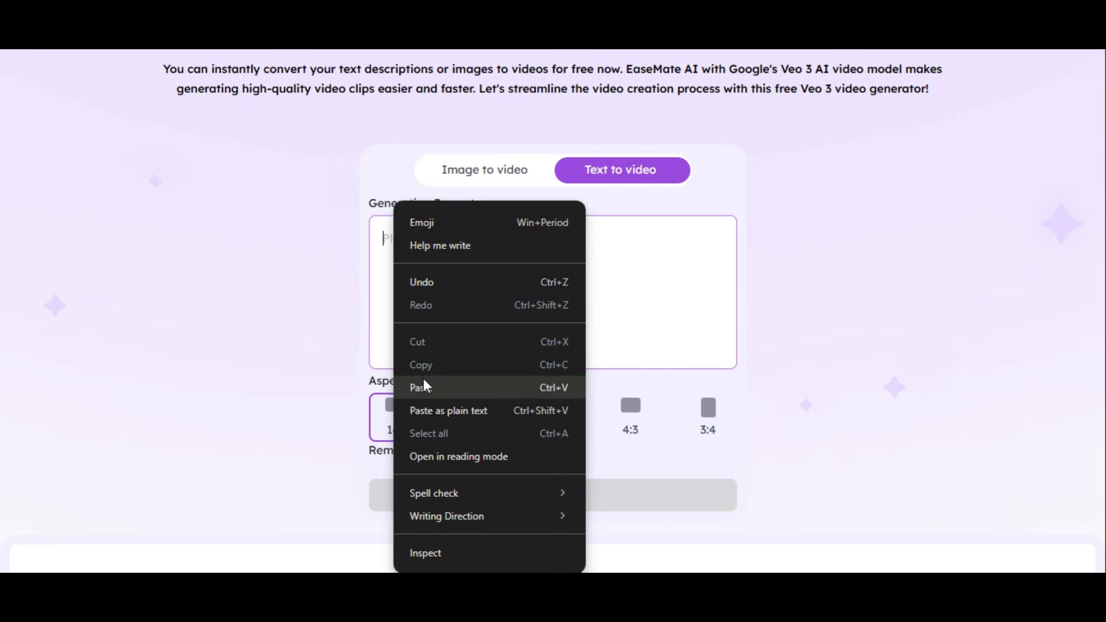
{"action": "left_click", "coordinate": [418, 387]}
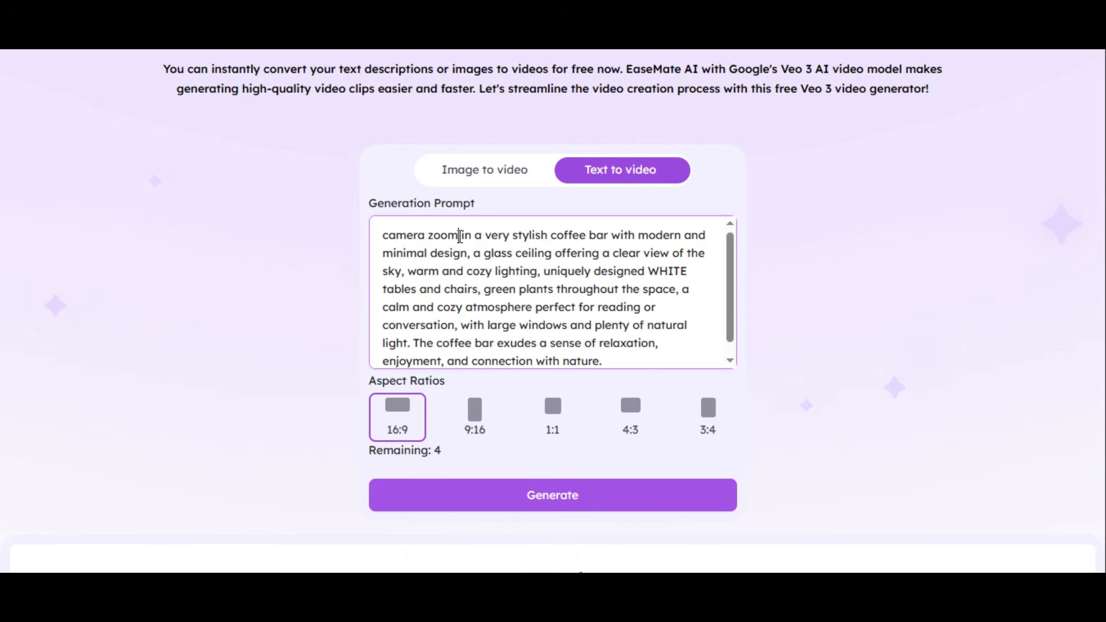
{"action": "left_click", "coordinate": [552, 494]}
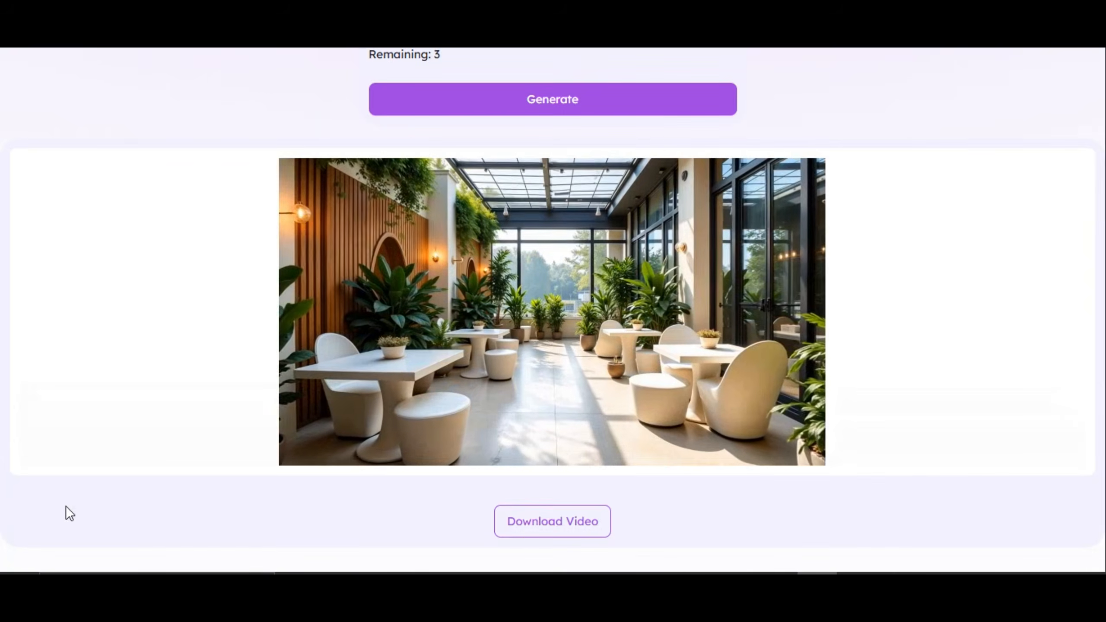
Step: Paste and generate the underwater woman video, then go to Midjourney Video Generator
{"action": "right_click", "coordinate": [385, 163]}
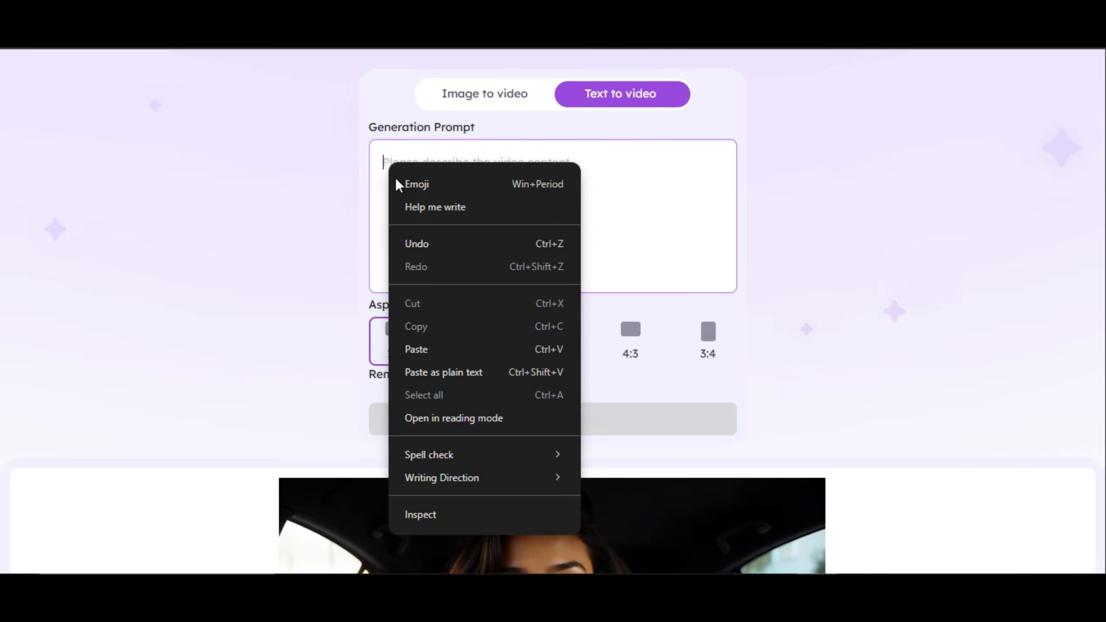
{"action": "left_click", "coordinate": [415, 348]}
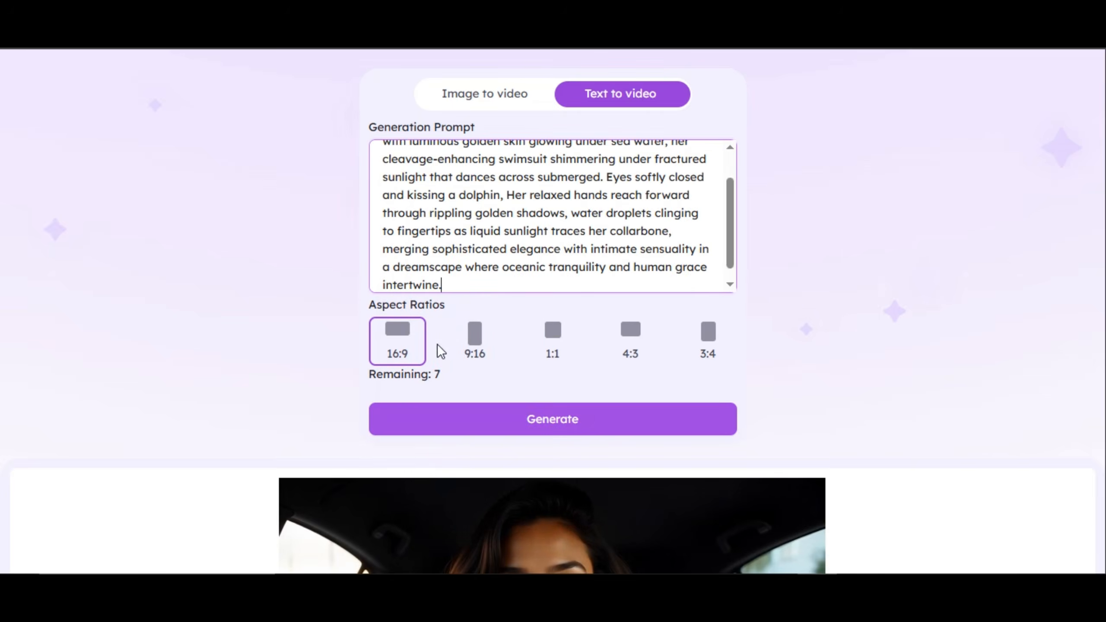
{"action": "left_click", "coordinate": [552, 419]}
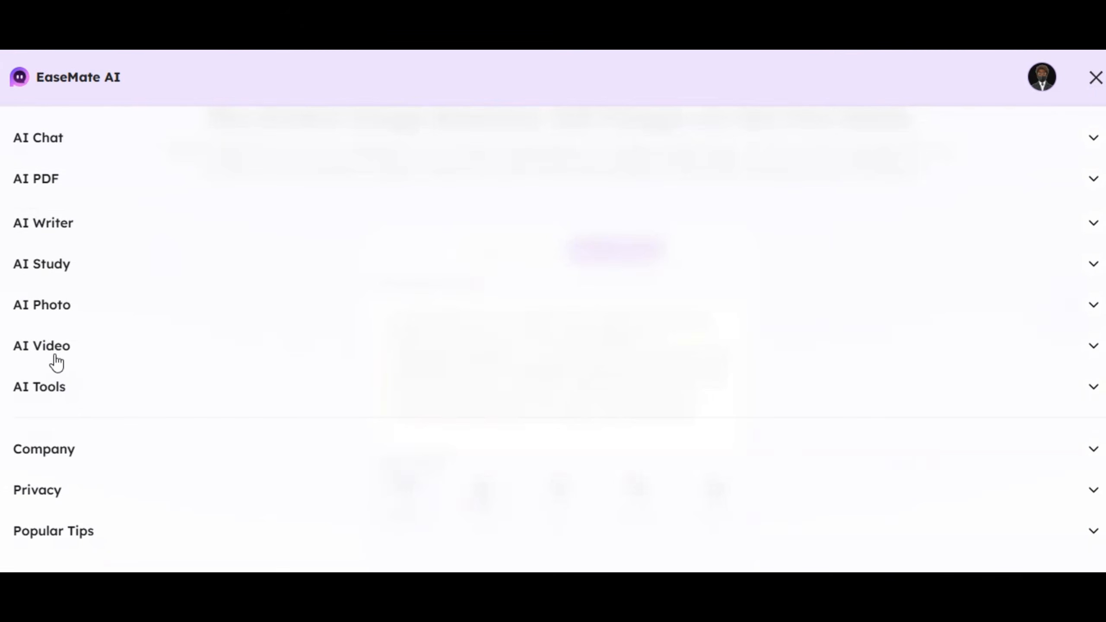
{"action": "left_click", "coordinate": [41, 346]}
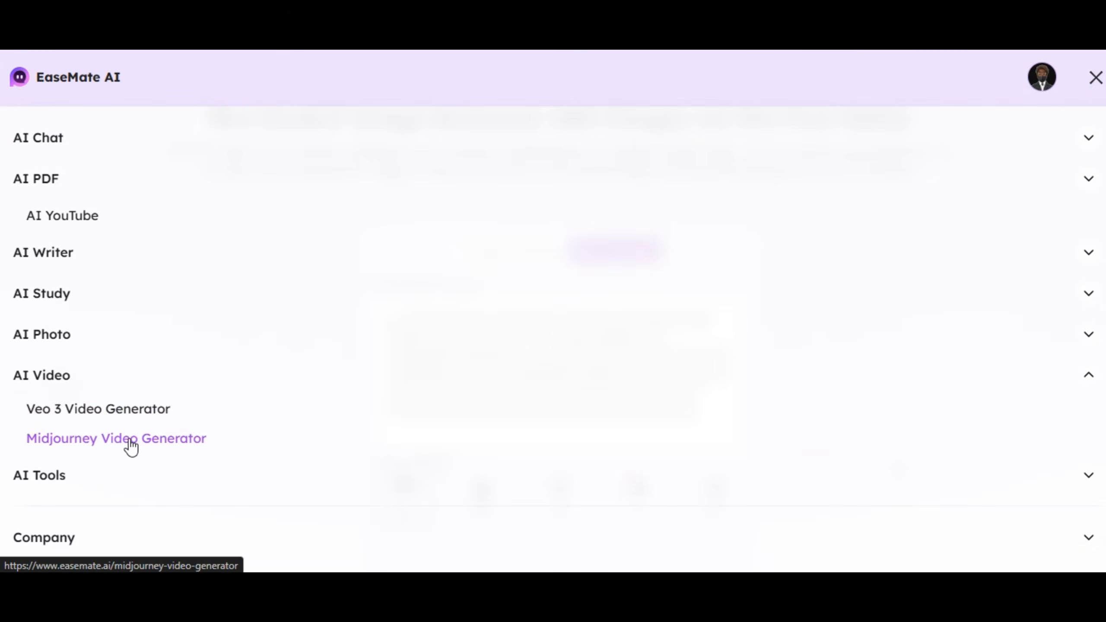
{"action": "left_click", "coordinate": [116, 438]}
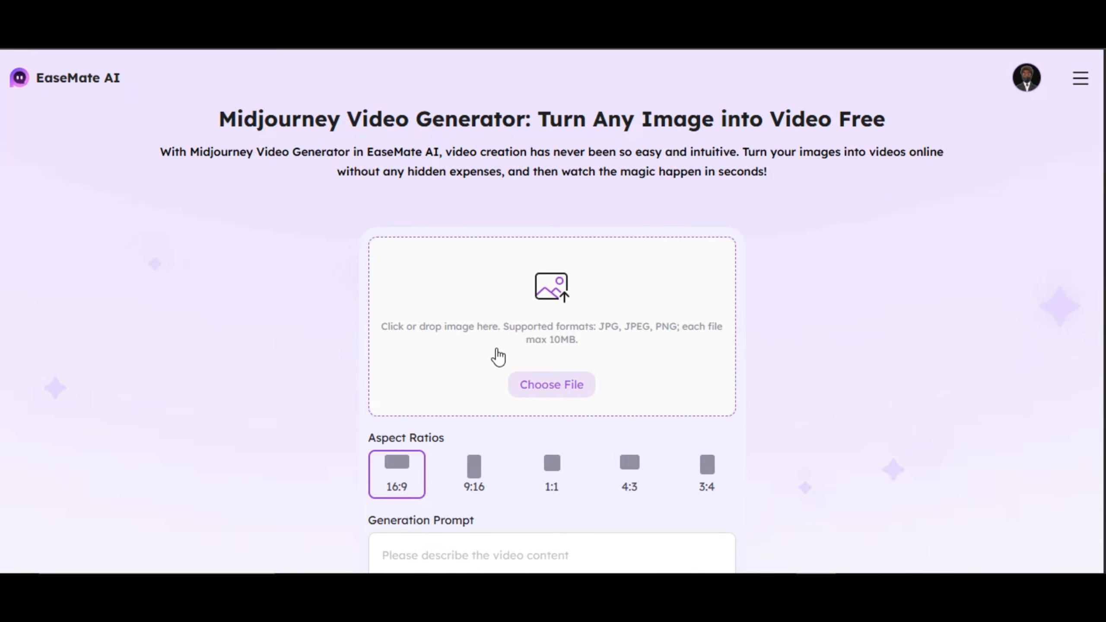
{"action": "mouse_move", "coordinate": [513, 332]}
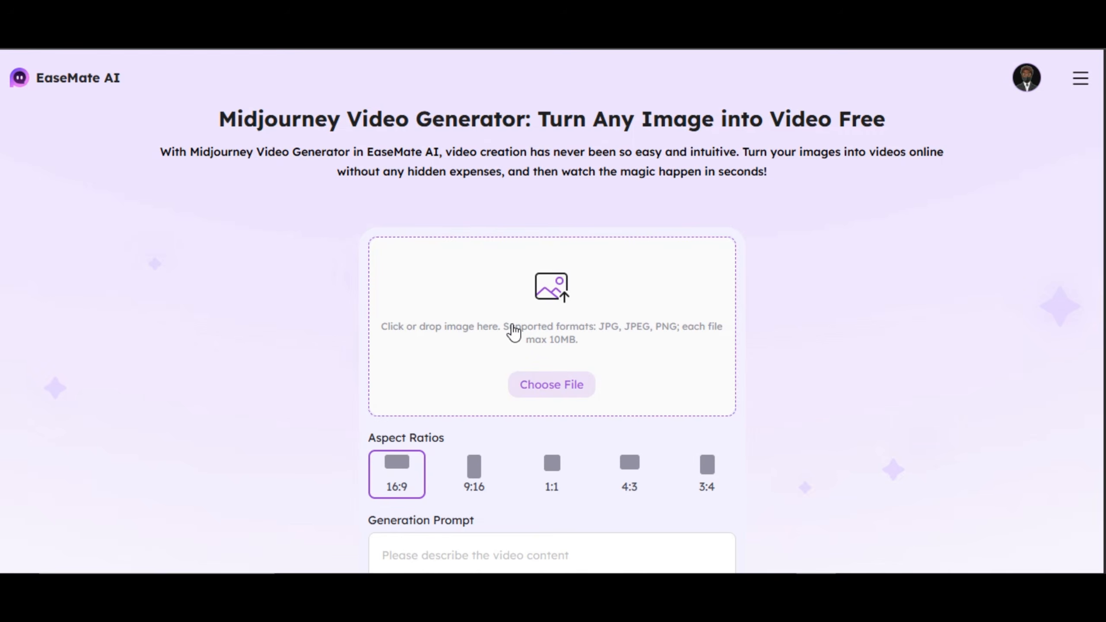
Step: Animate the woman-and-panther photo with the prompt 'dog turn with some reactions and the dog moves'
{"action": "left_click", "coordinate": [551, 384]}
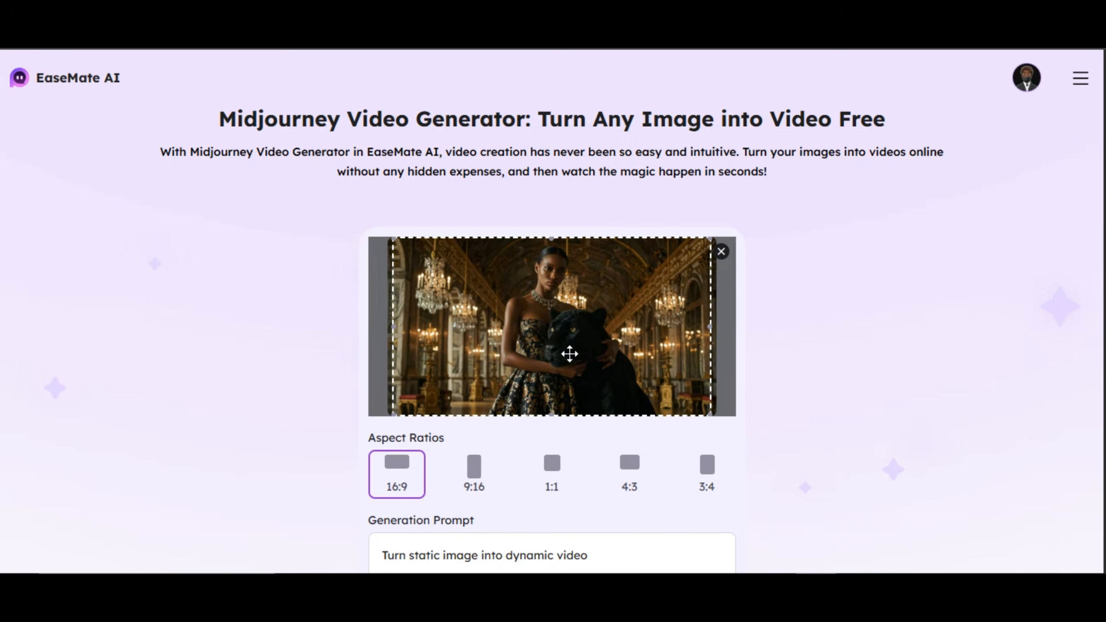
{"action": "scroll", "scroll_direction": "down", "scroll_amount": 3}
{"action": "type", "text": "Camera zooms slowly inside, the woman and the"}
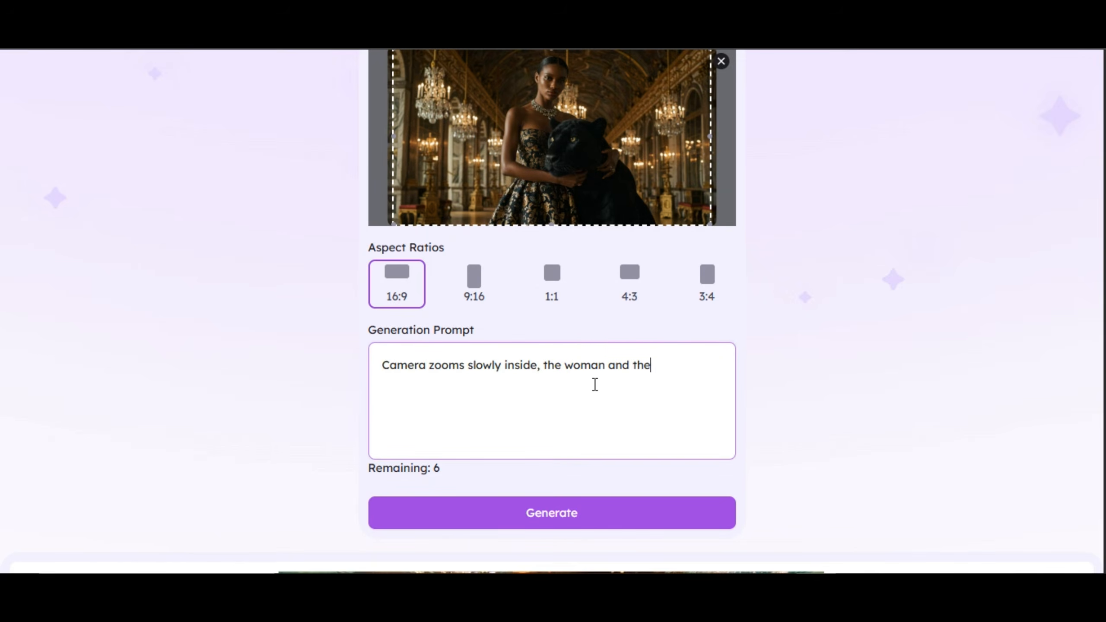
{"action": "type", "text": "dog turn with some reactio"}
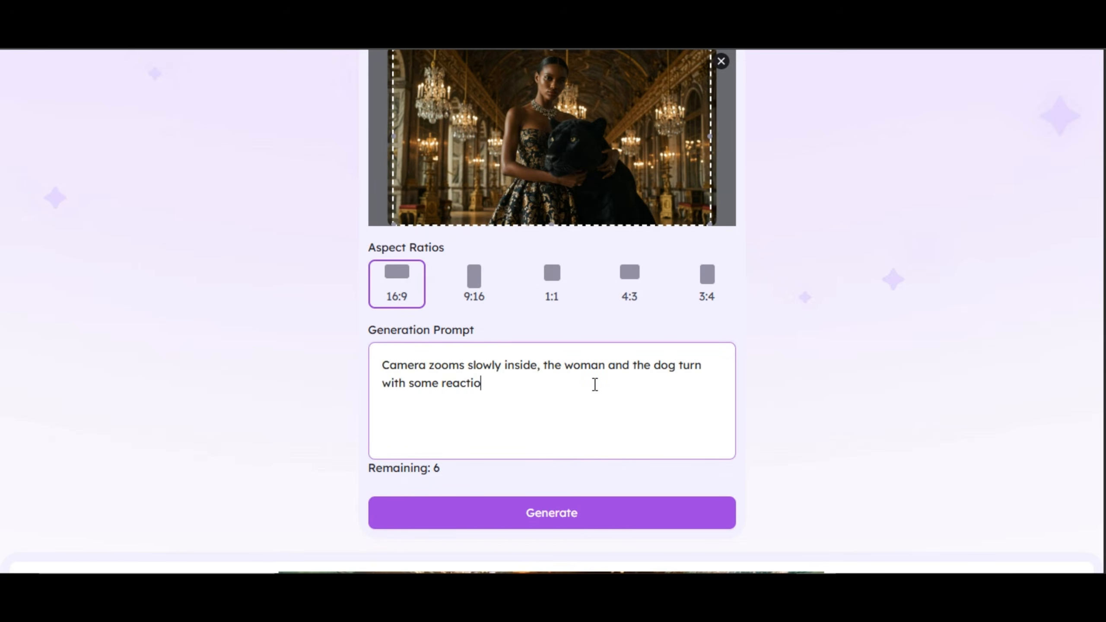
{"action": "type", "text": "ns and the dog moves"}
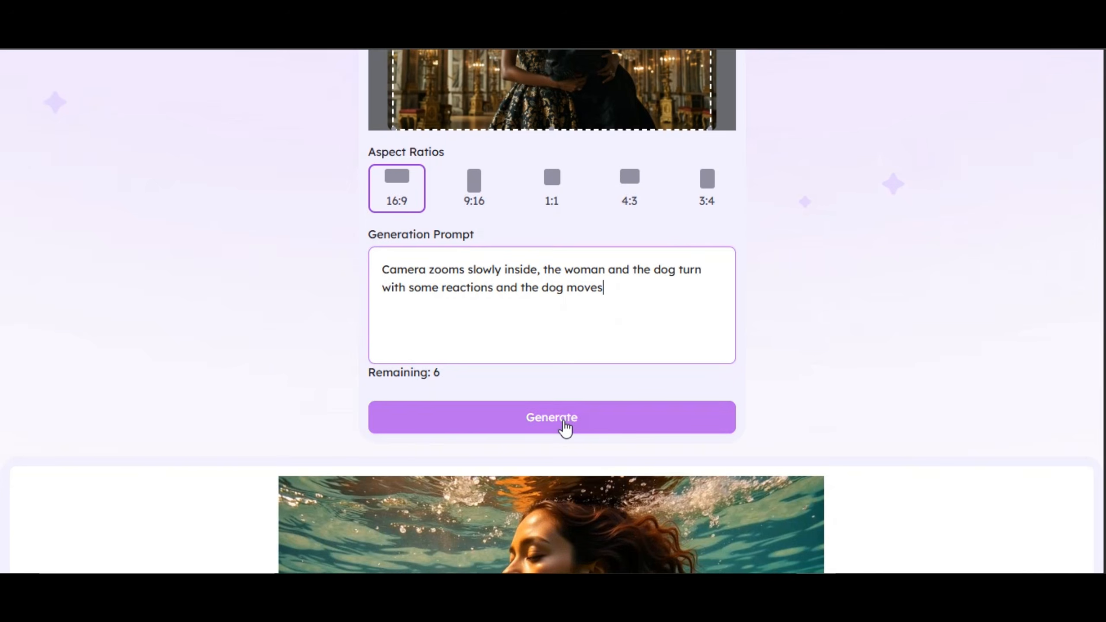
{"action": "left_click", "coordinate": [551, 417]}
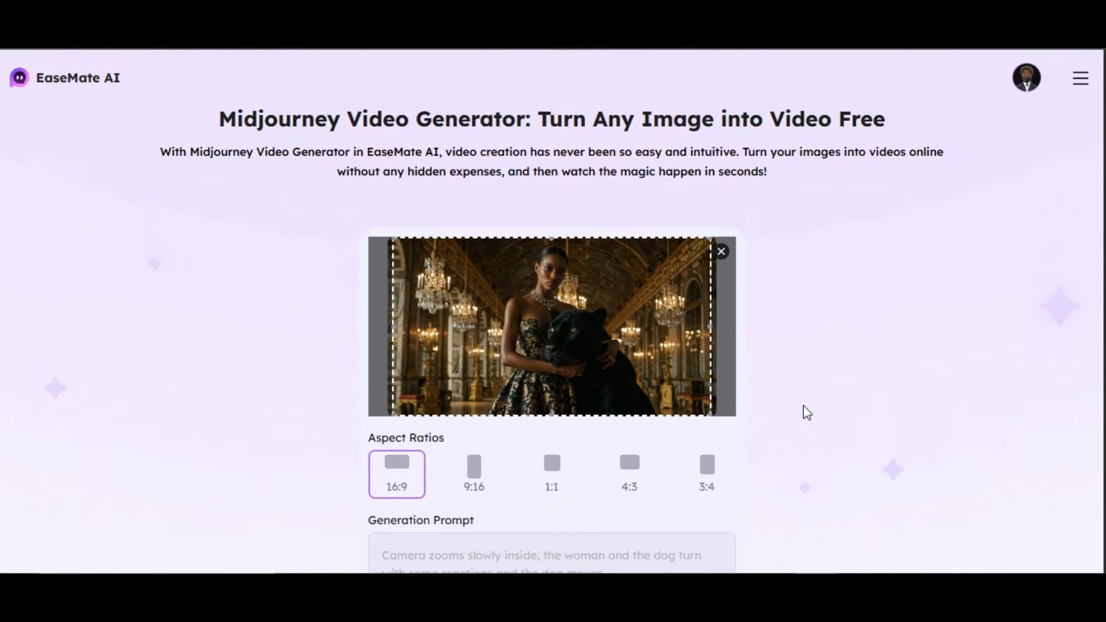
{"action": "scroll", "scroll_direction": "down", "scroll_amount": 3}
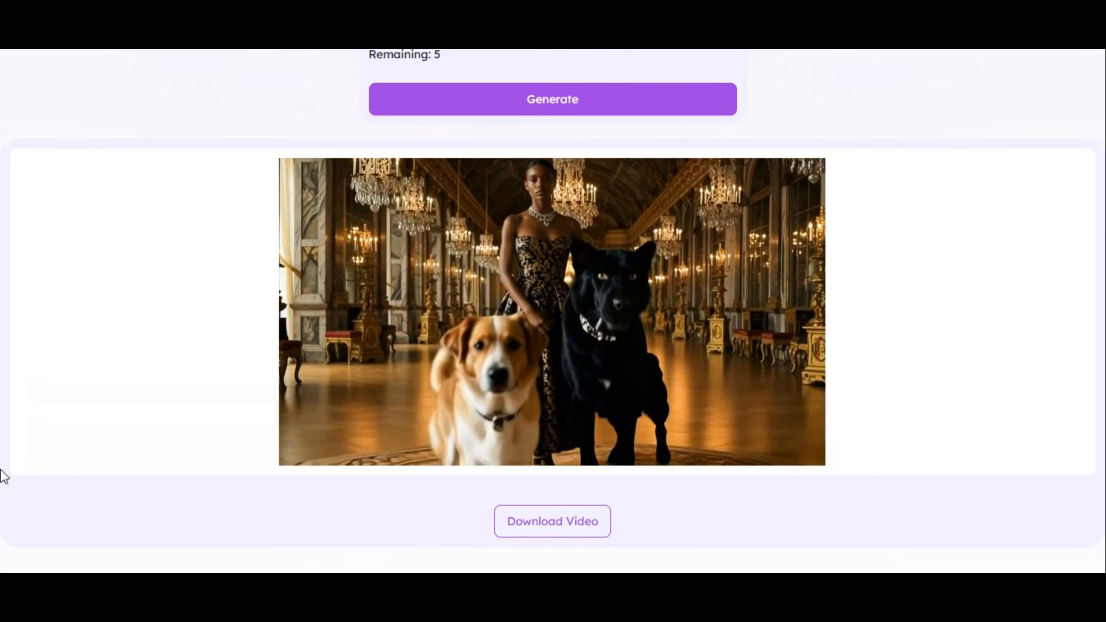
{"action": "scroll", "scroll_direction": "up", "scroll_amount": 3}
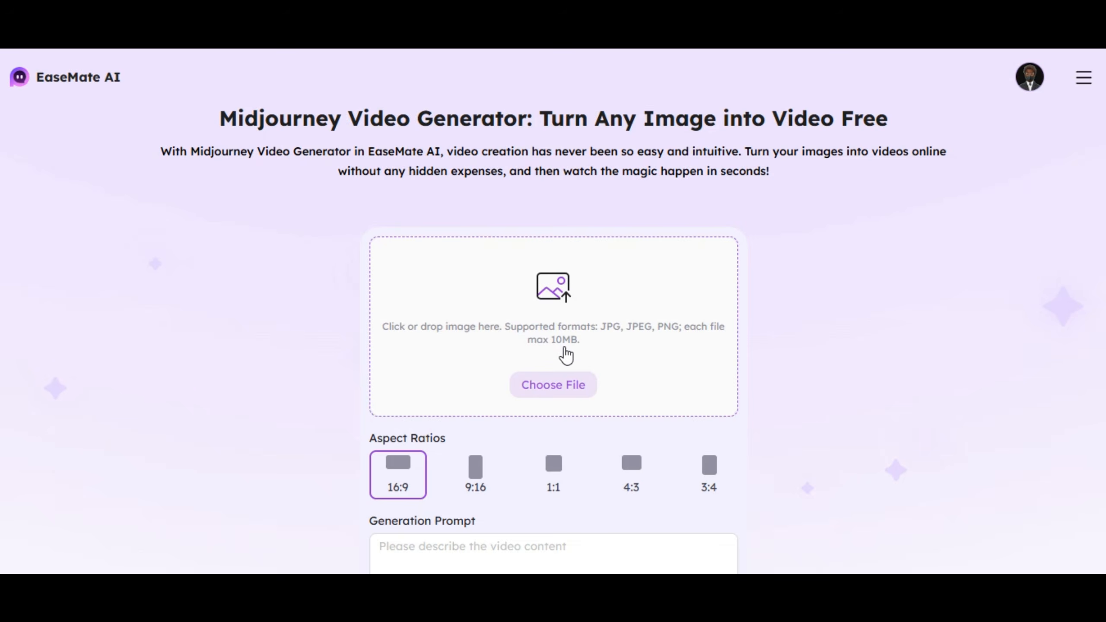
Step: Animate the watermelon beach picture with prompt 'Camera zooms around the subject sitting on a chair'
{"action": "left_click", "coordinate": [552, 384]}
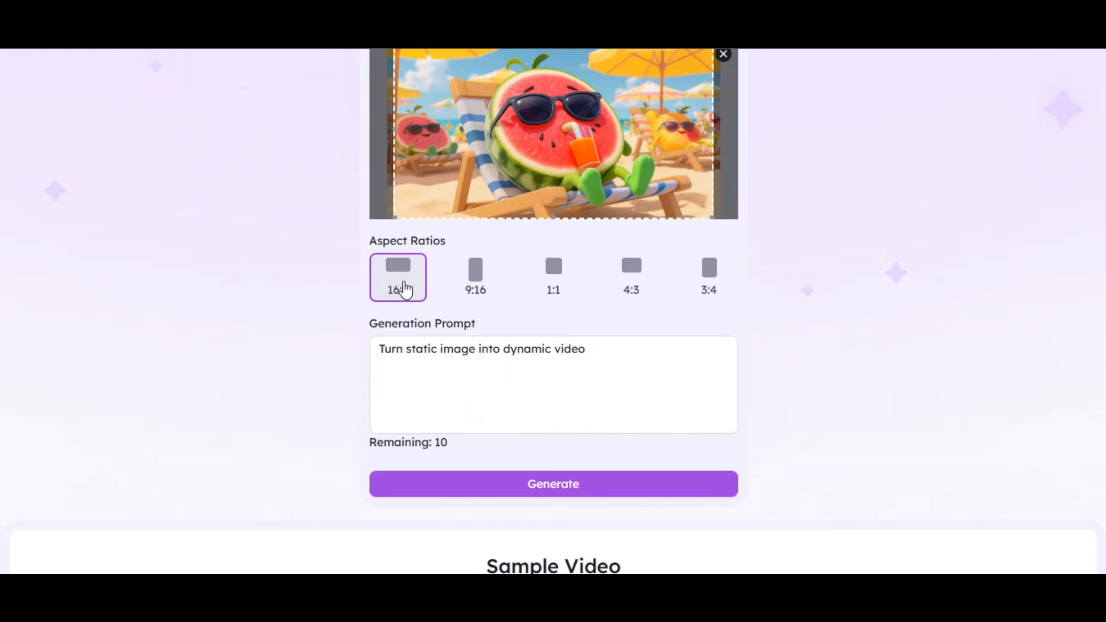
{"action": "type", "text": "Camera zooms around the"}
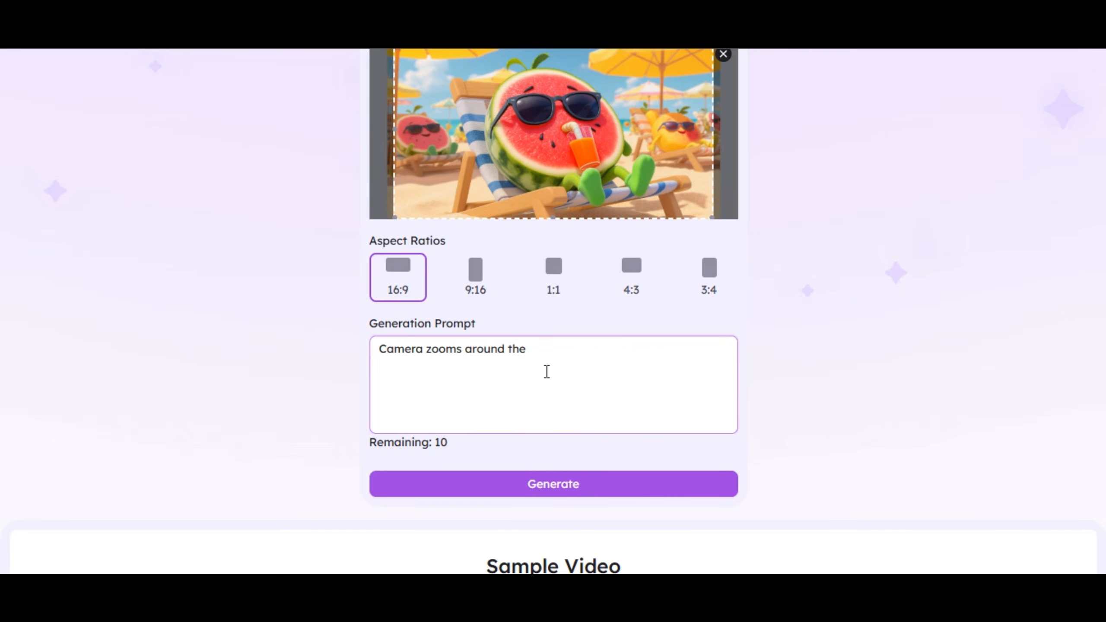
{"action": "type", "text": "subject sitting on a chair"}
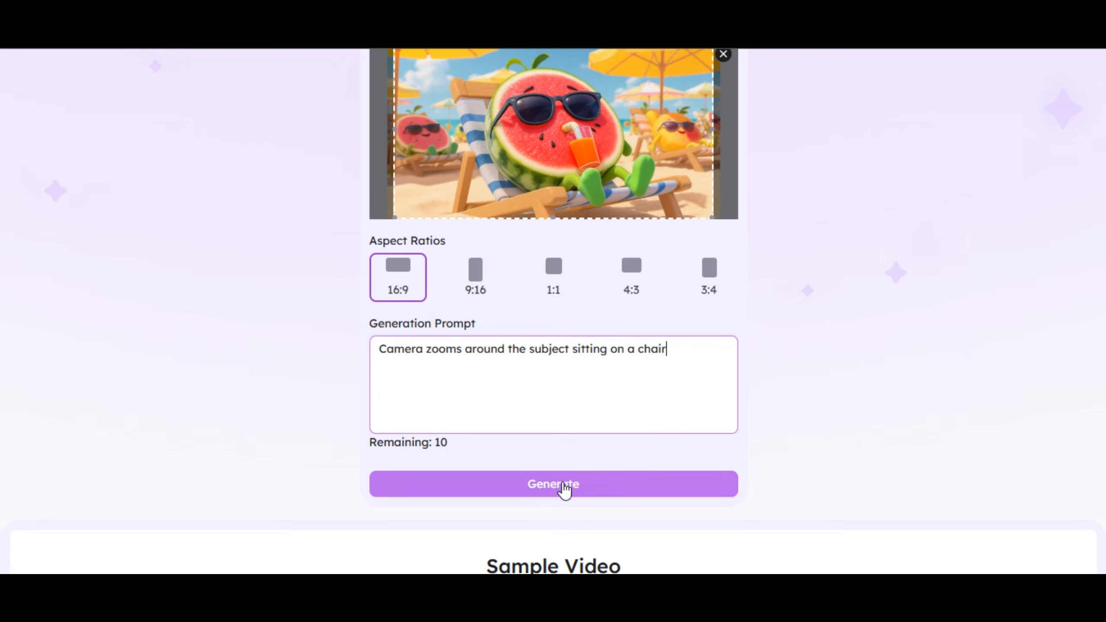
{"action": "left_click", "coordinate": [552, 483]}
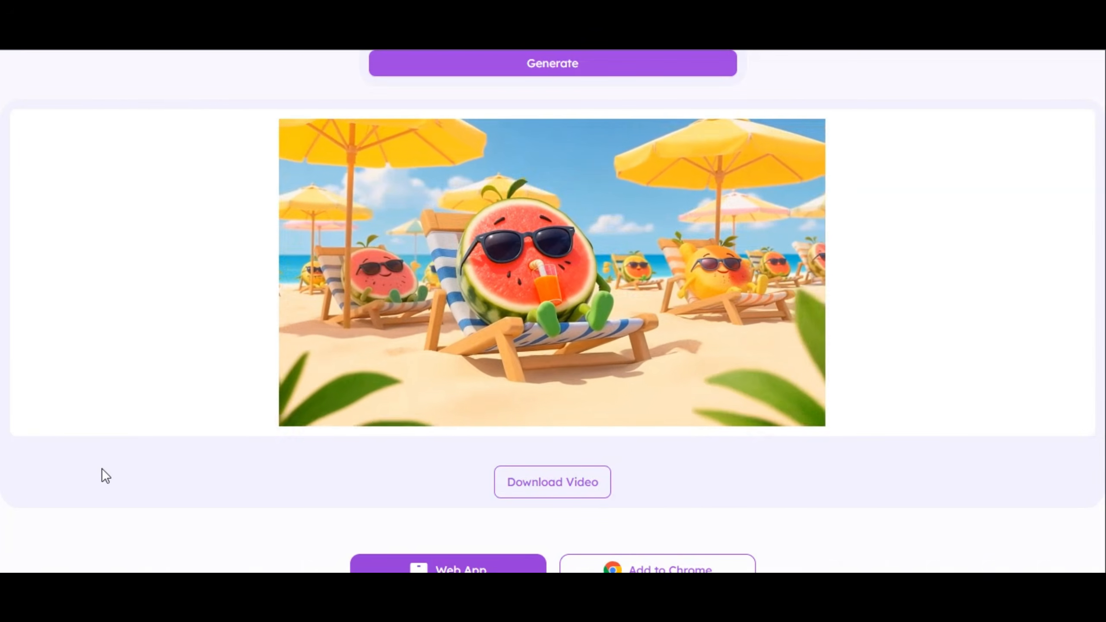
Step: Scroll the home page to Versatile AI Assistant for Everyone and show the Researcher tools
{"action": "scroll", "scroll_direction": "up", "scroll_amount": 3}
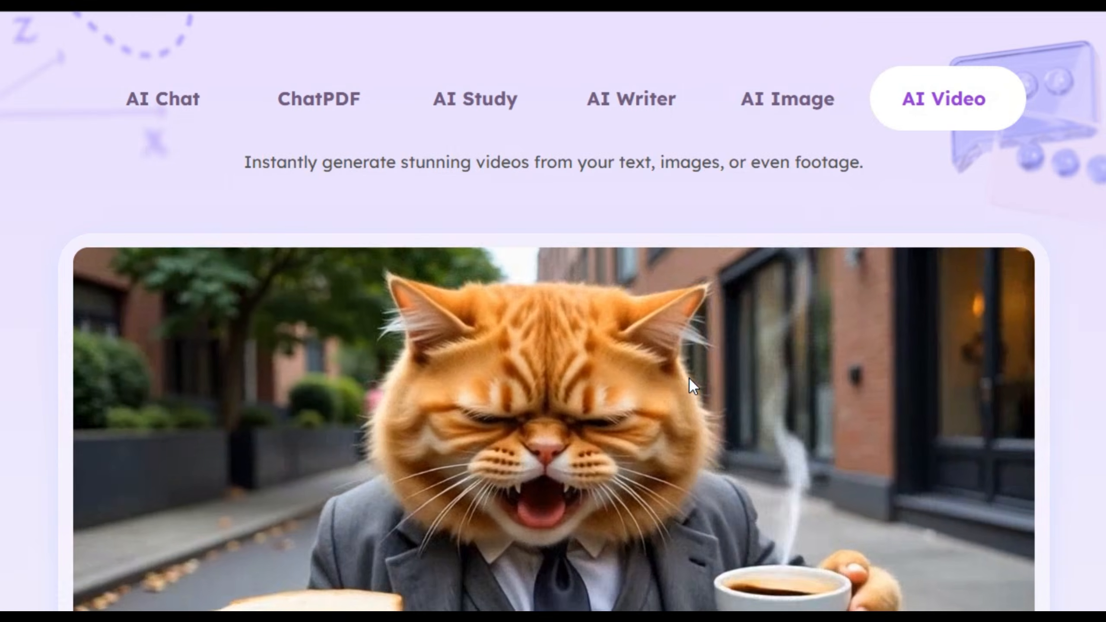
{"action": "scroll", "scroll_direction": "down", "scroll_amount": 3}
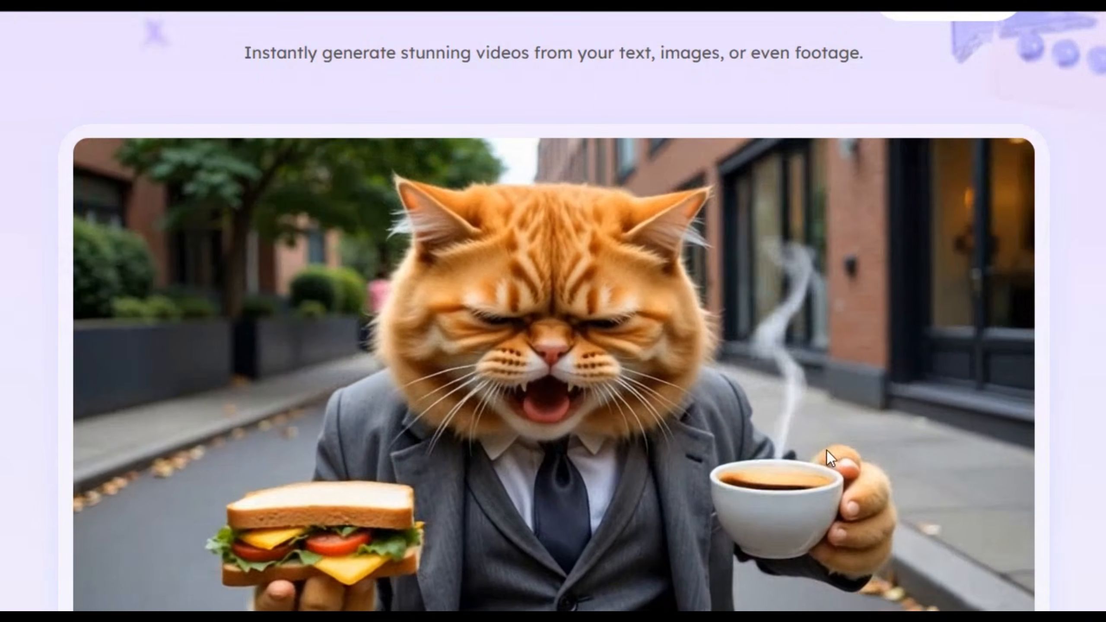
{"action": "scroll", "scroll_direction": "down", "scroll_amount": 3}
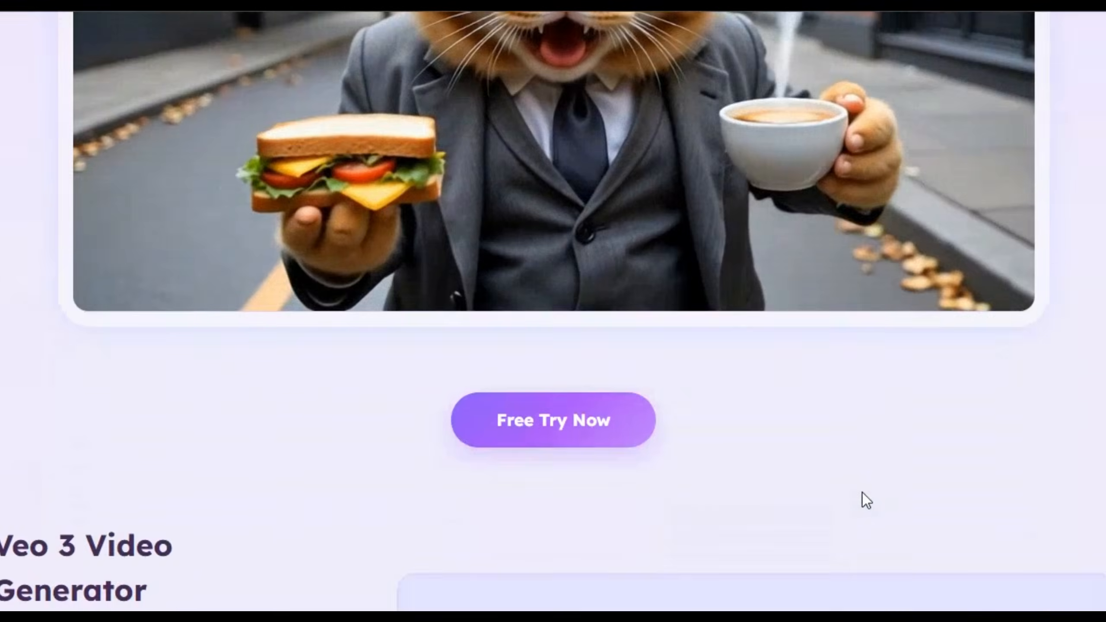
{"action": "scroll", "scroll_direction": "down", "scroll_amount": 3}
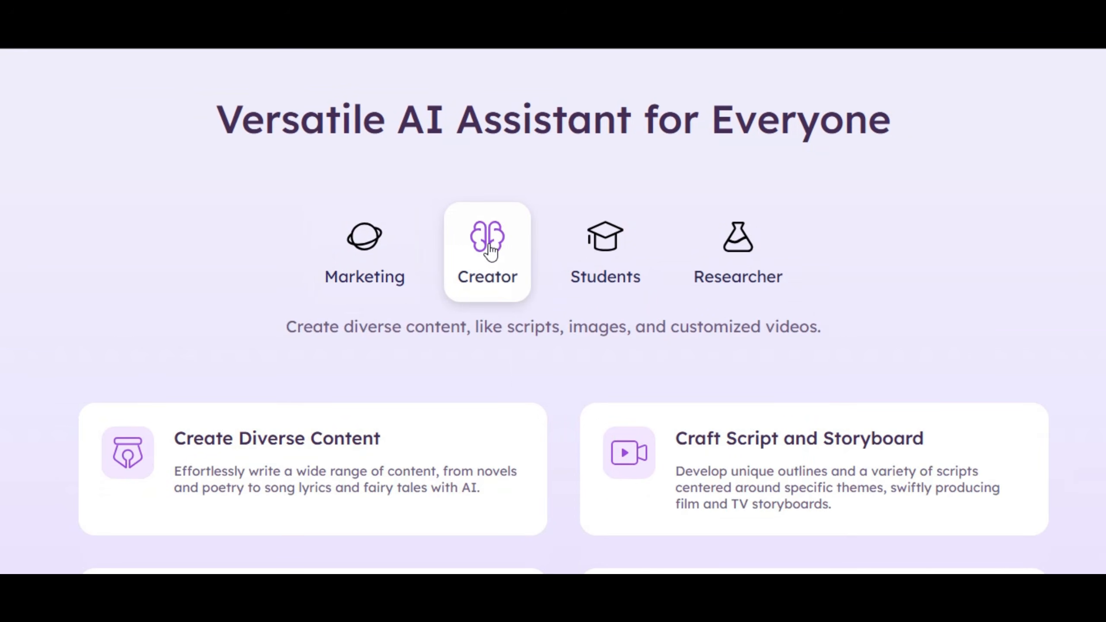
{"action": "left_click", "coordinate": [737, 252]}
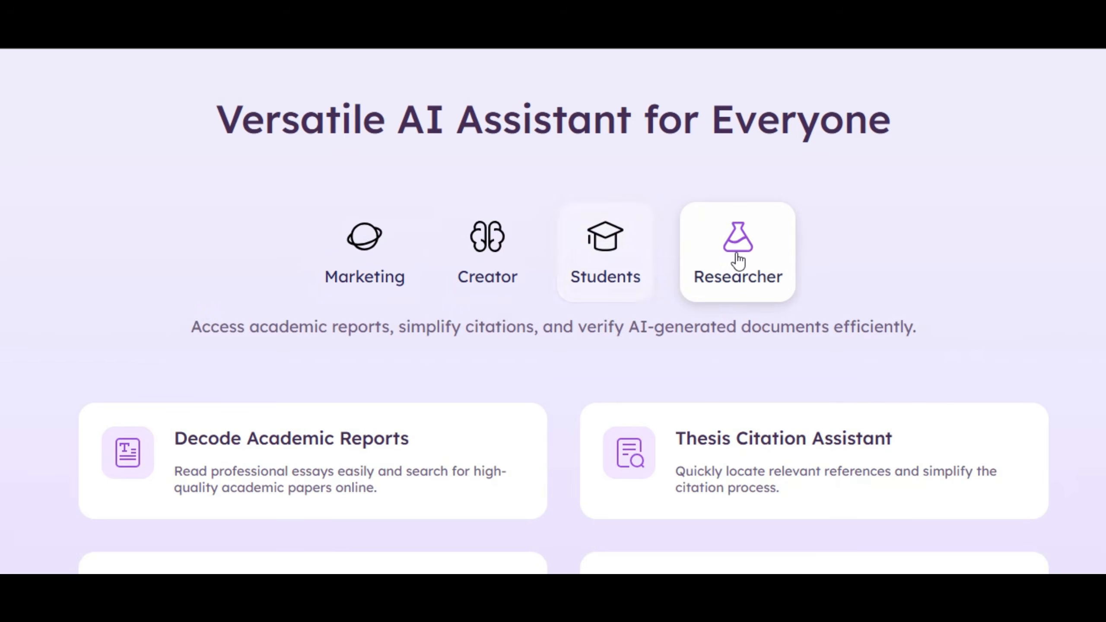